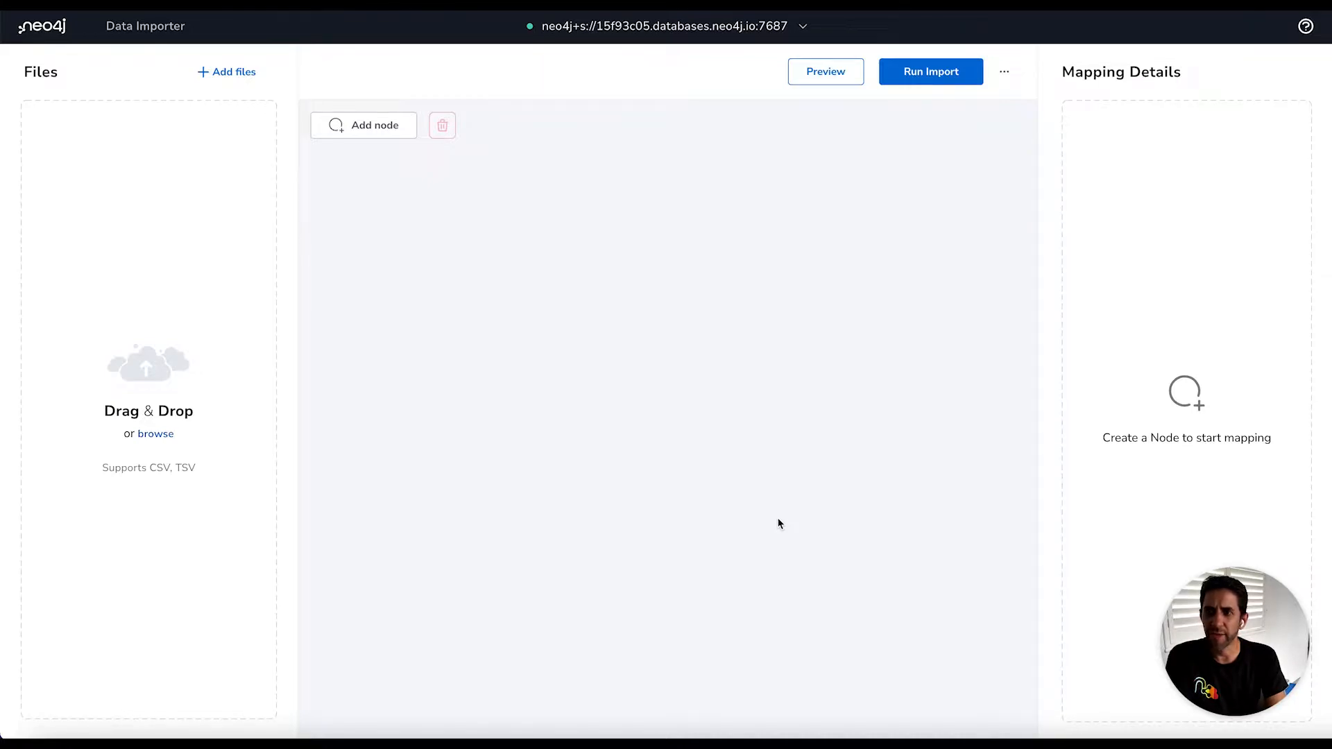
mouse_move(752, 492)
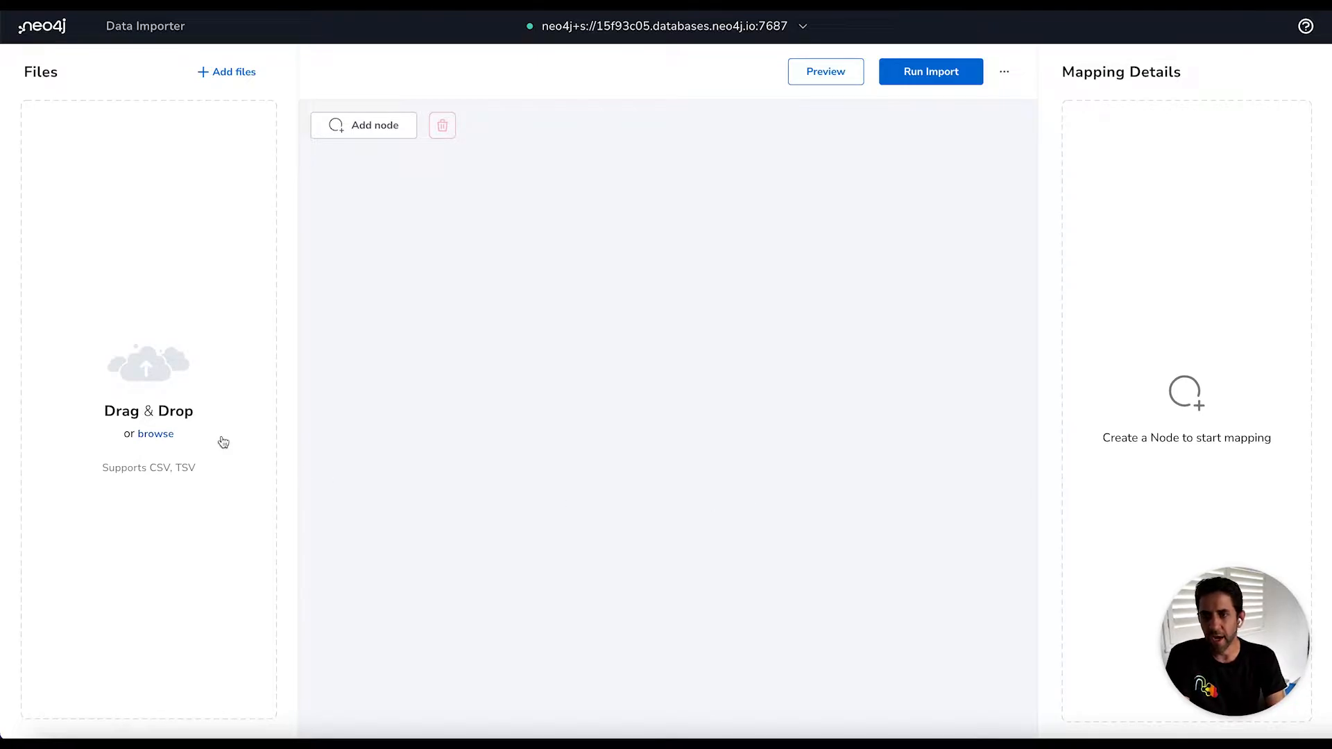
mouse_move(164, 497)
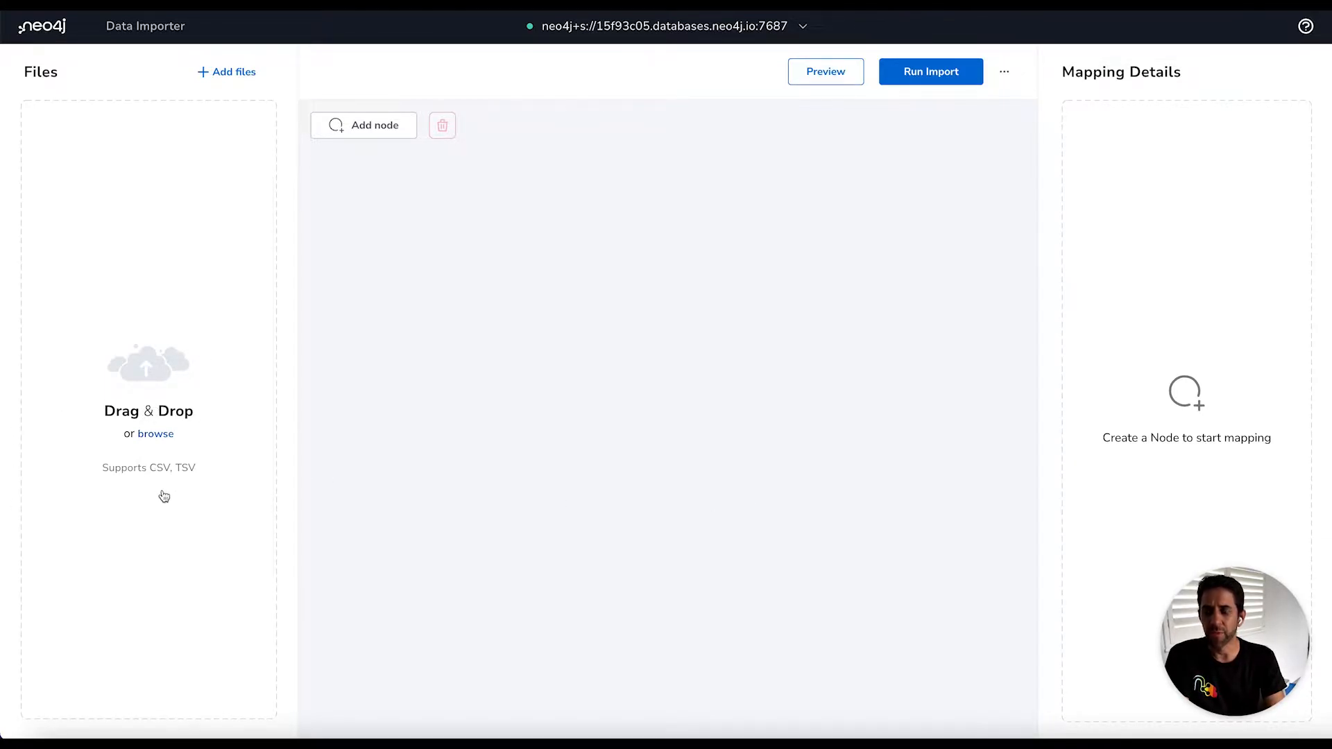
mouse_move(211, 478)
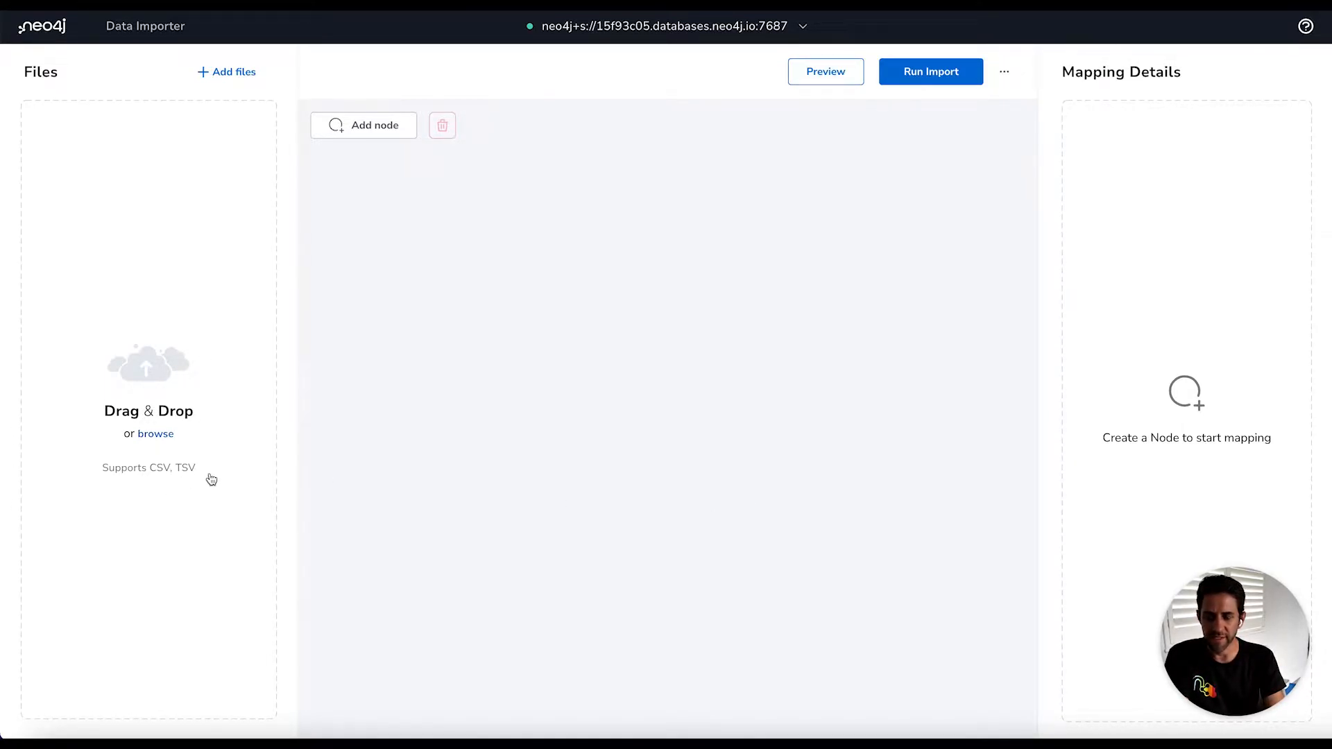
mouse_move(400, 482)
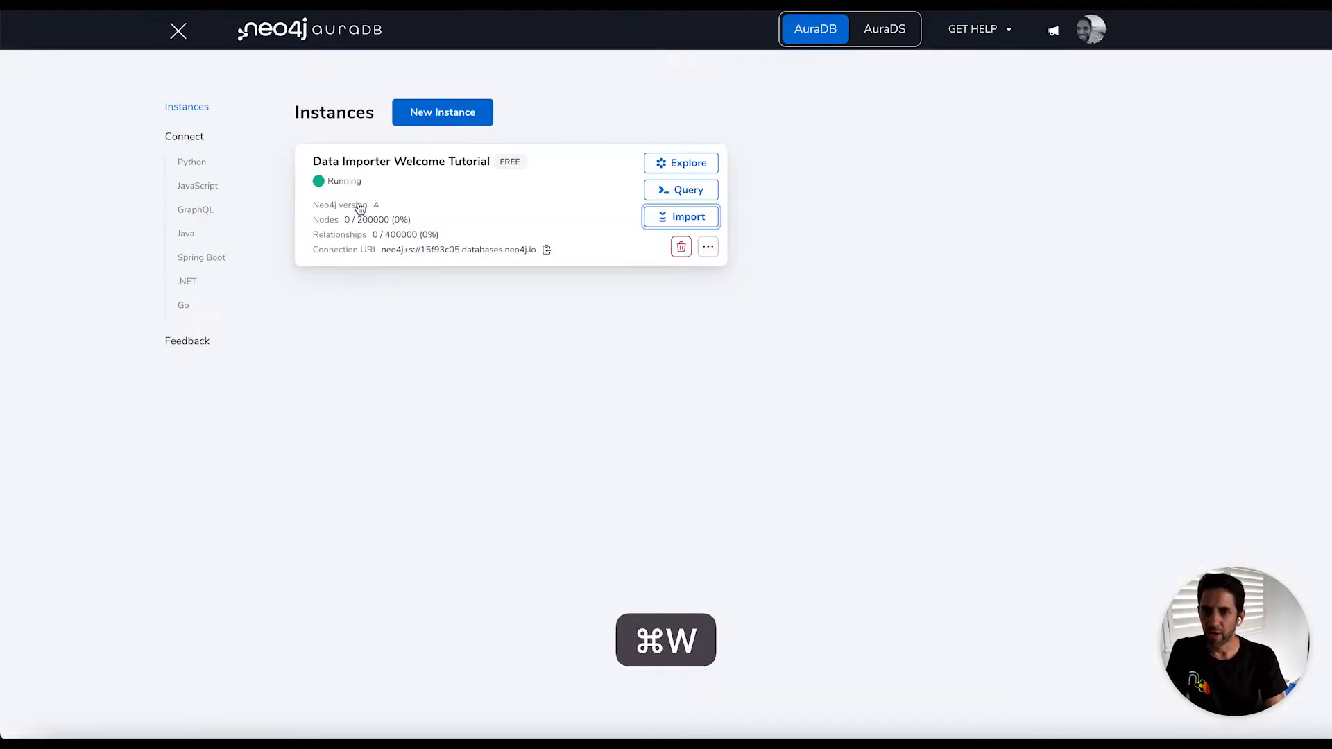
mouse_move(421, 222)
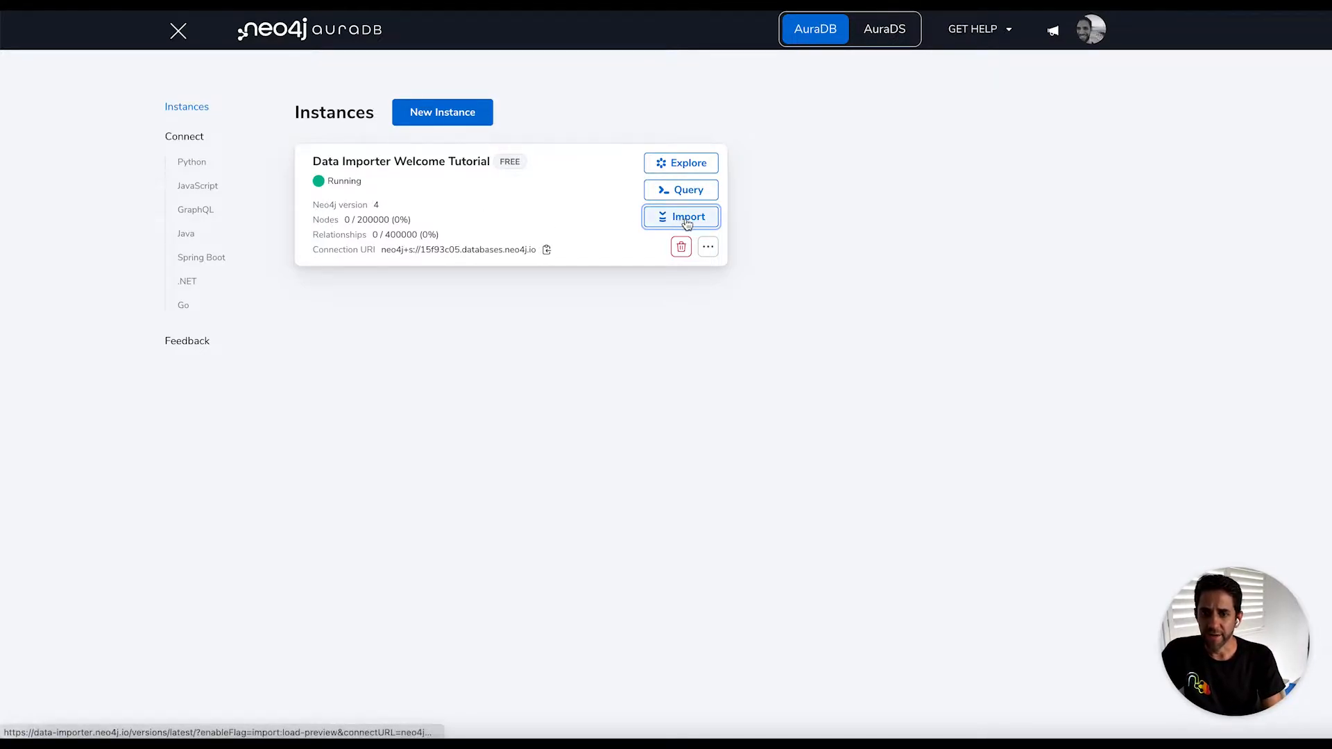
Launch Data Importer from the instance card and connect it to the Neo4j database
click(680, 217)
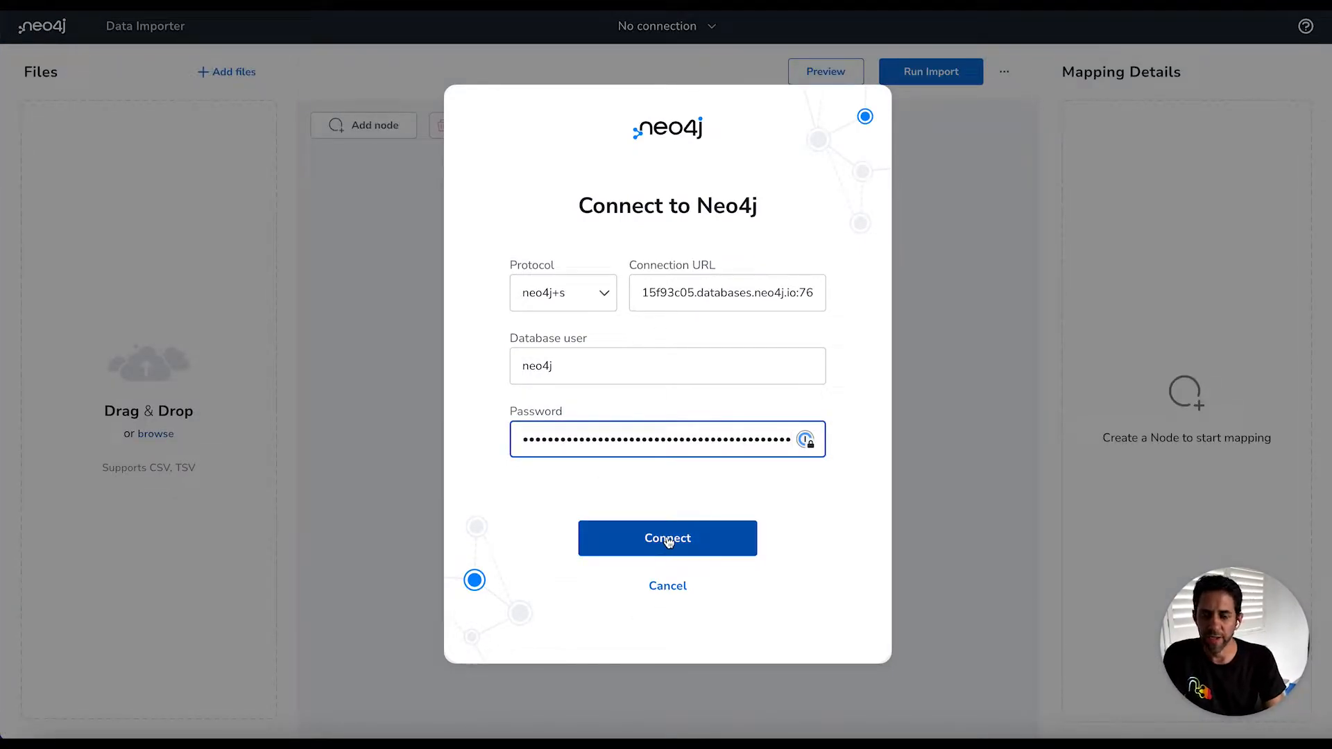
click(667, 538)
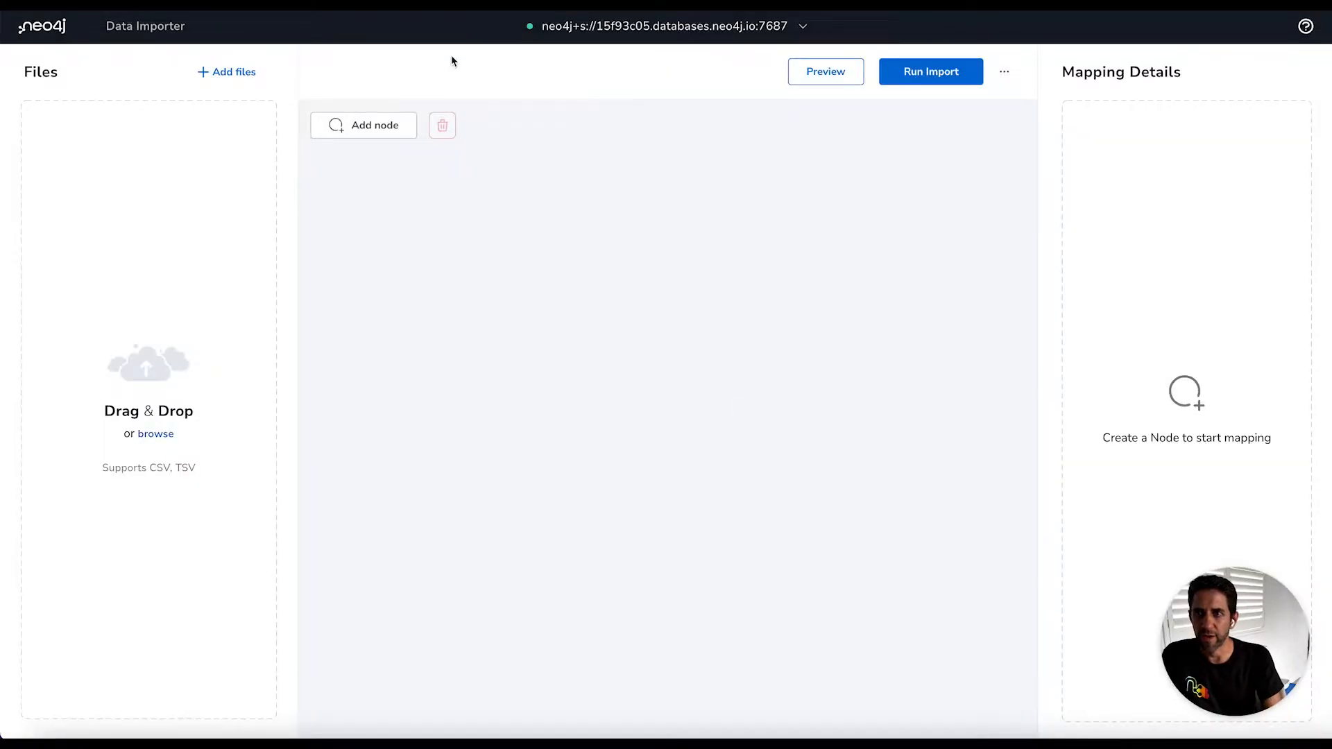
mouse_move(648, 516)
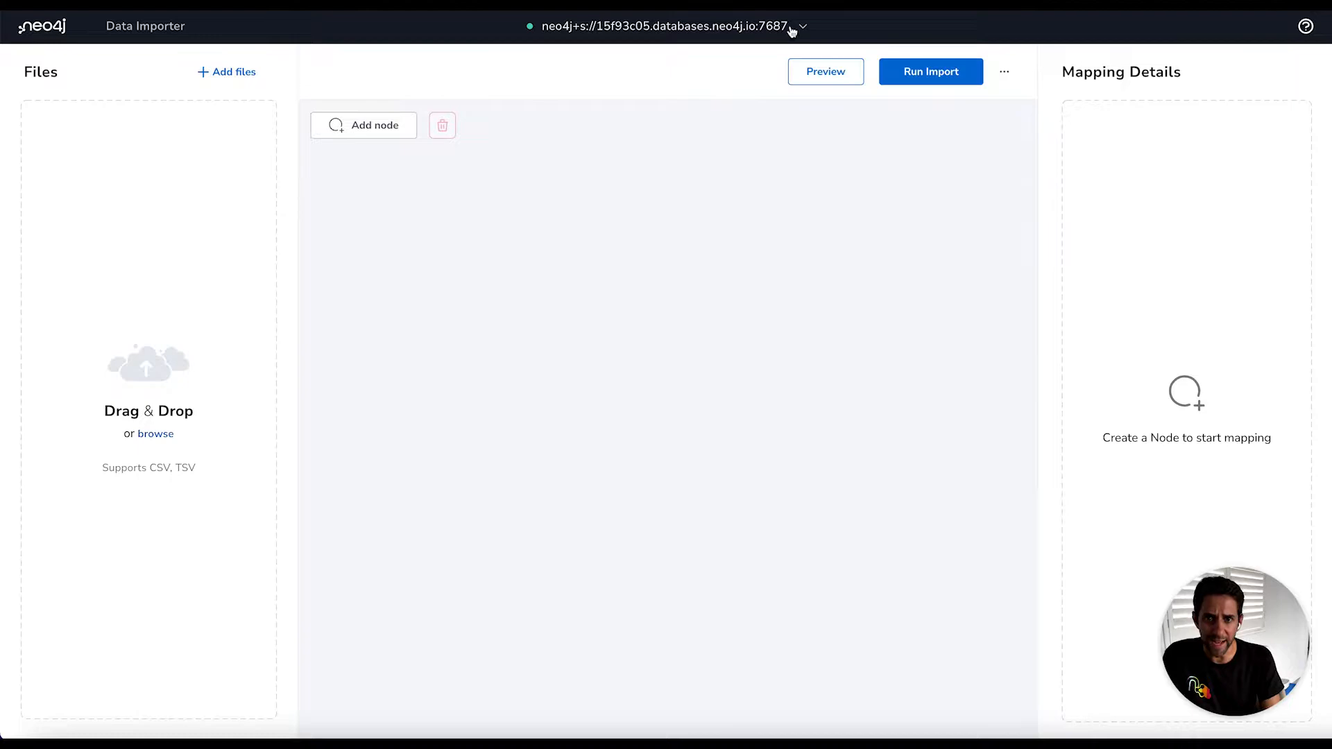
mouse_move(546, 253)
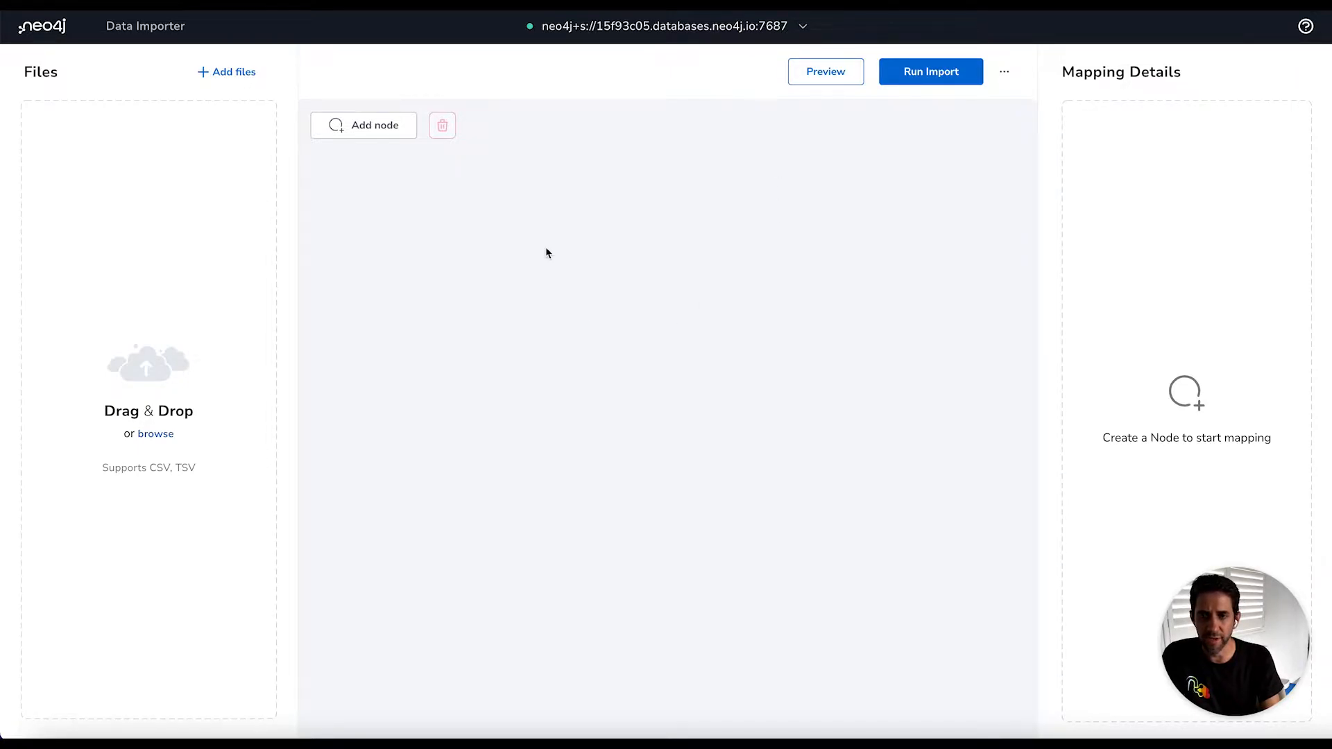
mouse_move(776, 91)
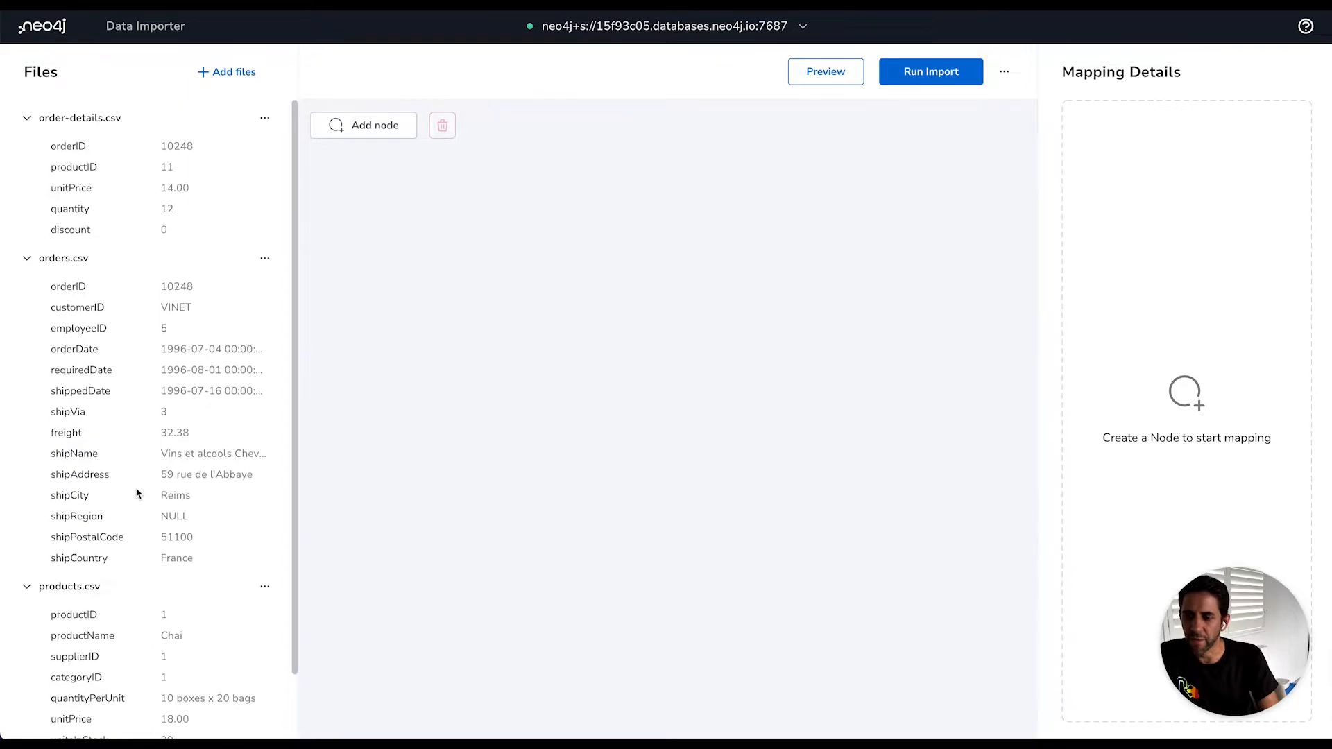
mouse_move(59, 199)
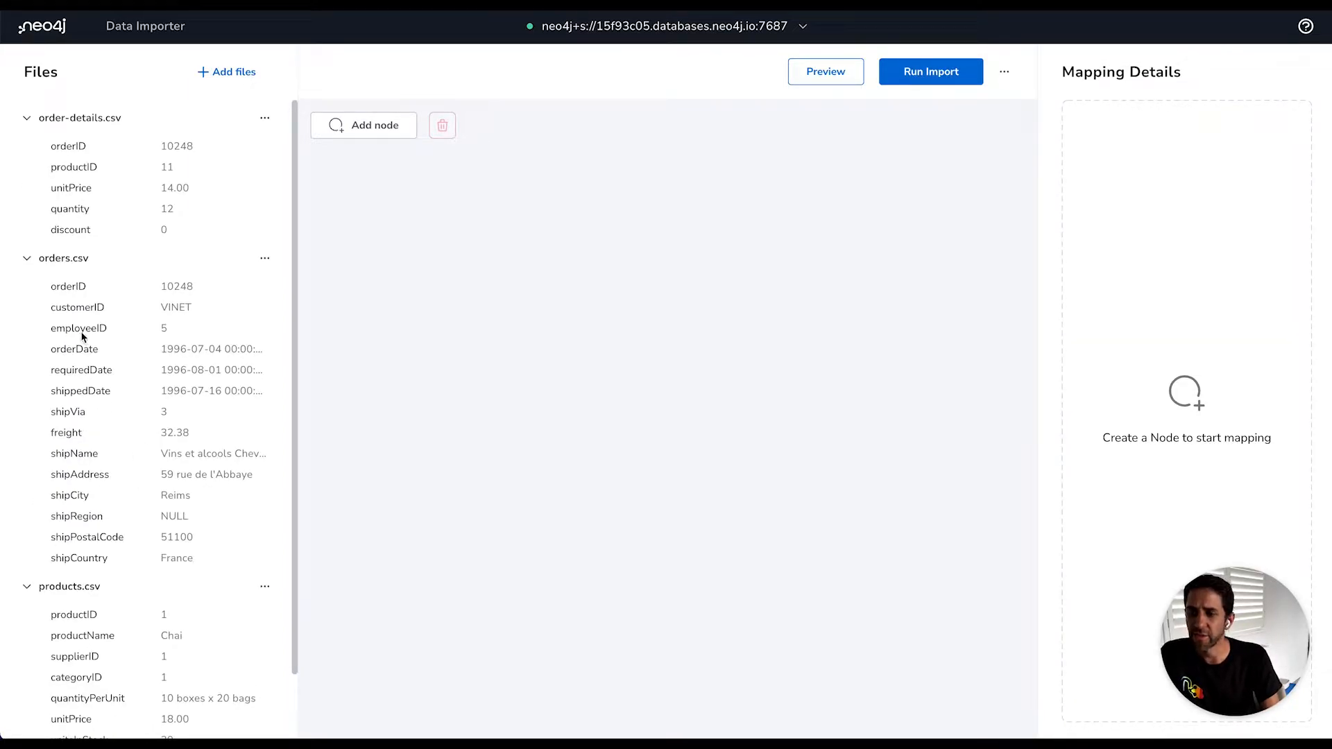
mouse_move(532, 419)
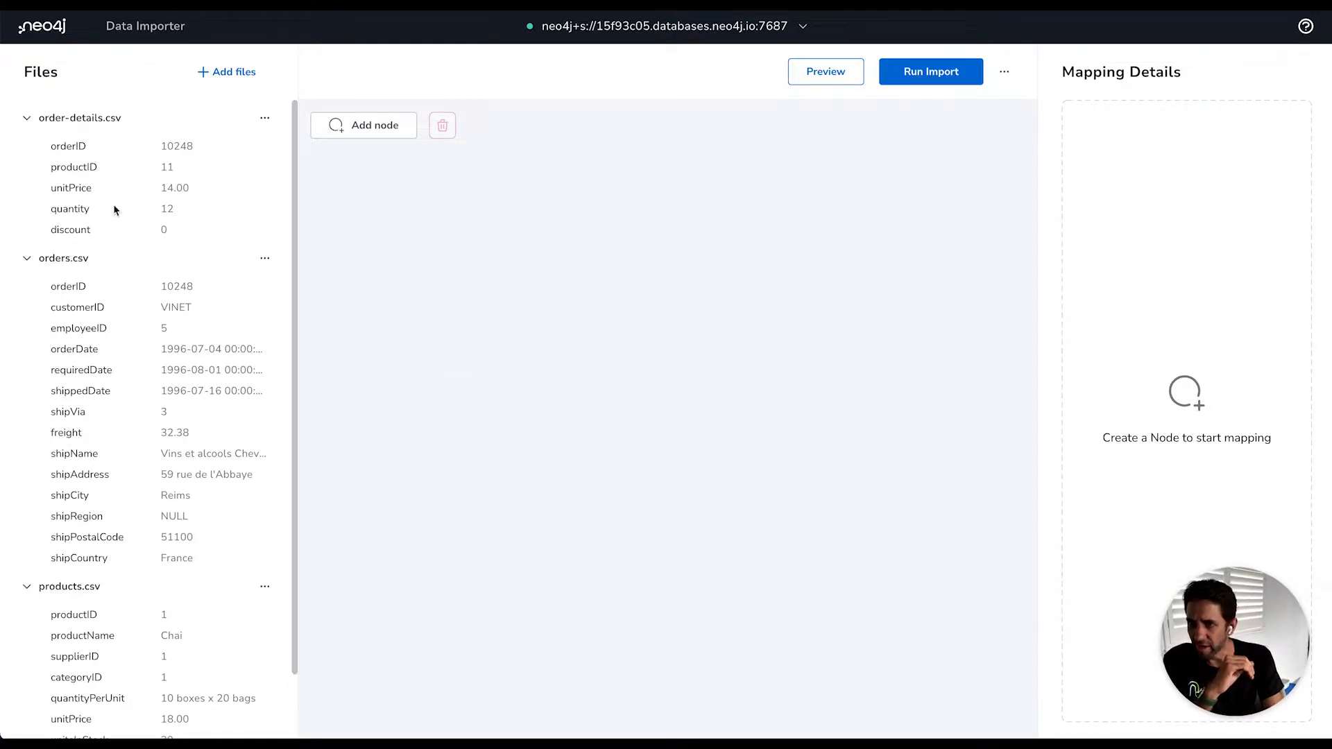
mouse_move(80, 505)
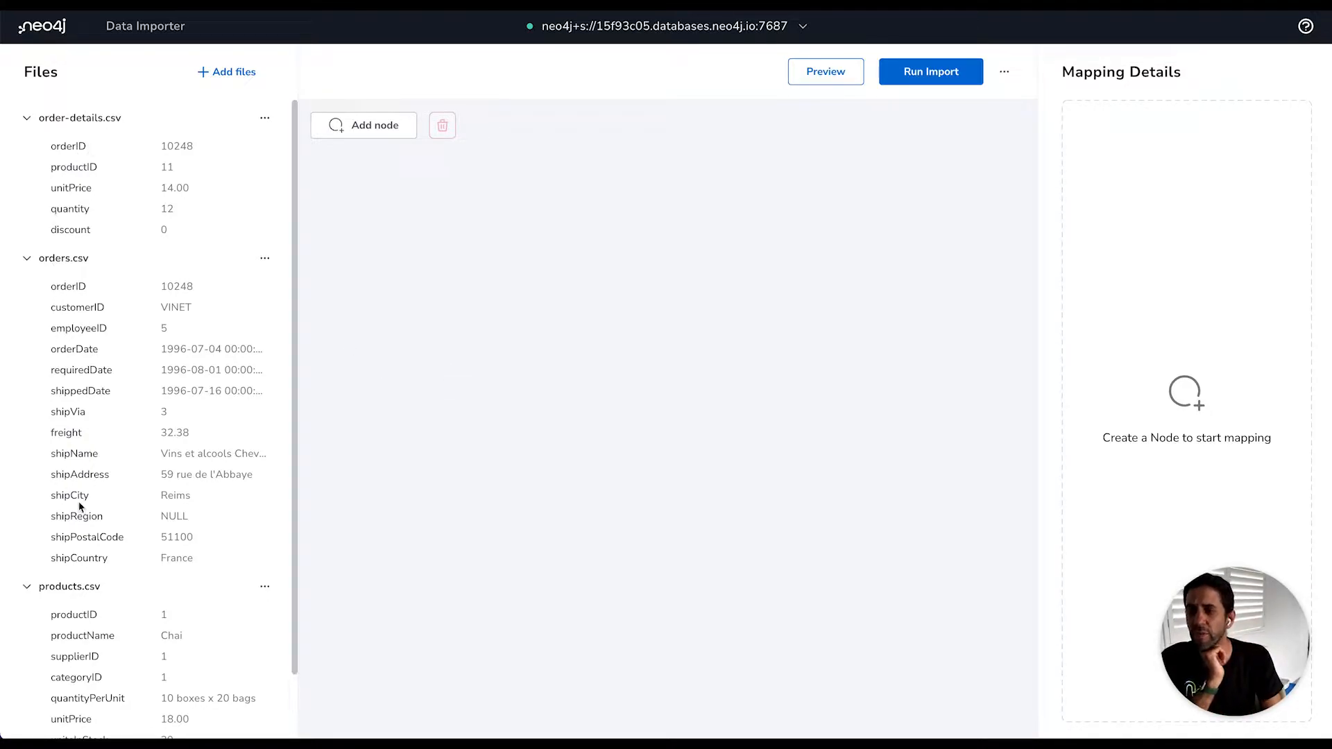
mouse_move(49, 450)
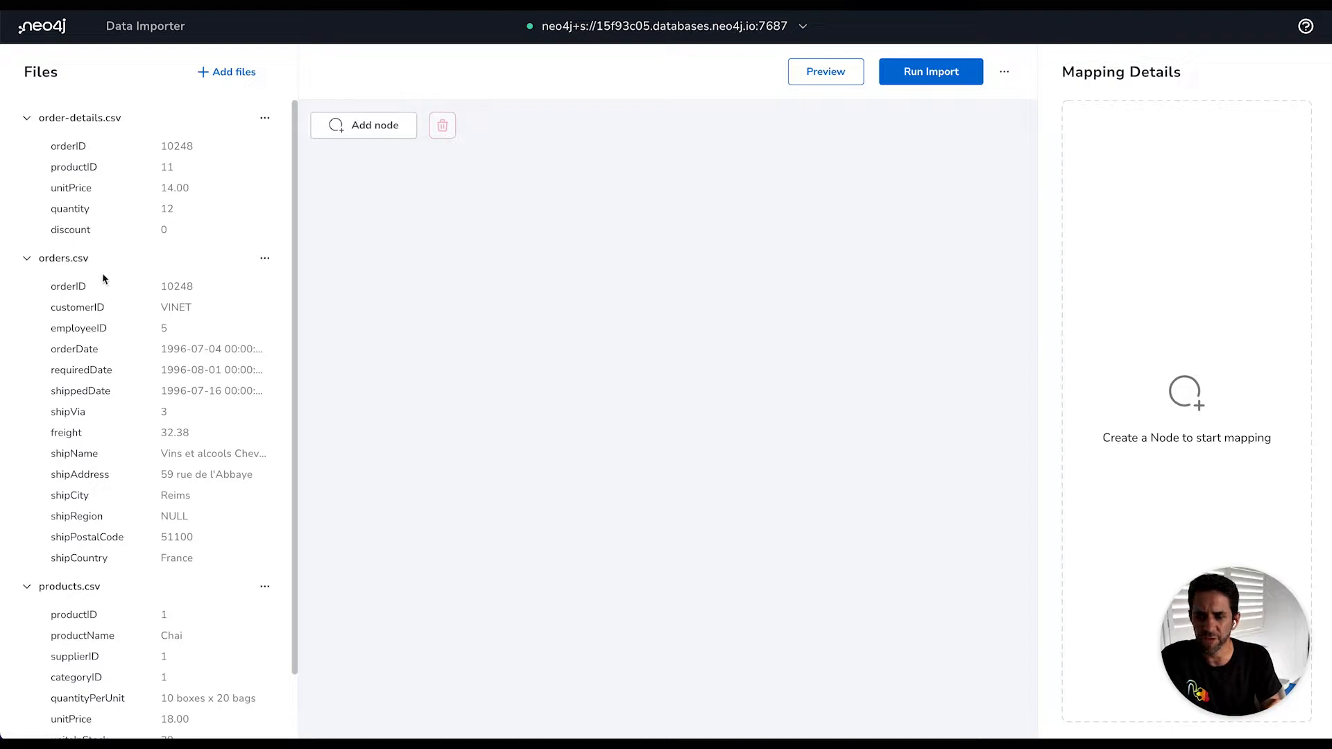
mouse_move(240, 397)
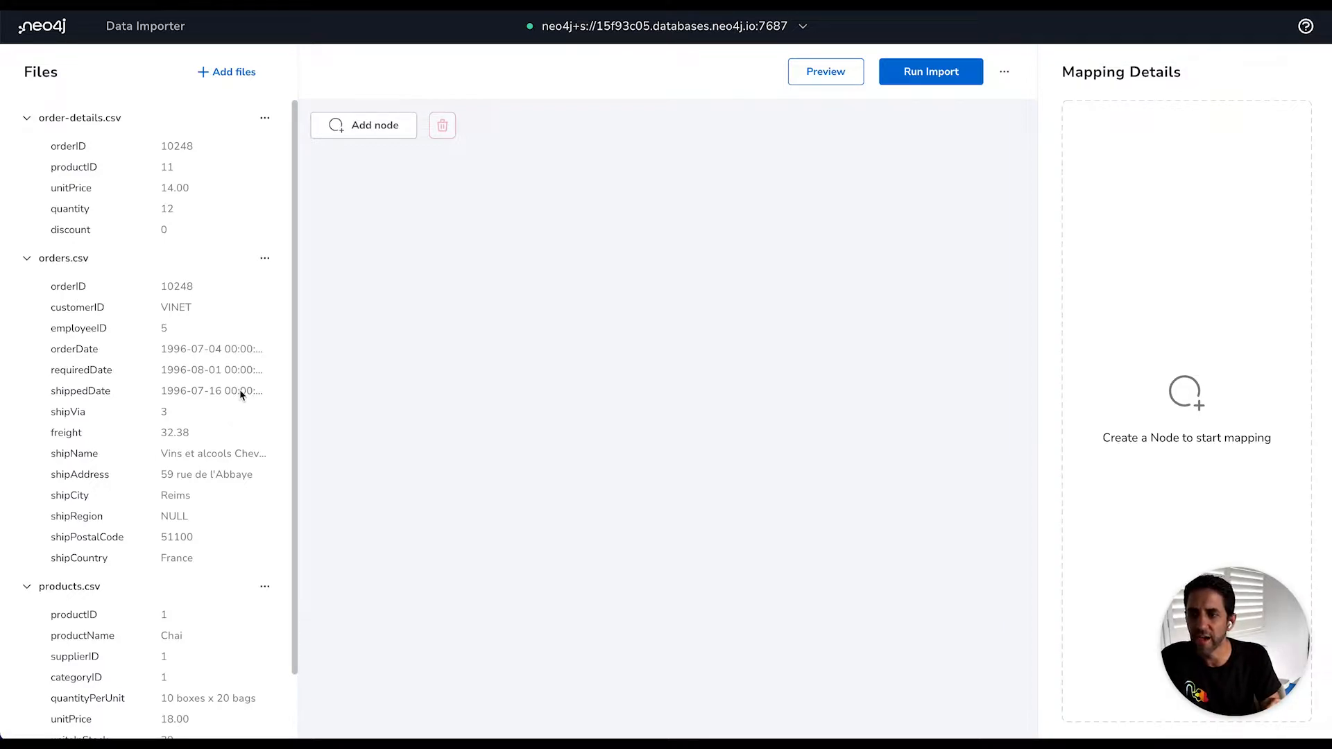
mouse_move(211, 390)
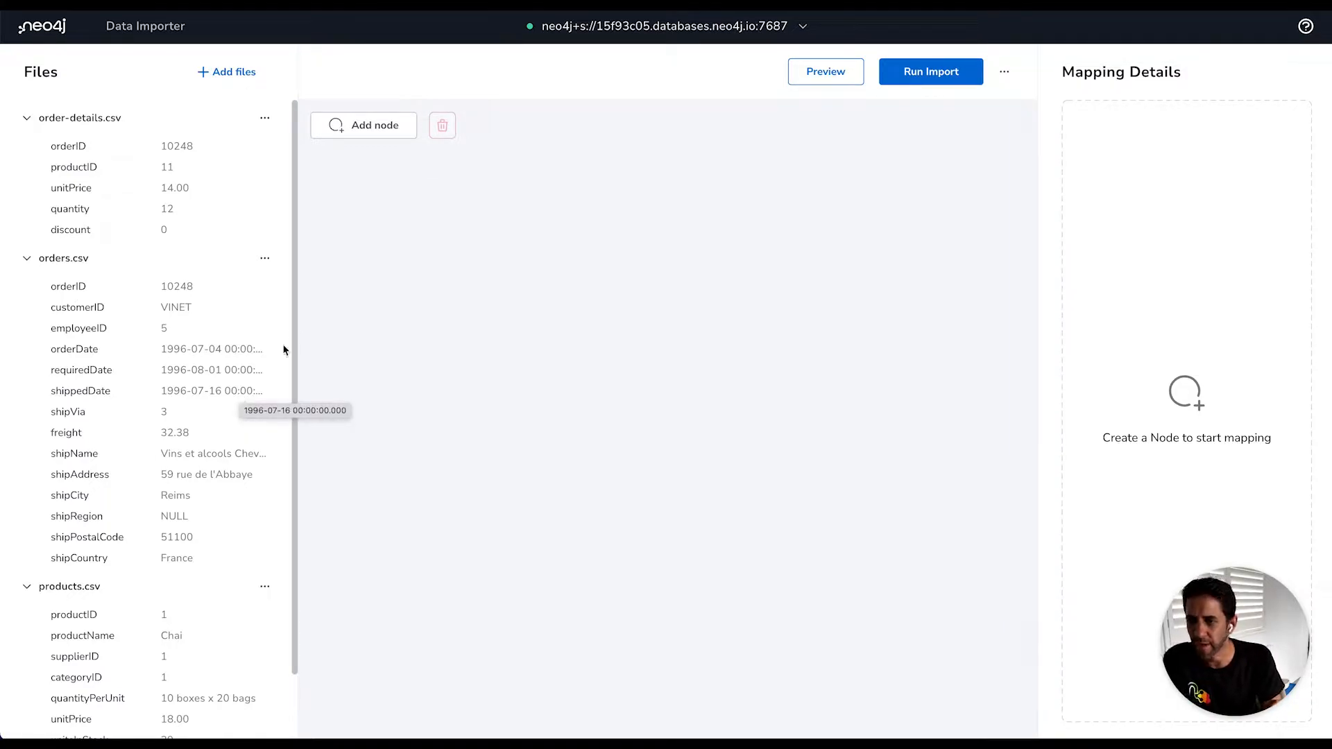
Scroll through the Files panel to review the loaded CSV columns and sample values
scroll(down, 3)
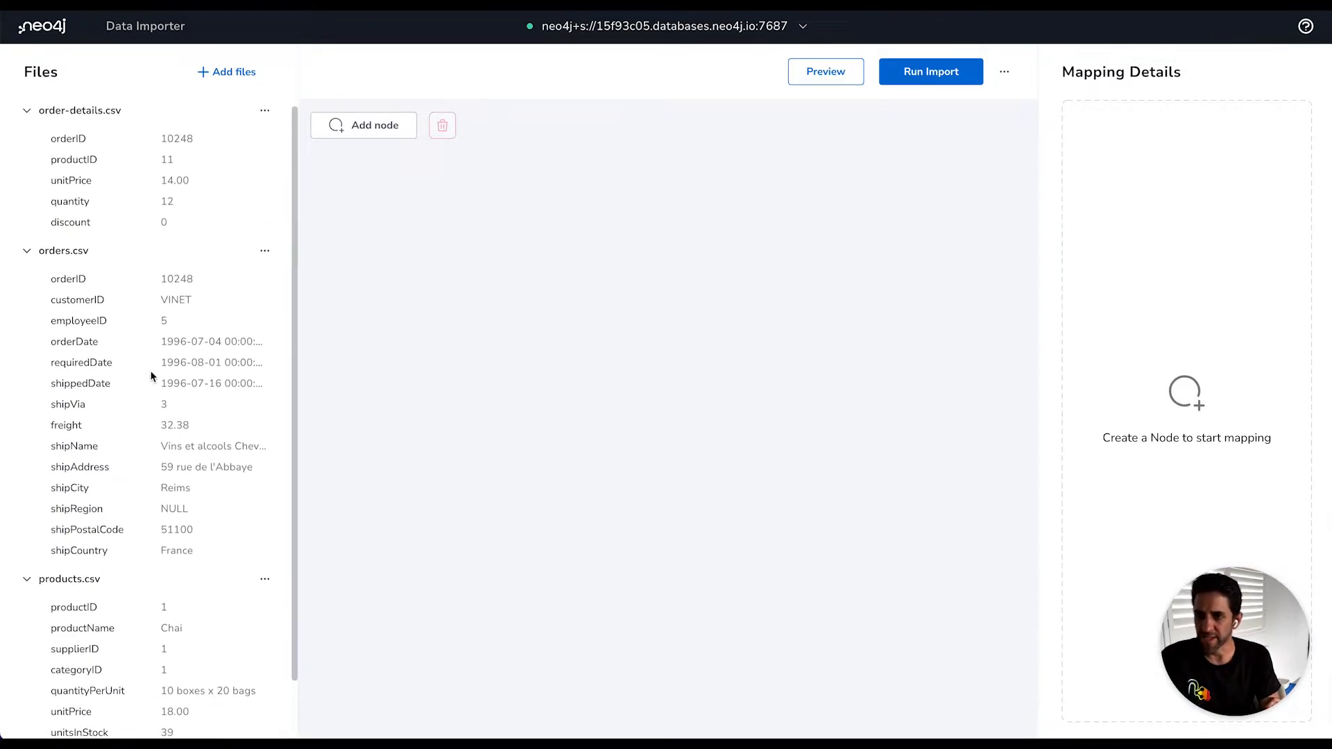
scroll(down, 3)
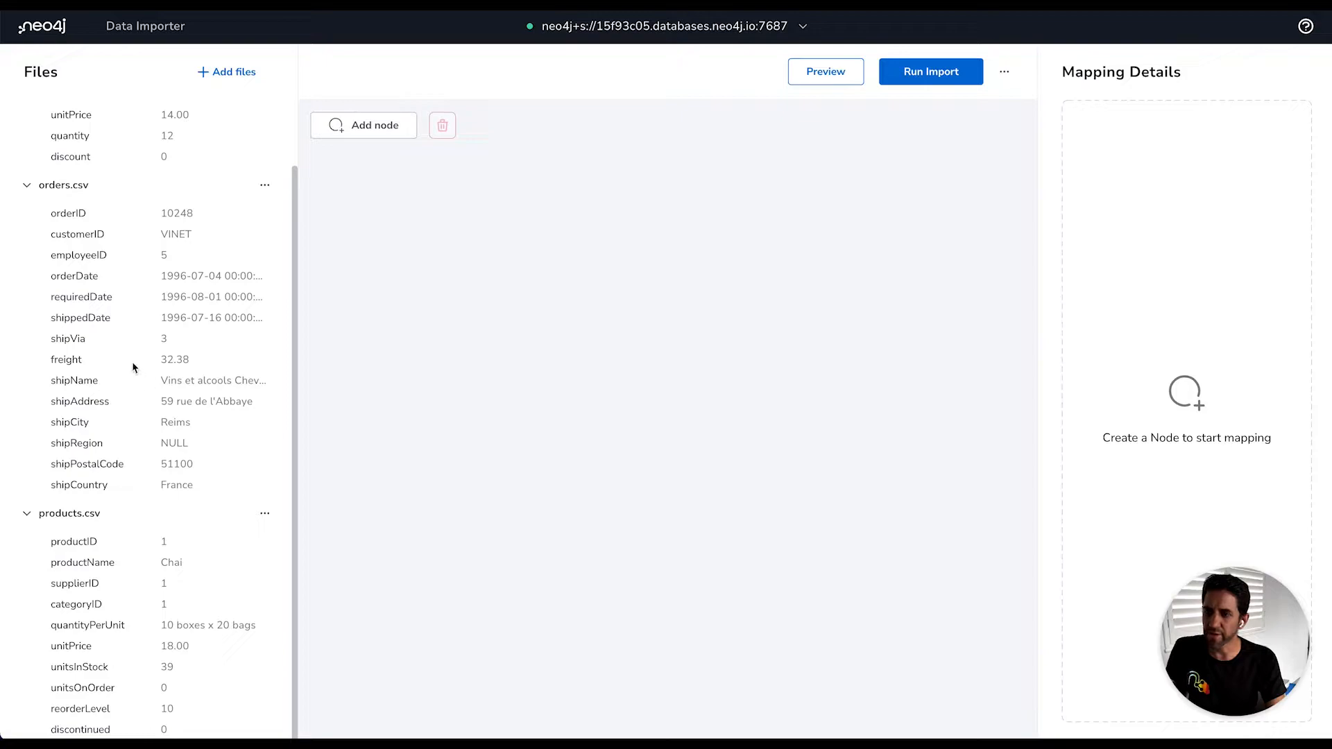
scroll(down, 3)
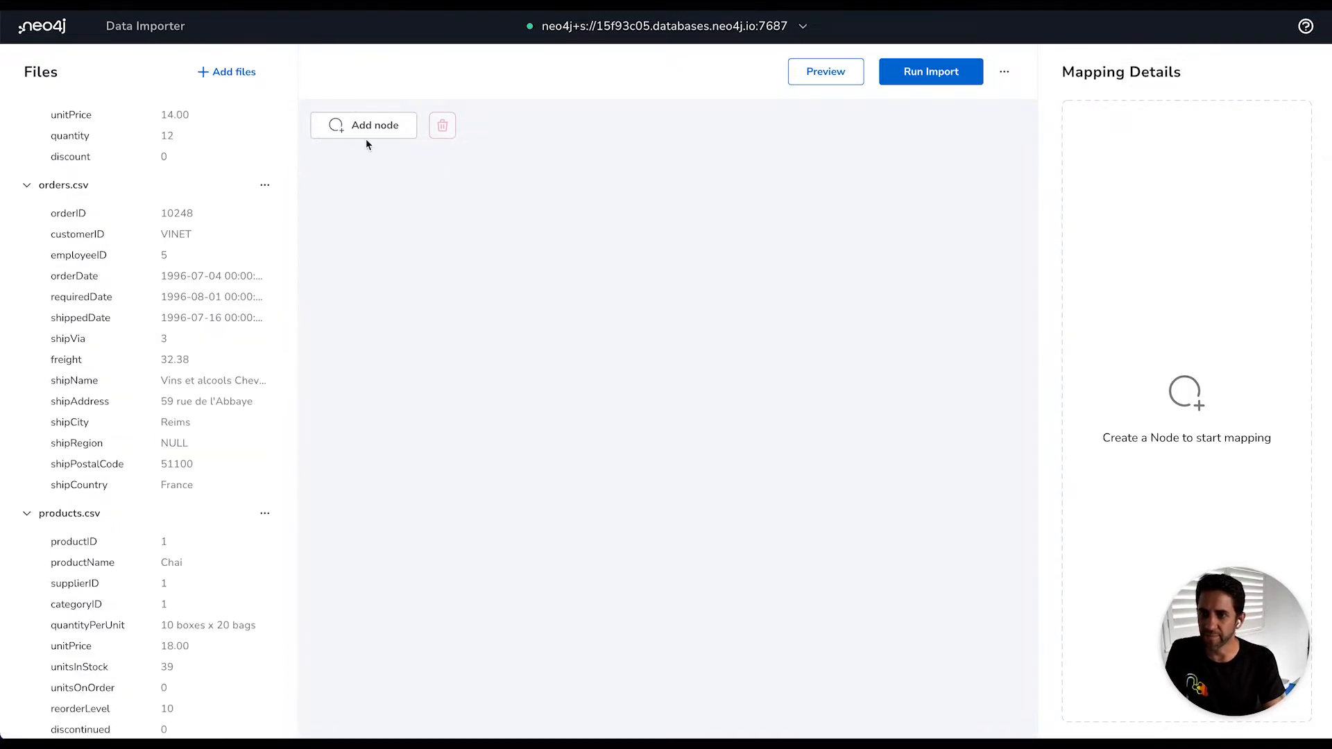
Add two nodes to the model labelled Order and Product
click(362, 124)
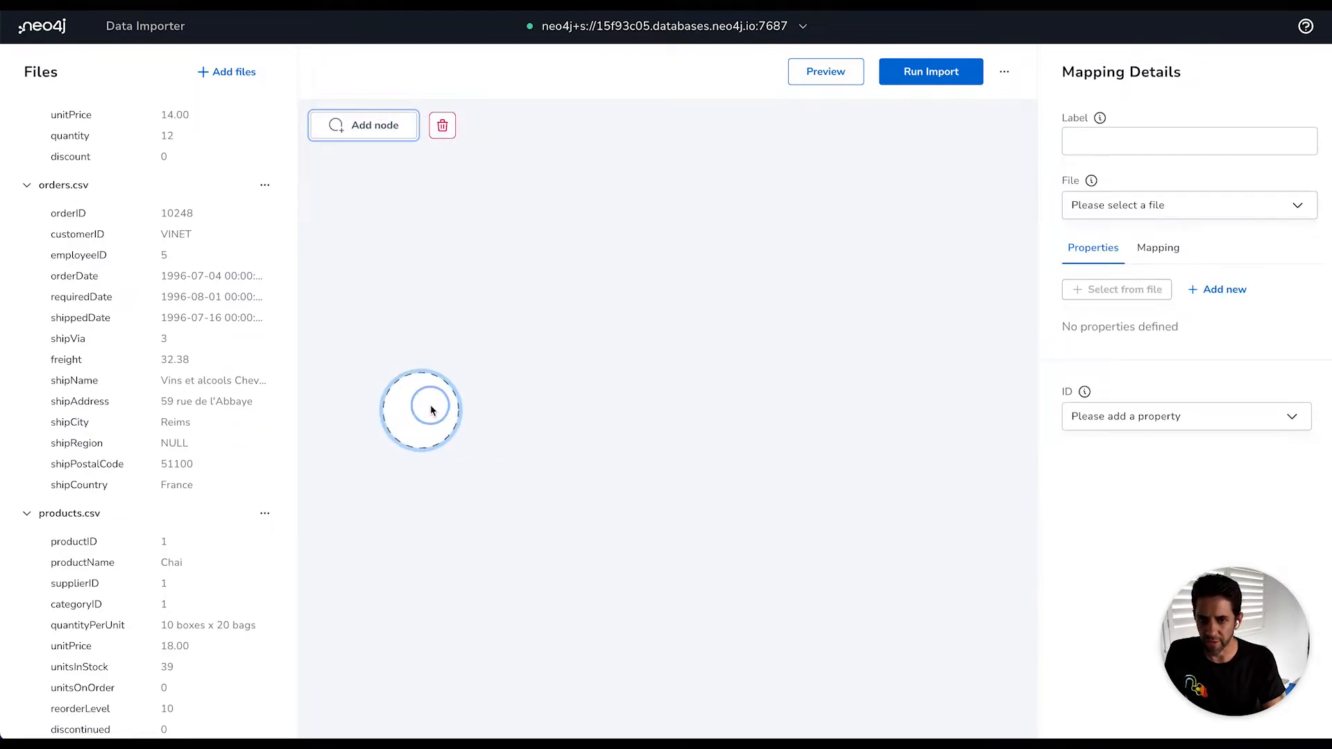
text(Ord)
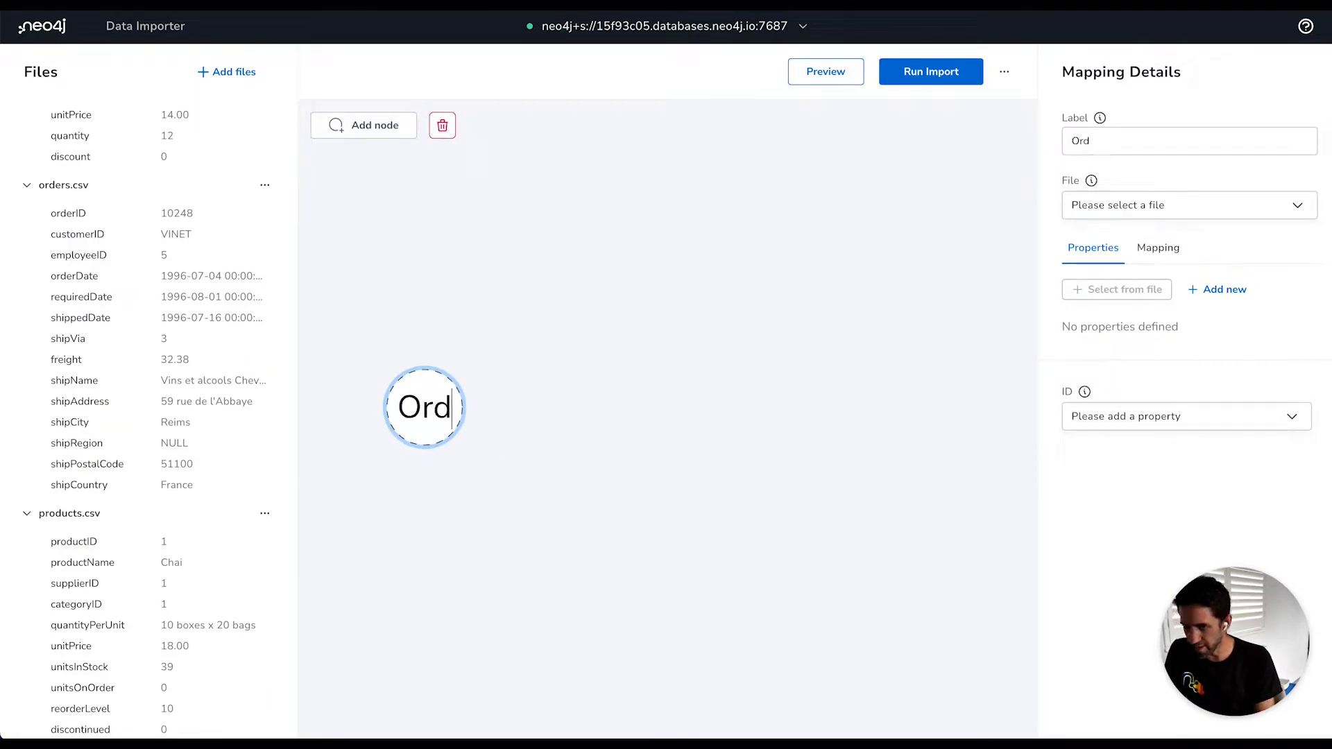
click(362, 125)
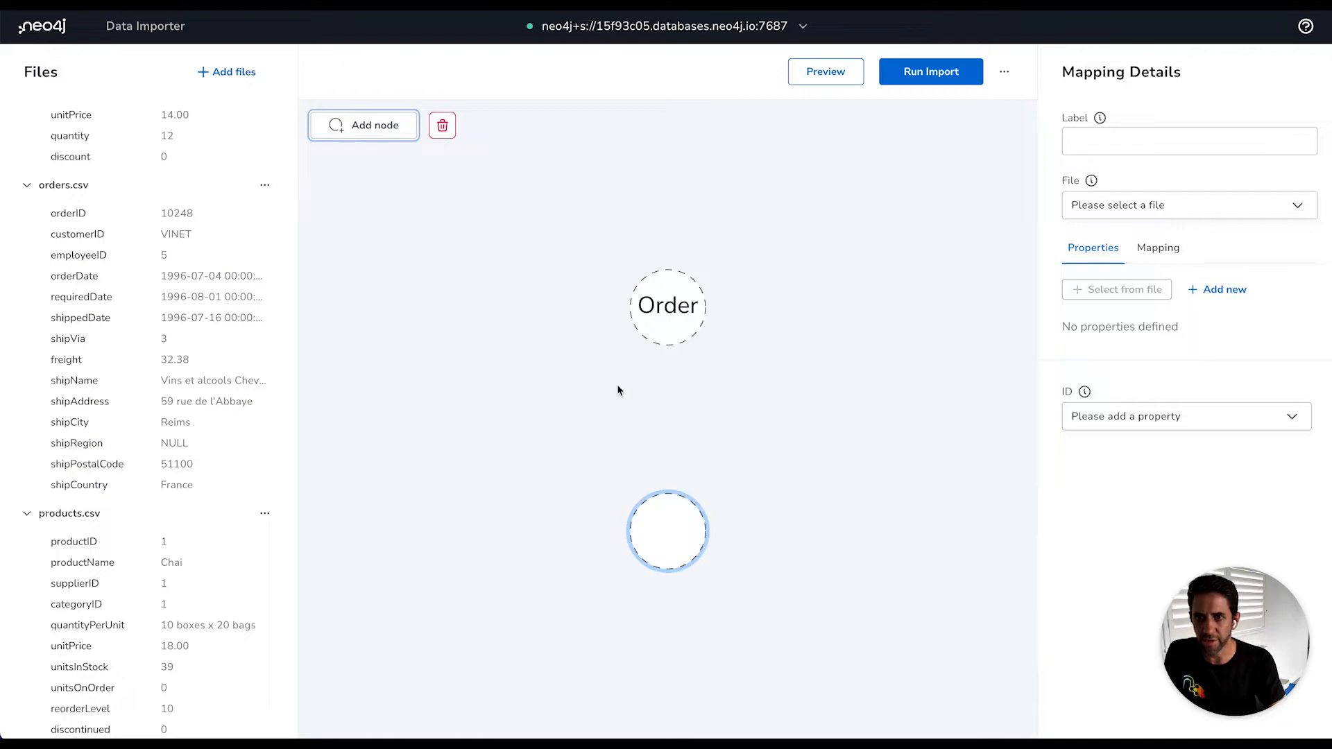
text(Pro)
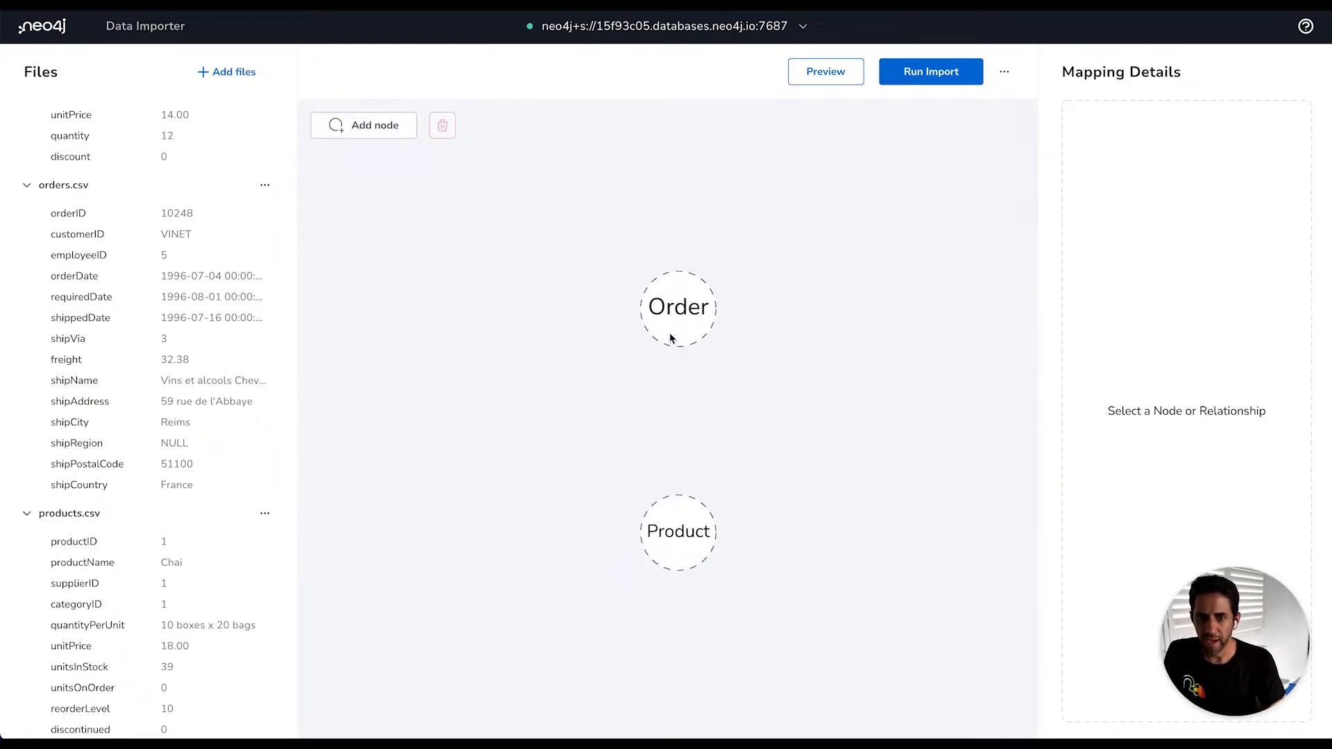
Link Order to Product with a relationship typed CONTAINS
drag(679, 306, 678, 531)
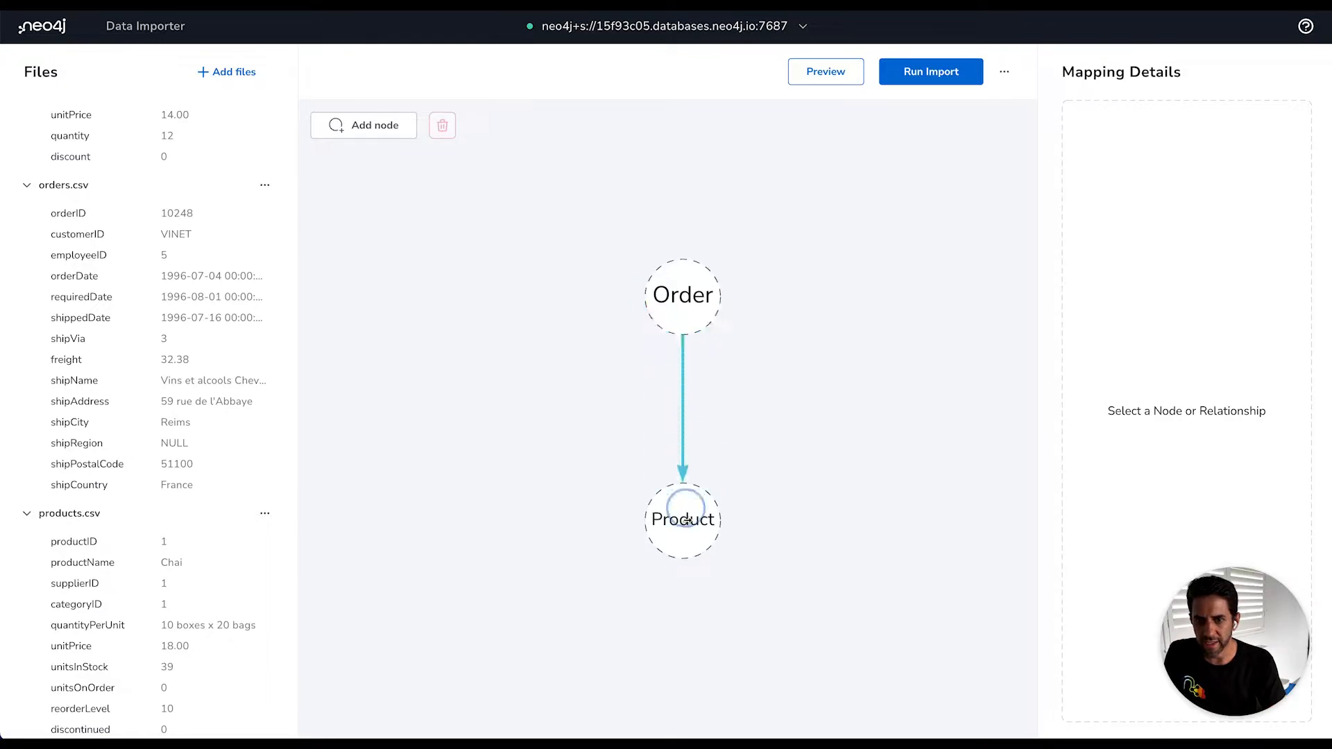
click(682, 408)
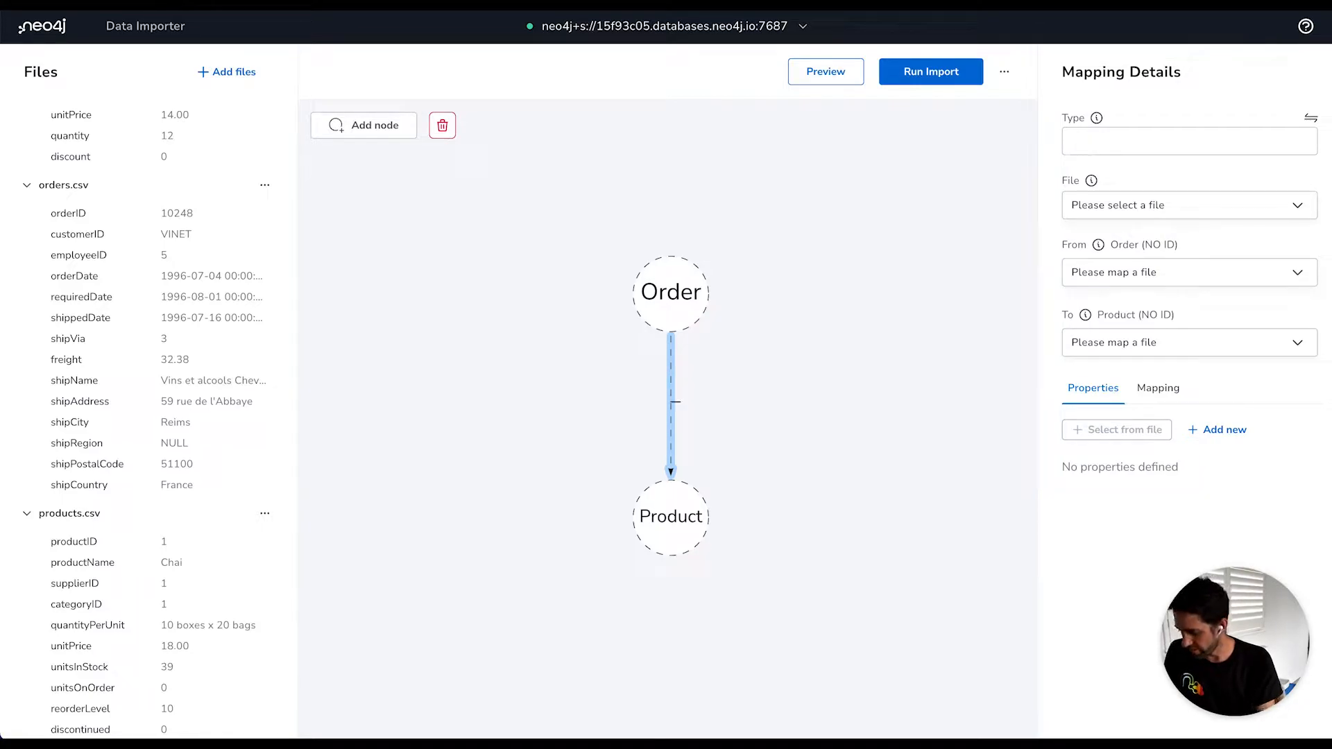
text(CONTAINS)
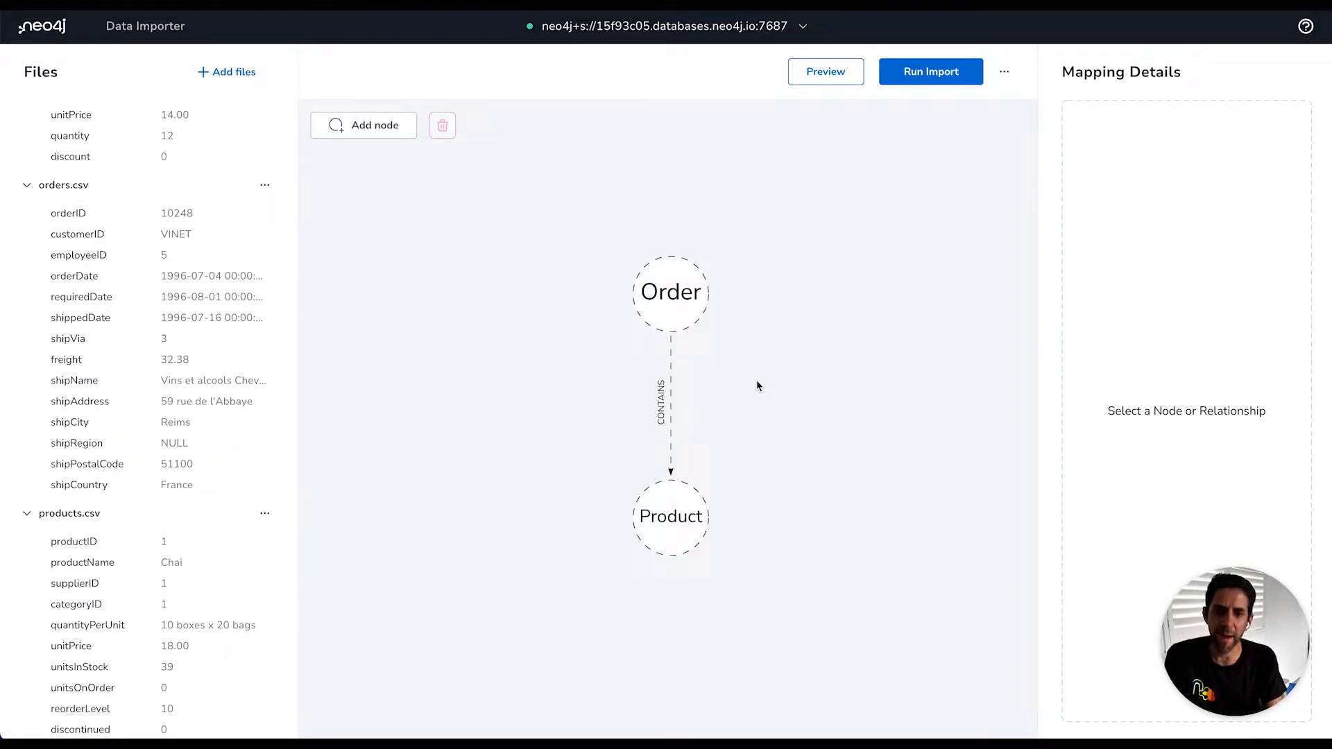
Select the Order node and choose orders.csv as its source file
click(670, 291)
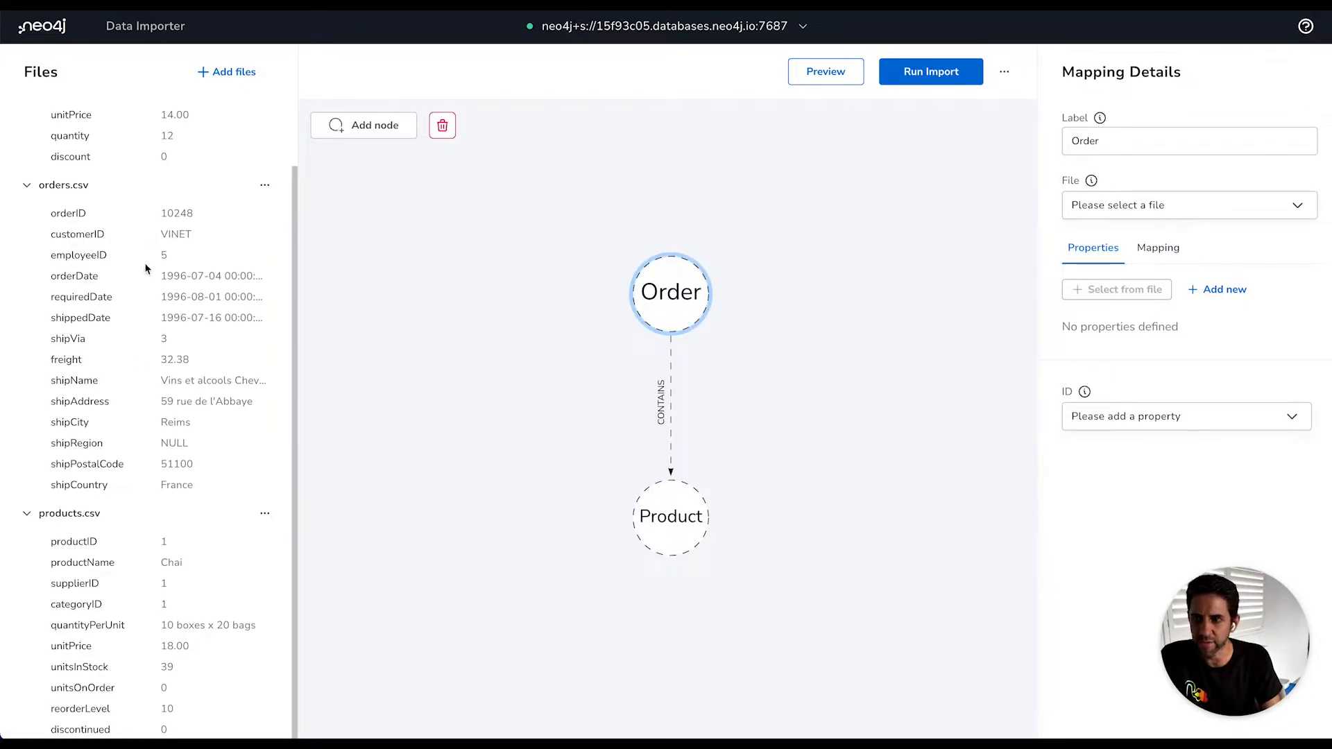
click(1186, 206)
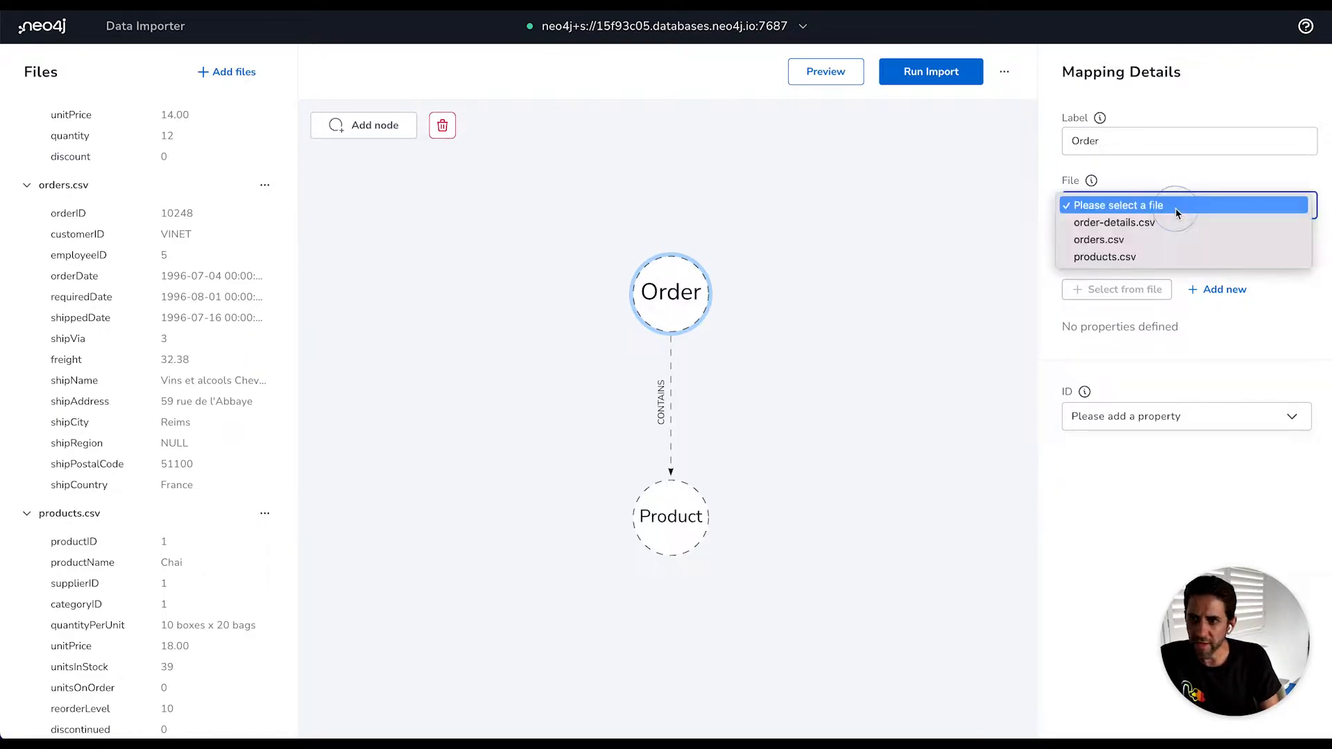
click(1099, 239)
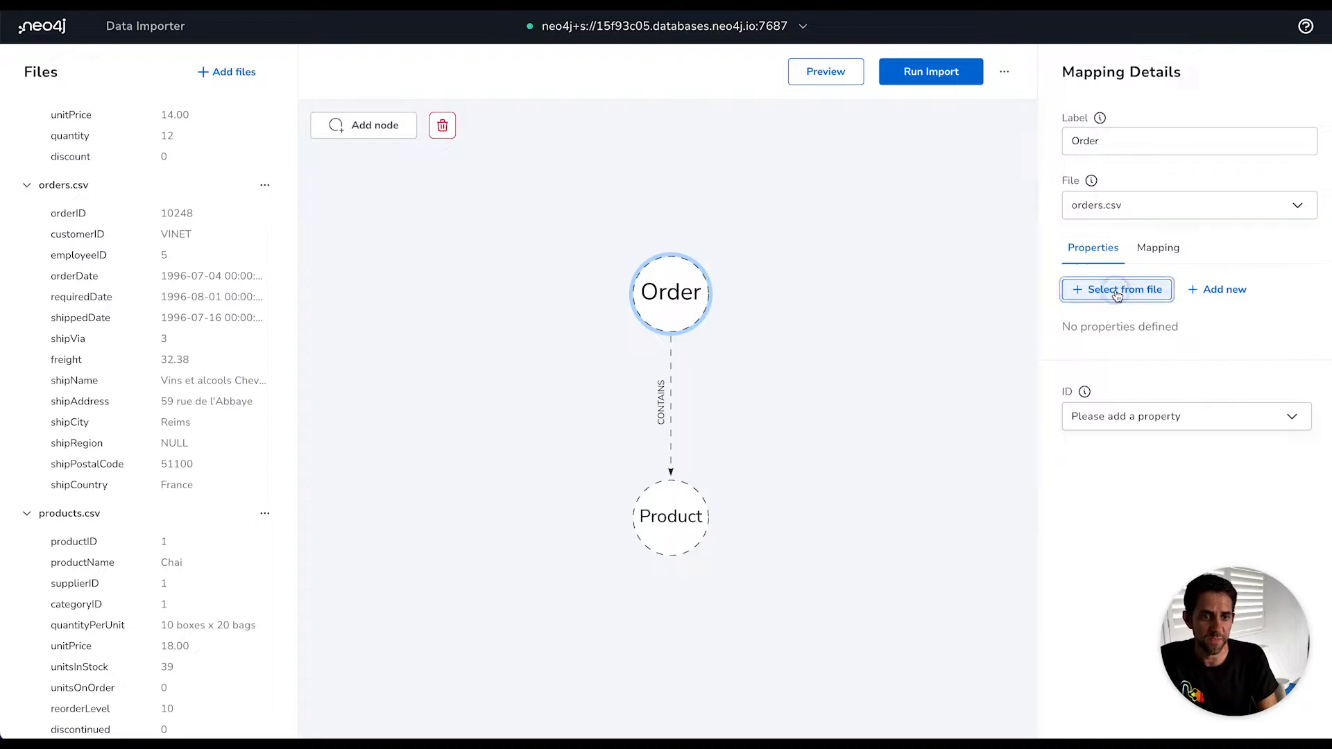
Add all orders.csv columns as Order properties except customerID and employeeID
click(1115, 289)
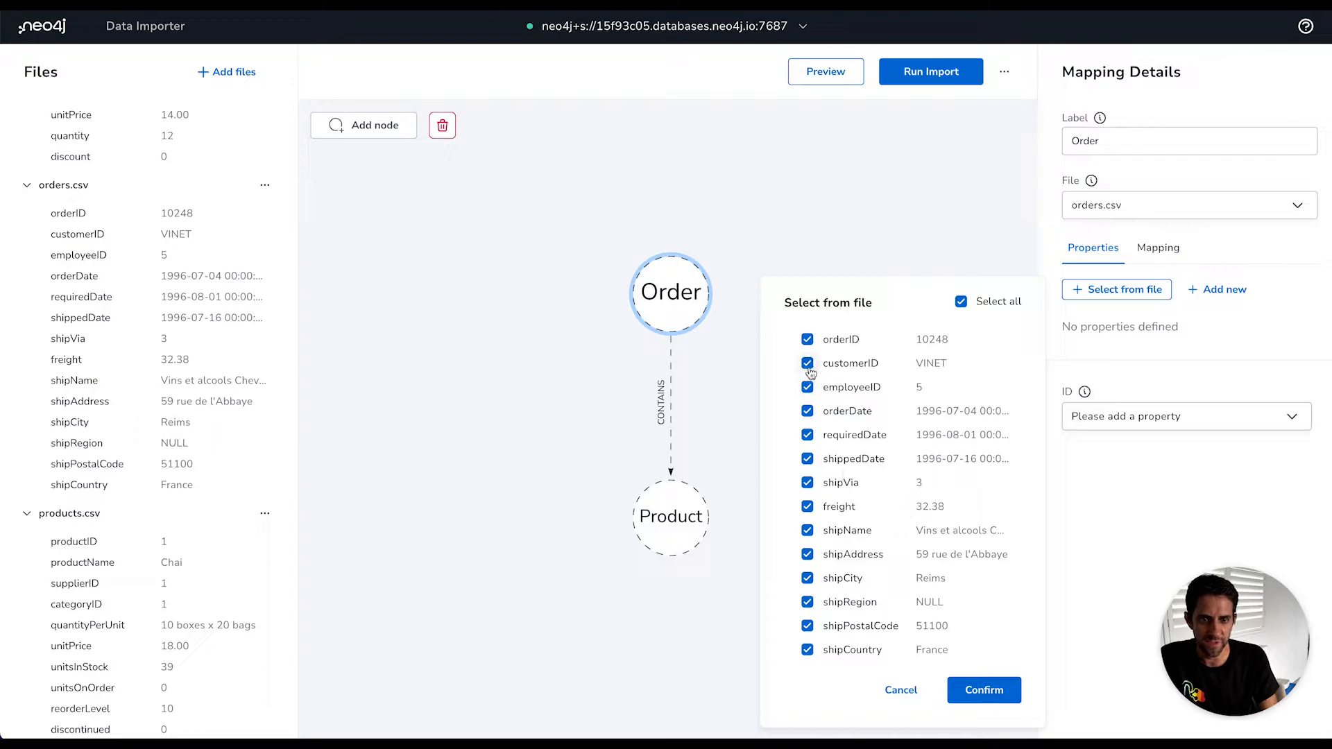
click(806, 362)
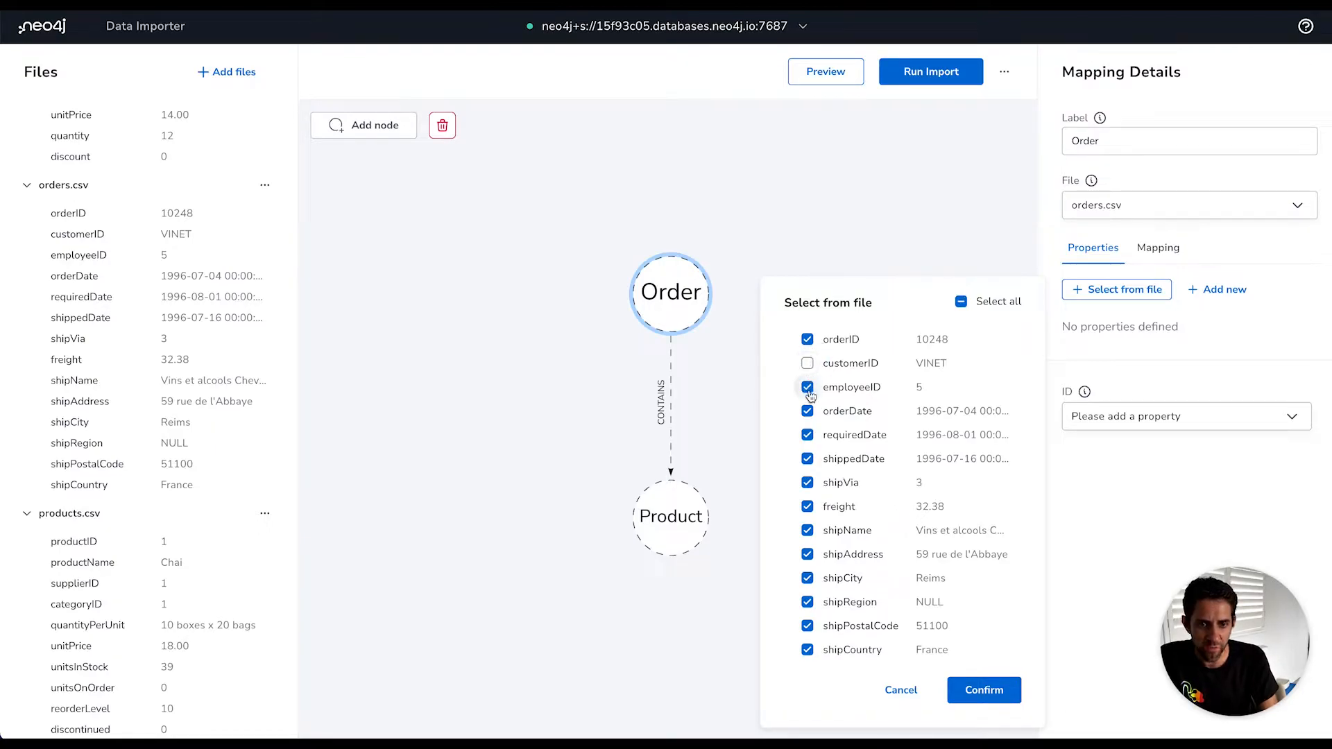
click(806, 387)
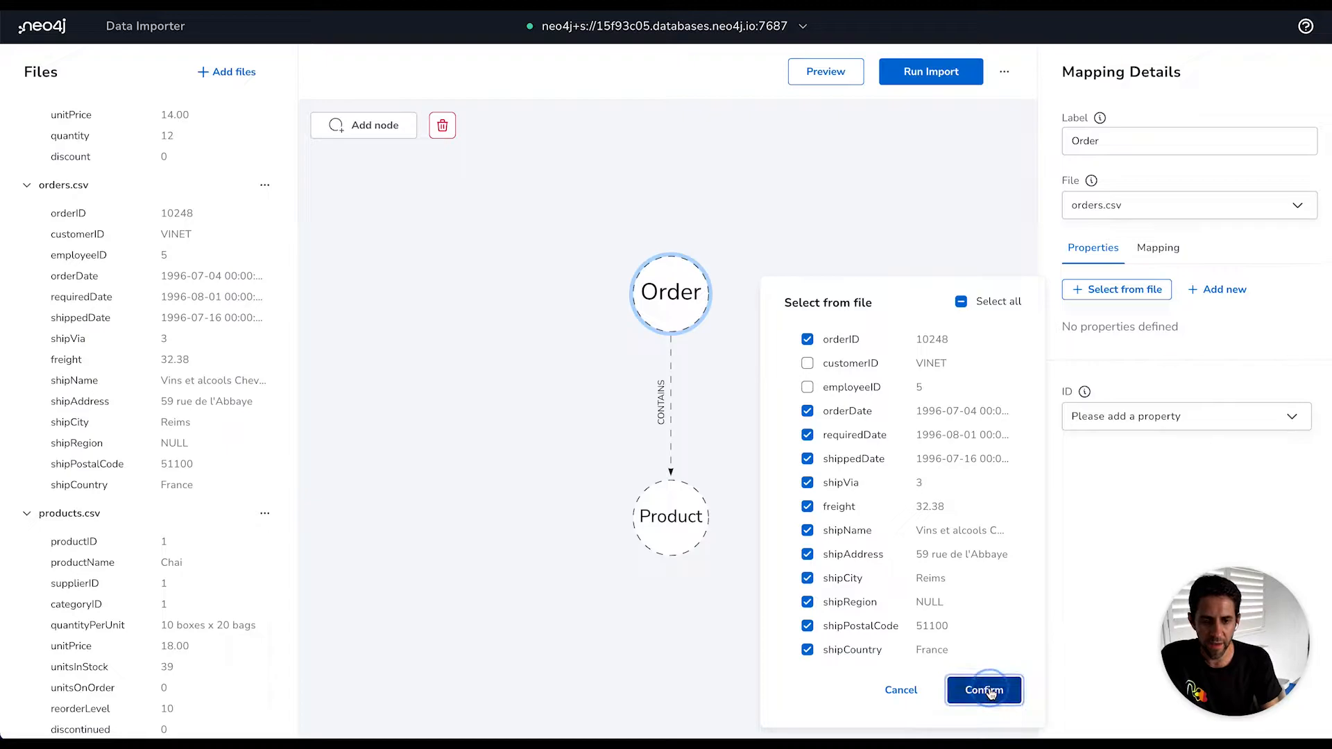
click(983, 690)
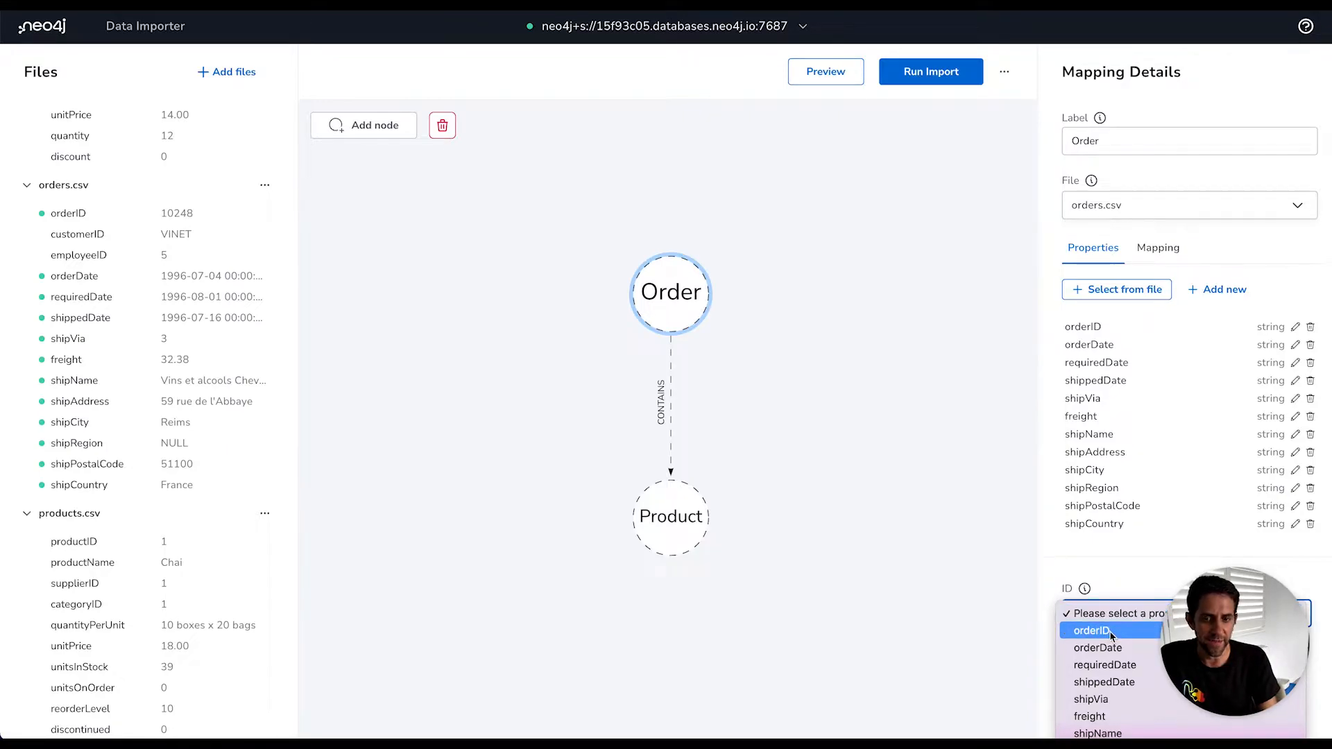
Set orderID as the Order node's ID, review its column mapping and keep orderID a string
click(1090, 629)
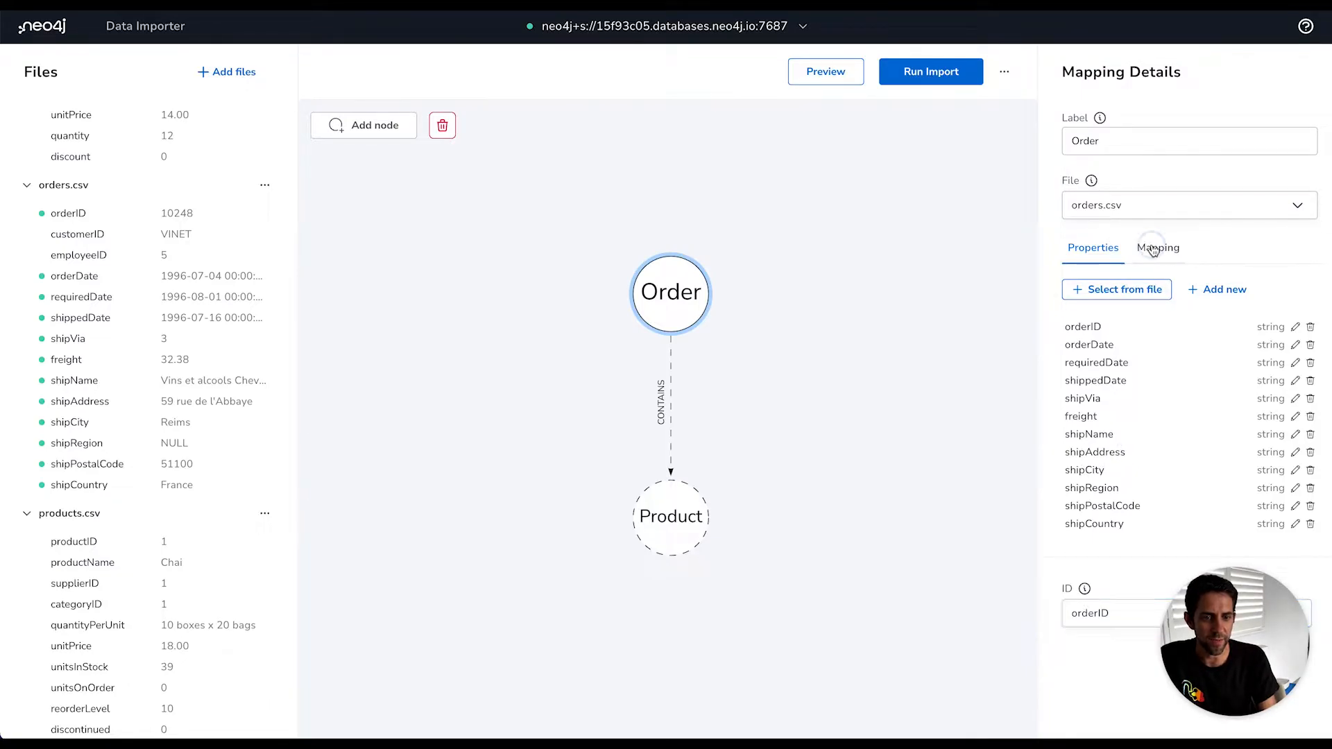
click(1157, 247)
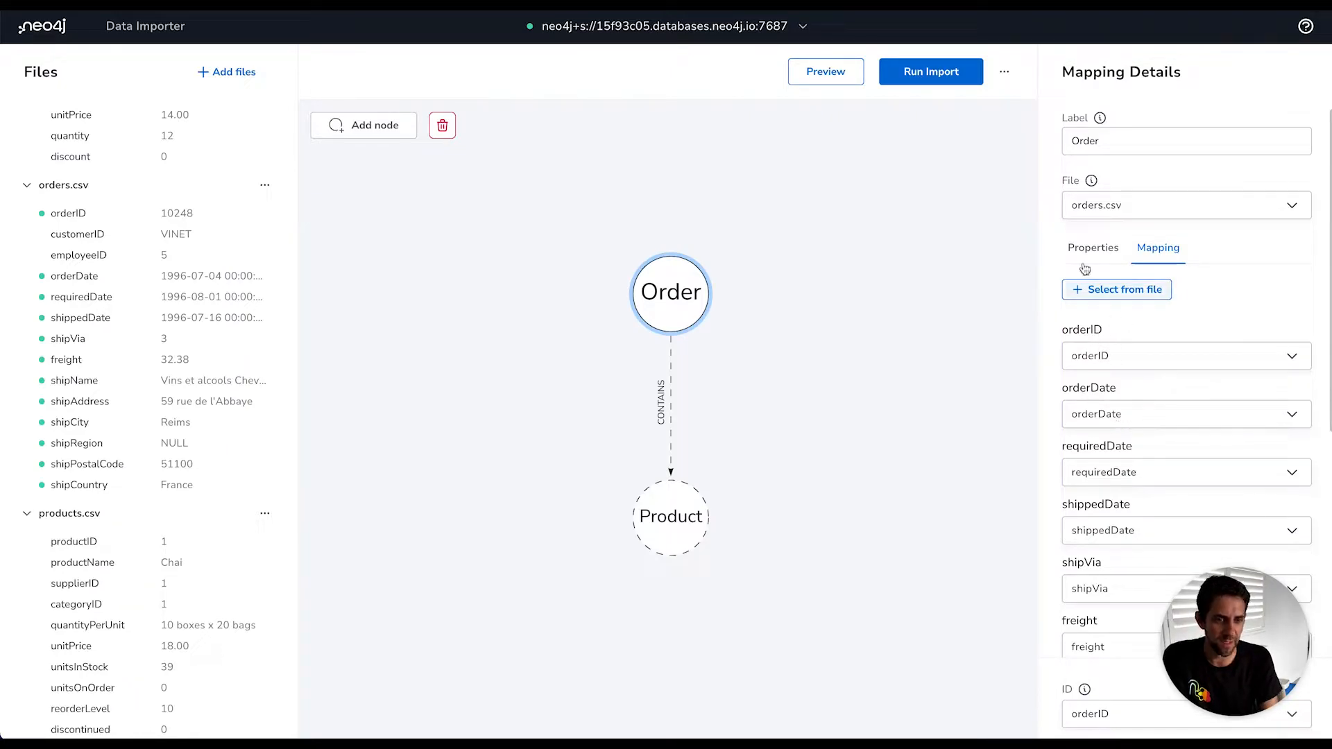
click(1091, 247)
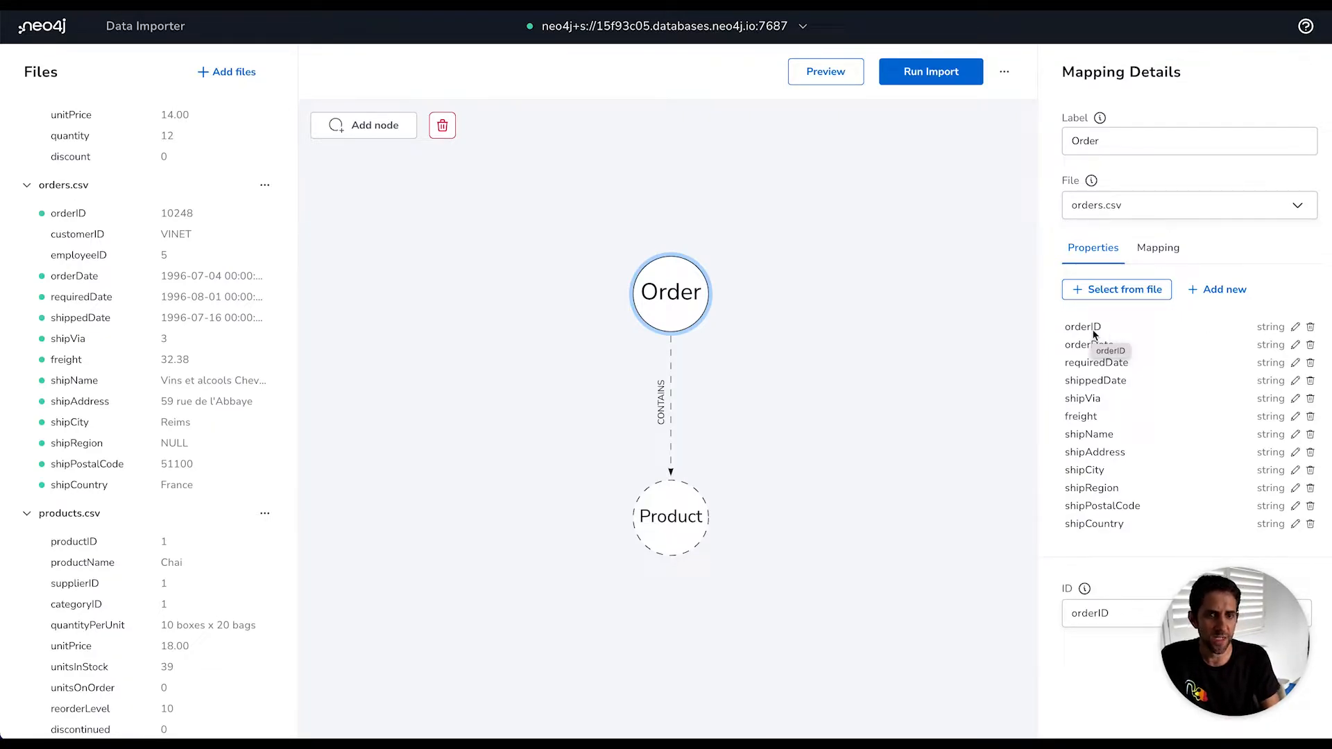
mouse_move(1119, 325)
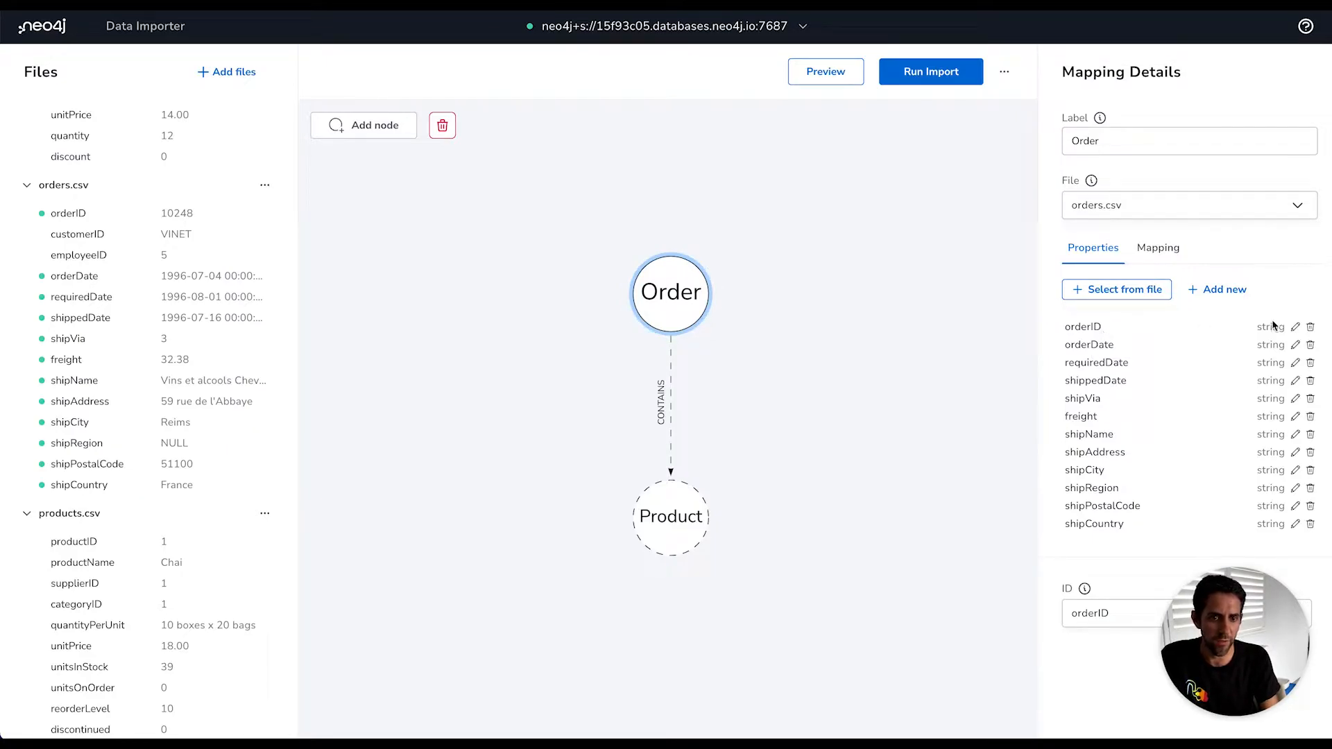
click(1295, 326)
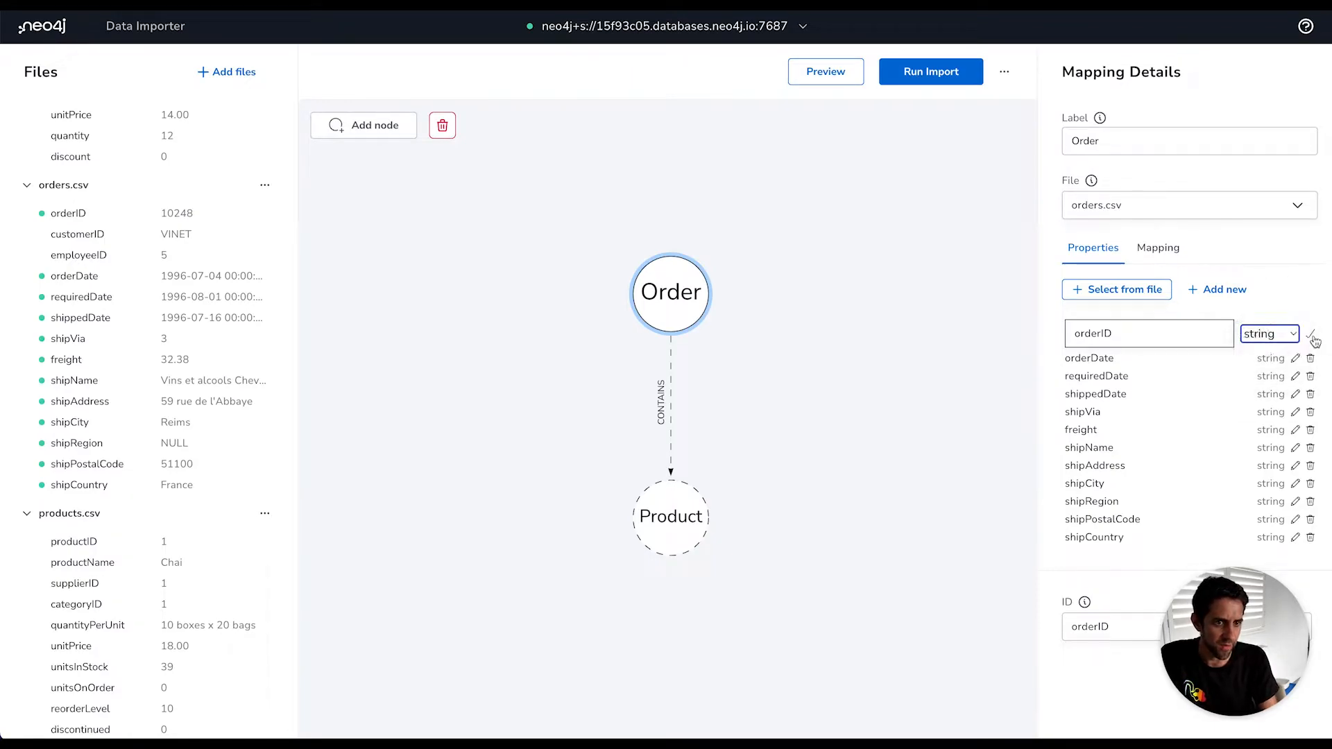
click(1312, 338)
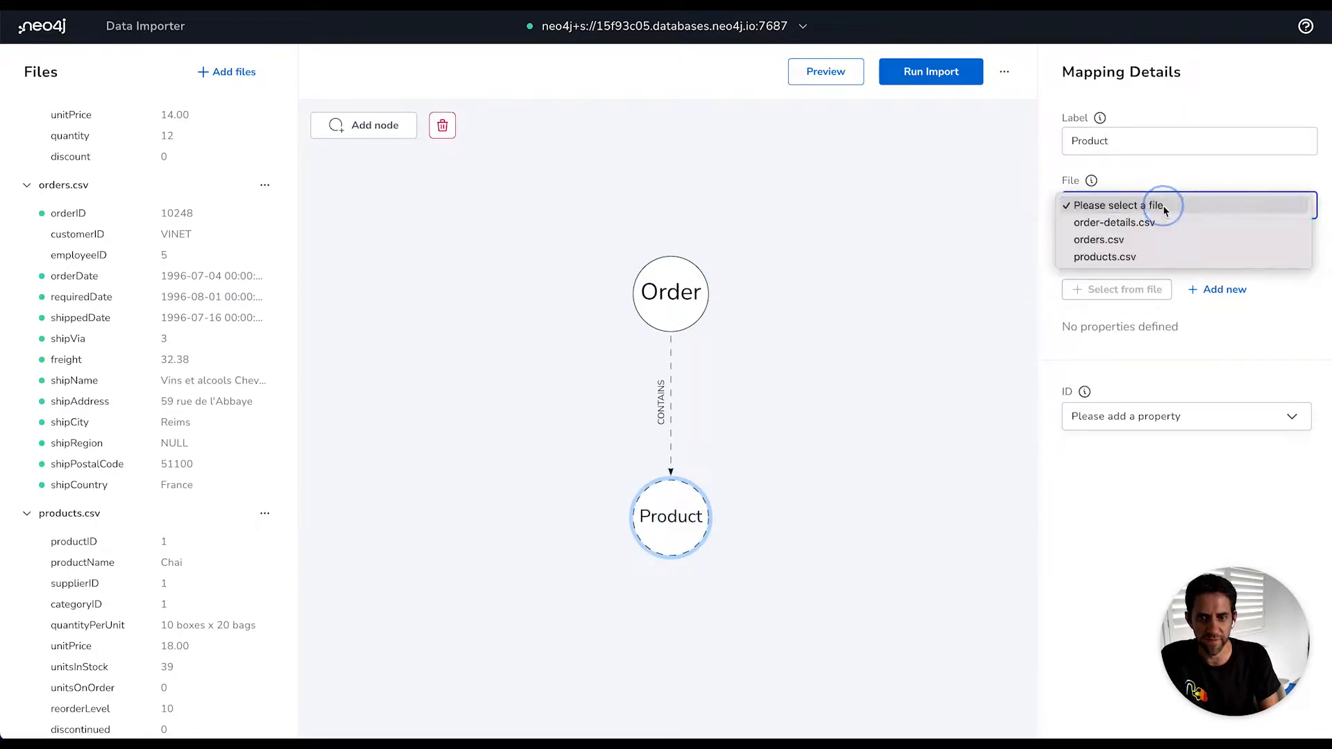
Map Product to products.csv, taking all columns except supplierID and categoryID as properties
click(1104, 257)
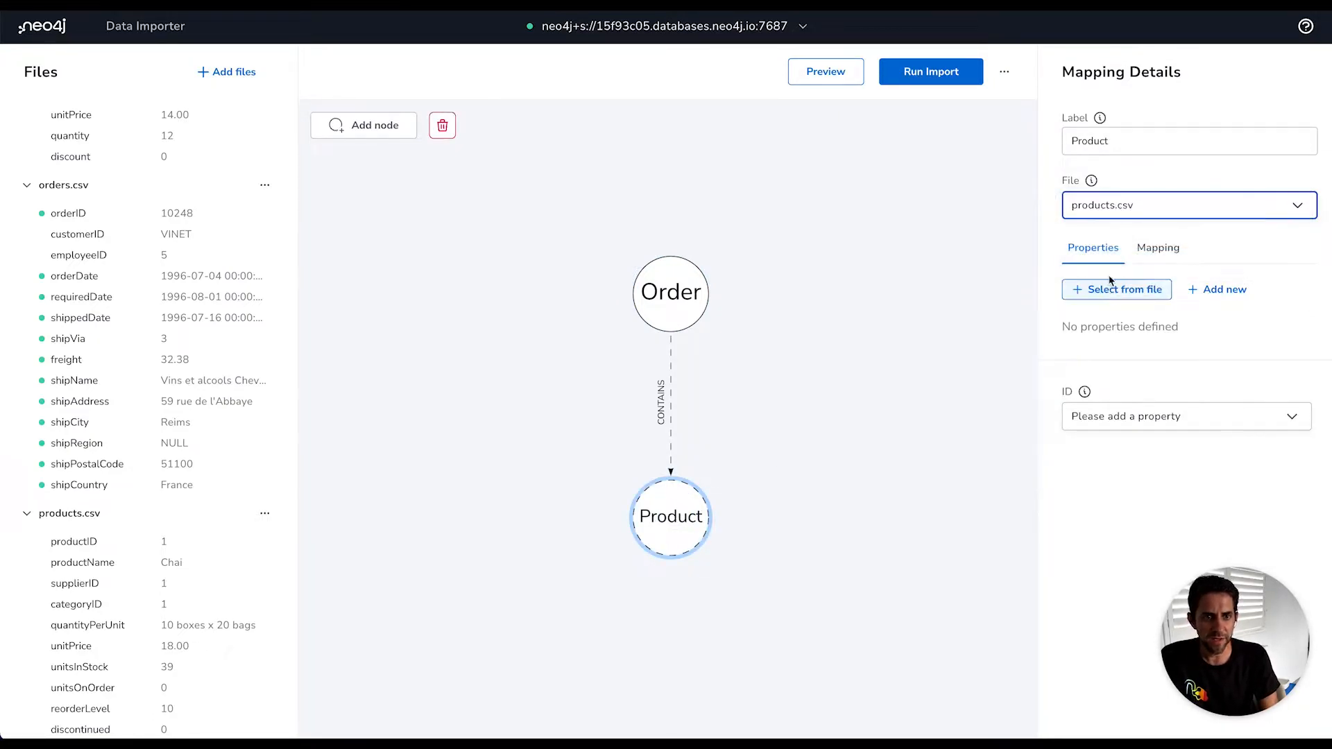
click(1115, 288)
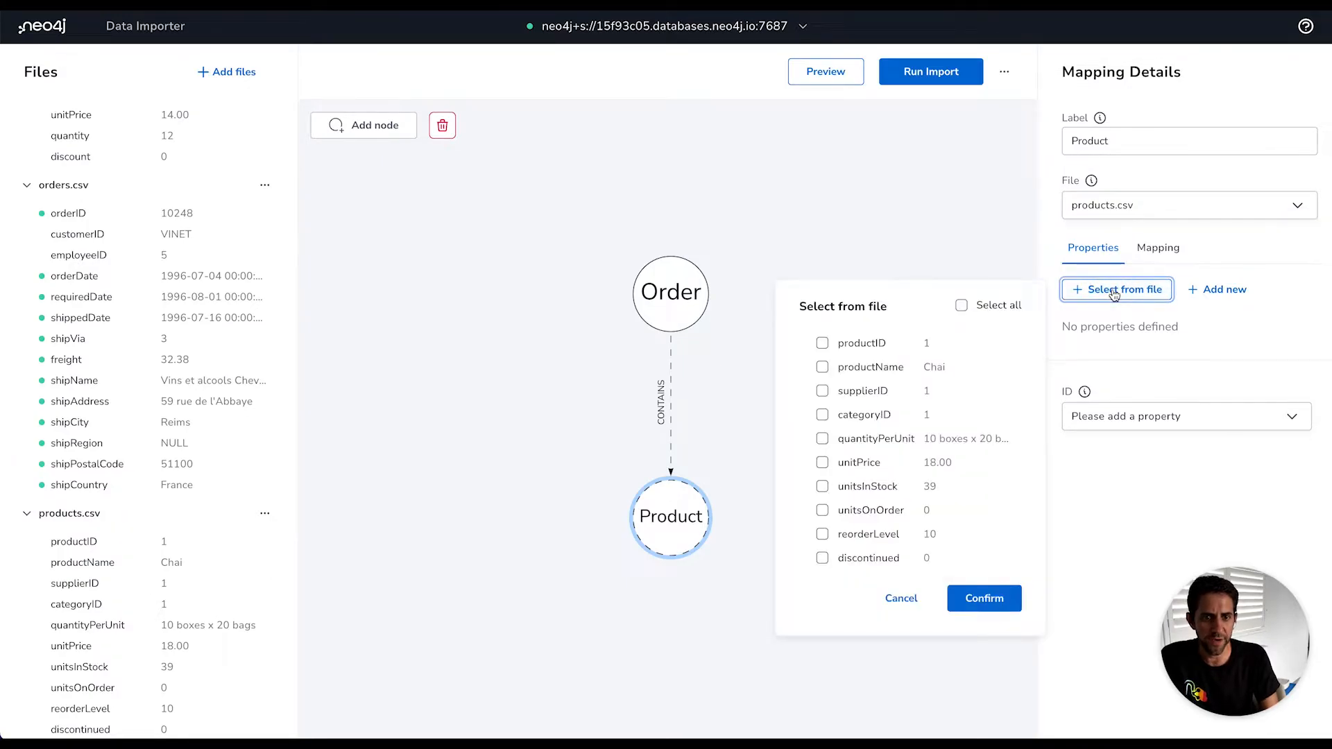
click(960, 305)
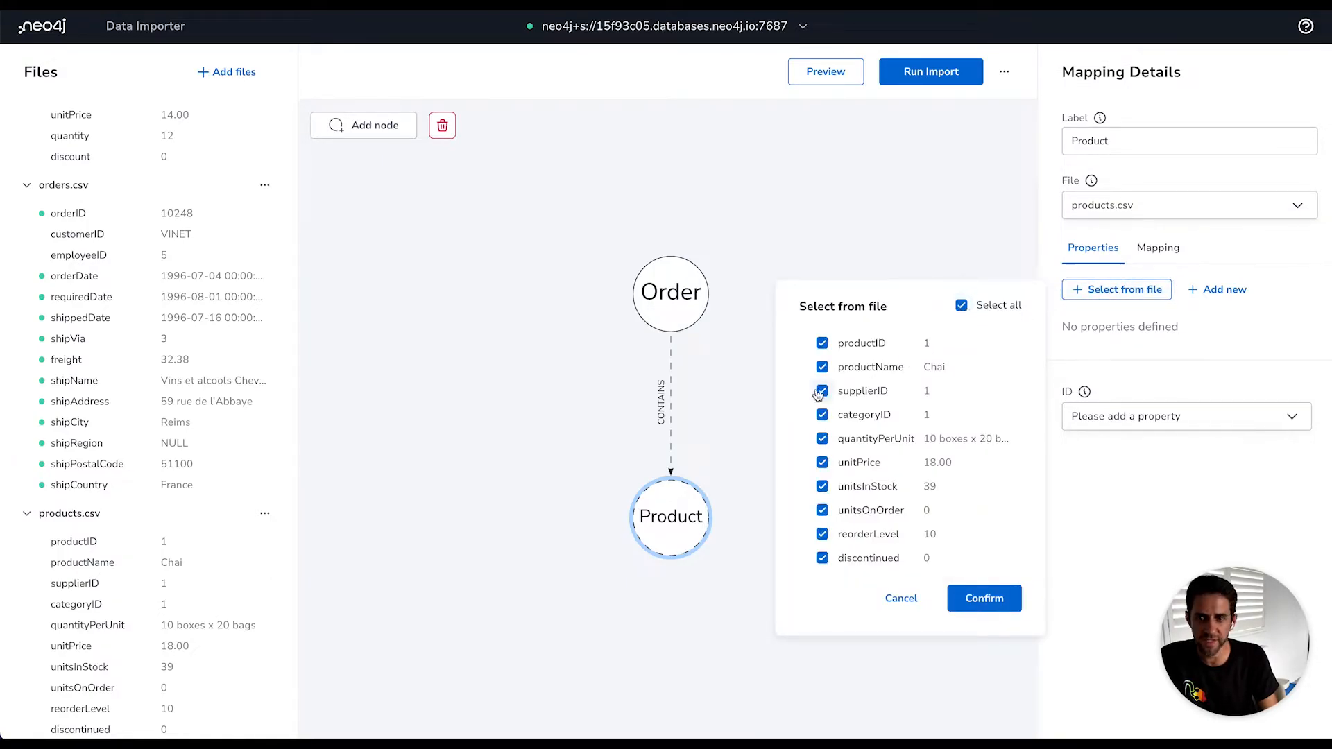
click(821, 391)
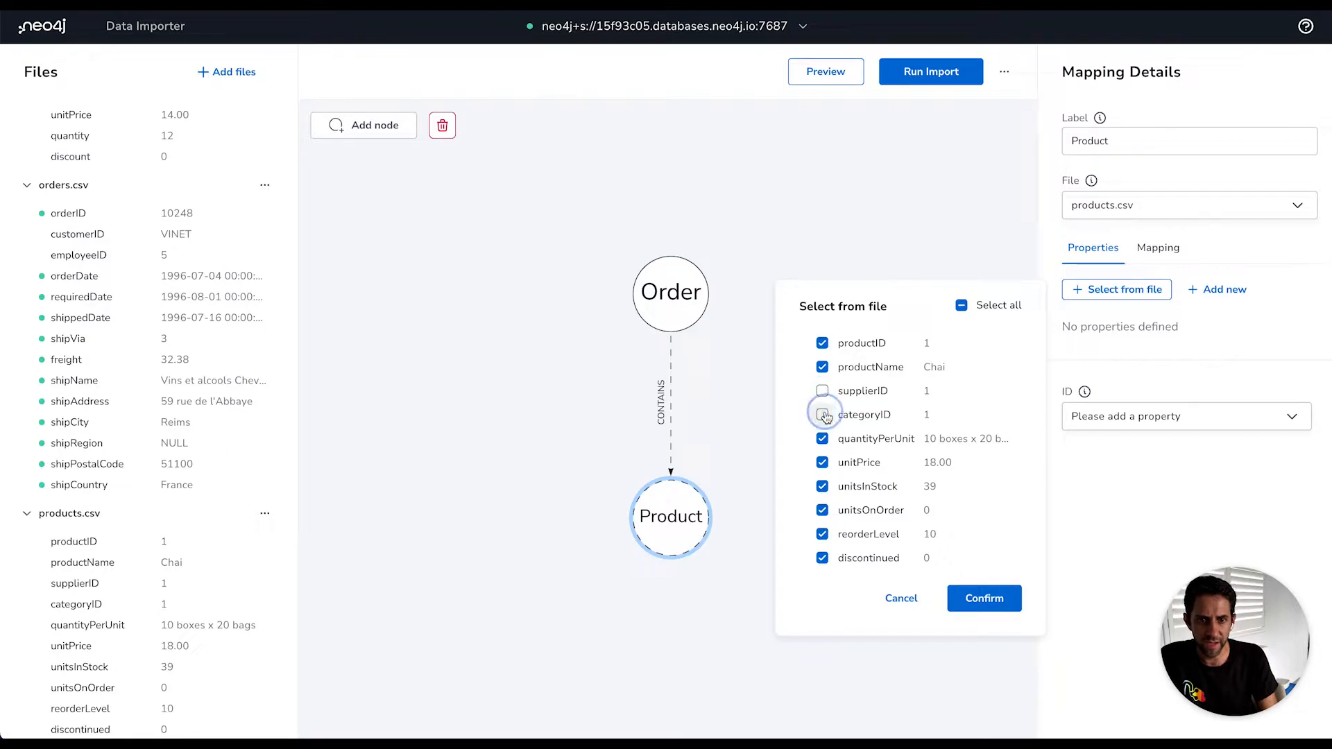
click(821, 415)
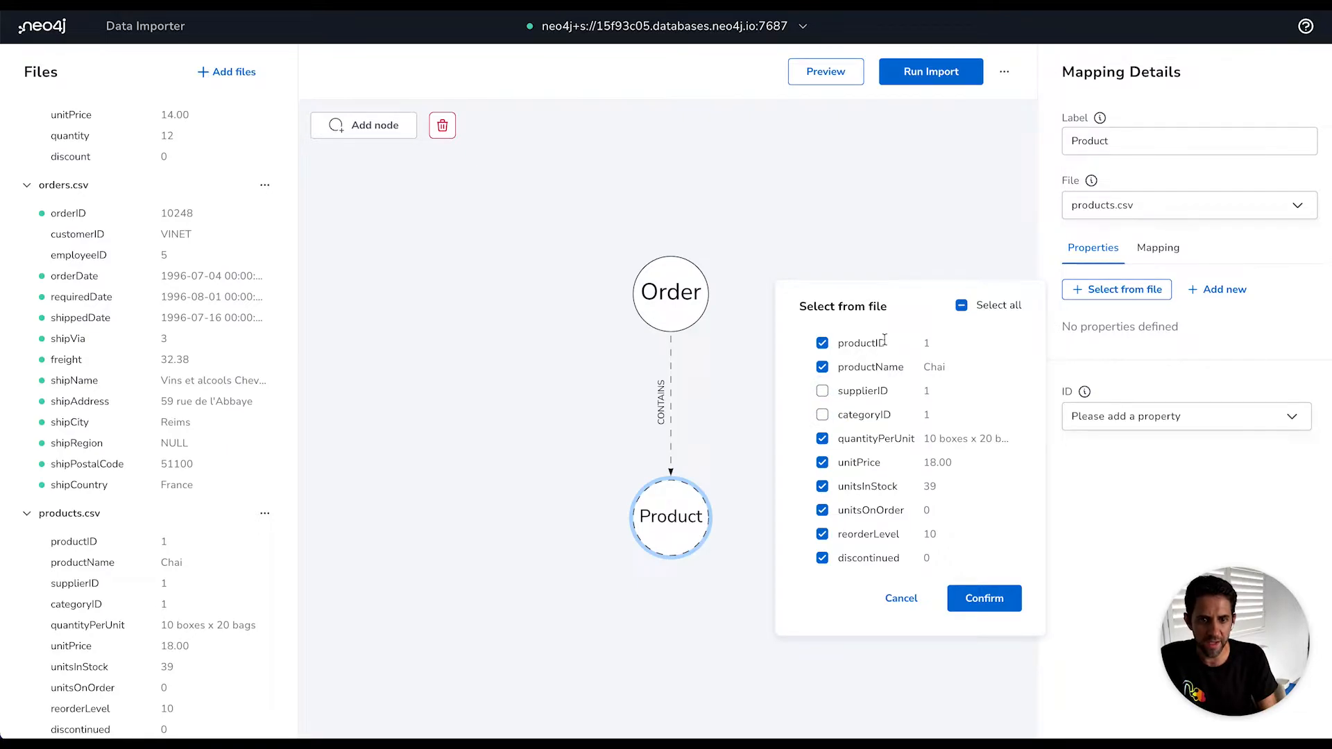
click(983, 598)
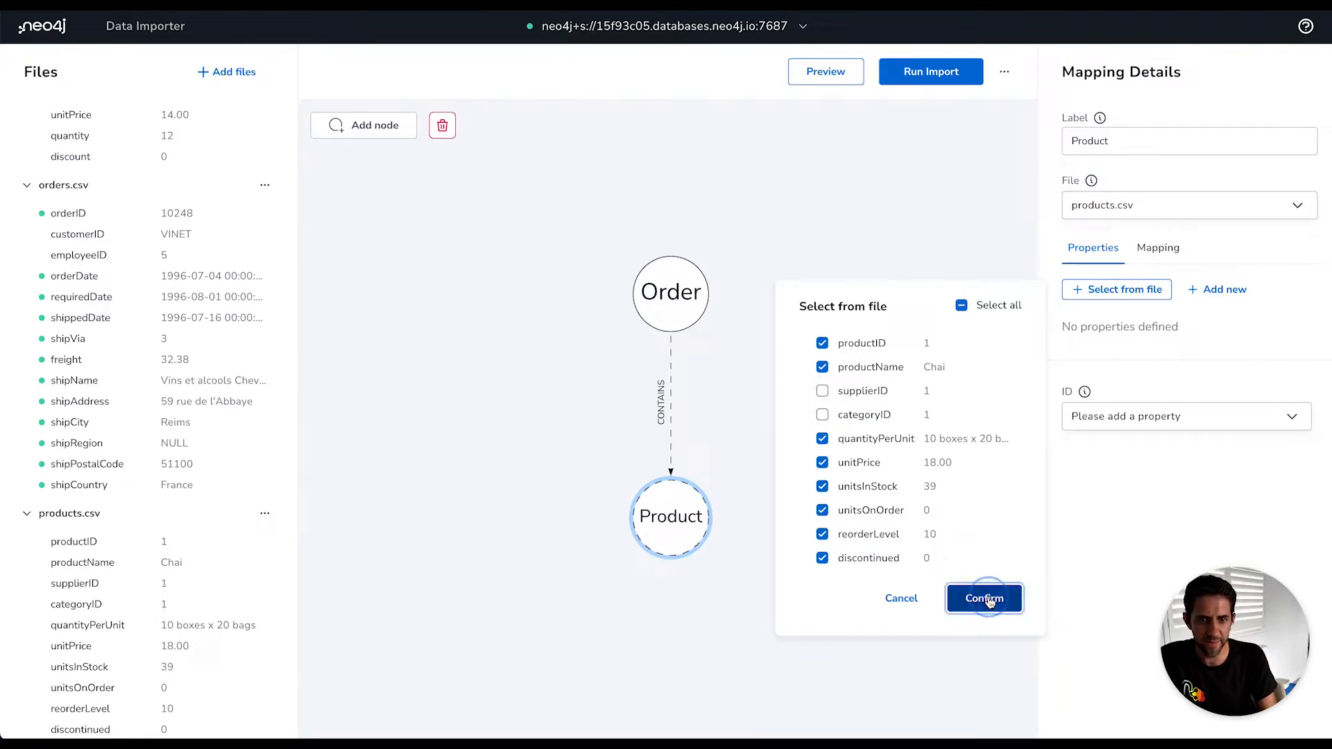
Make productID the Product node's ID
click(983, 598)
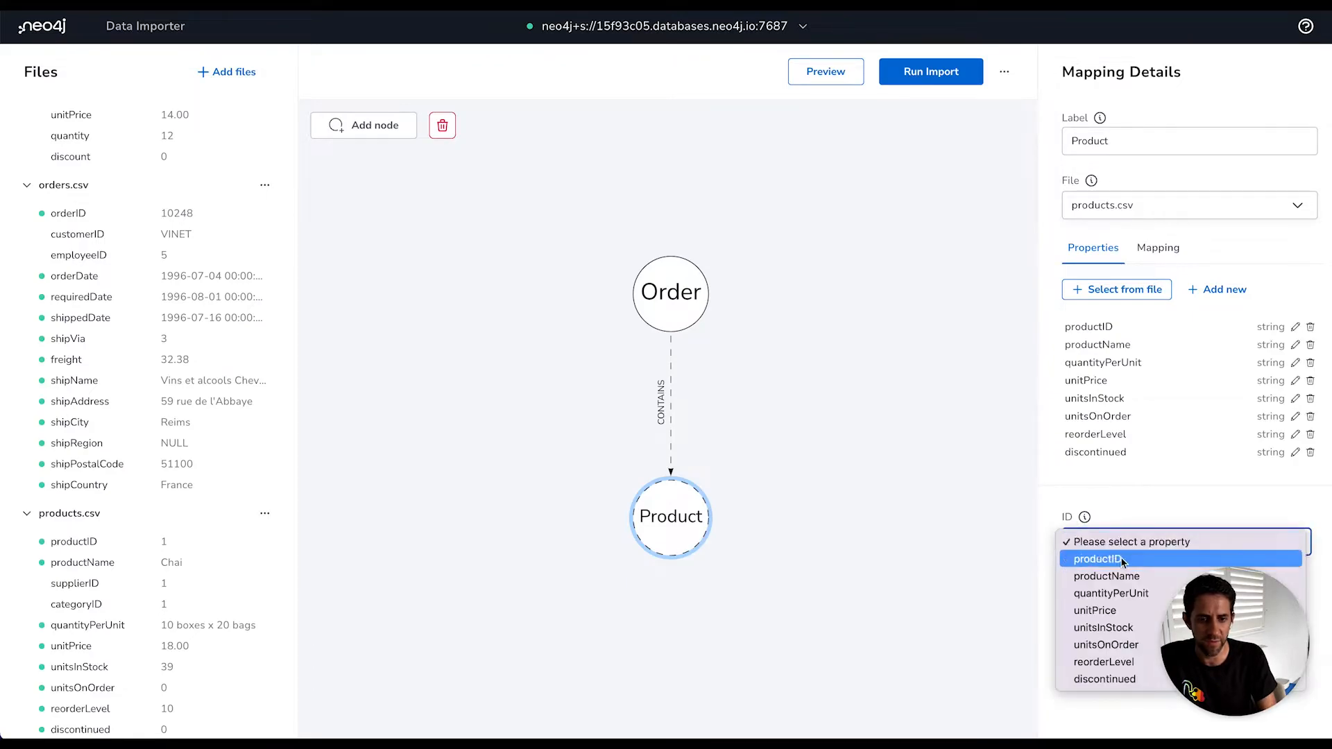
click(1098, 559)
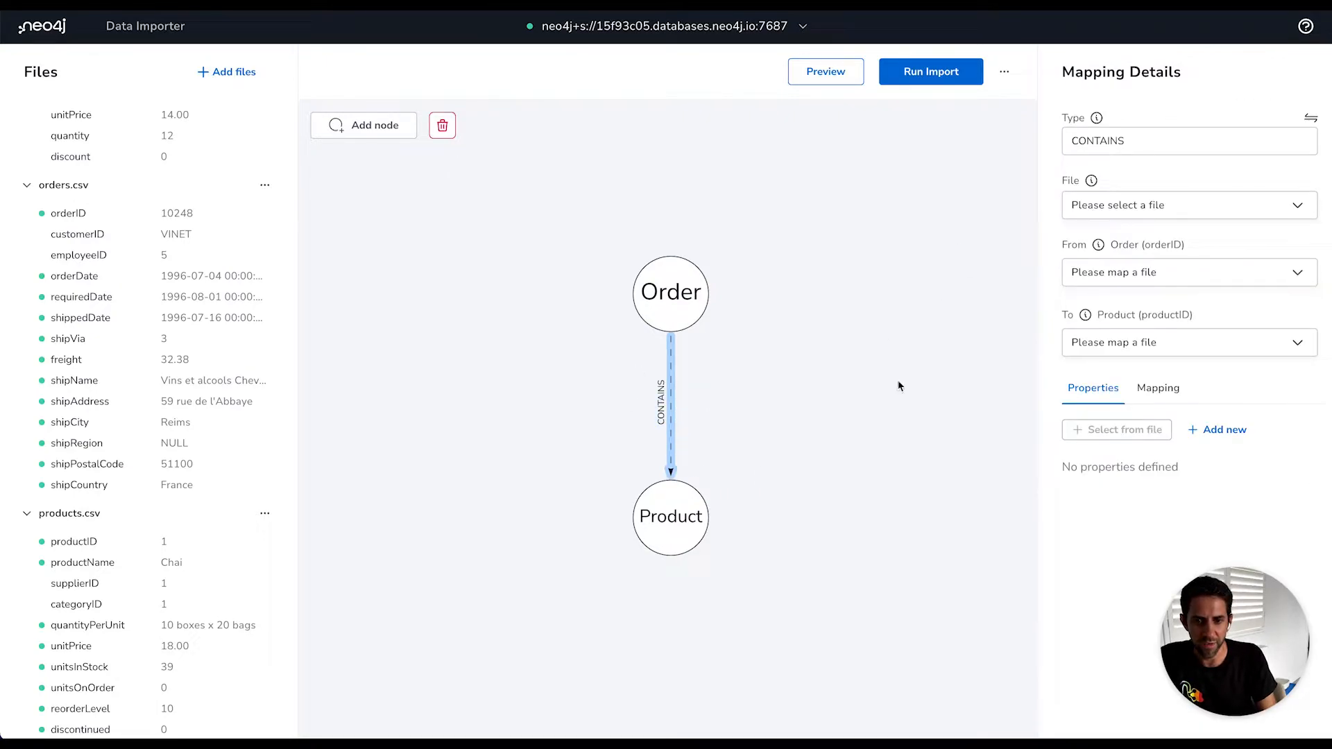
mouse_move(752, 408)
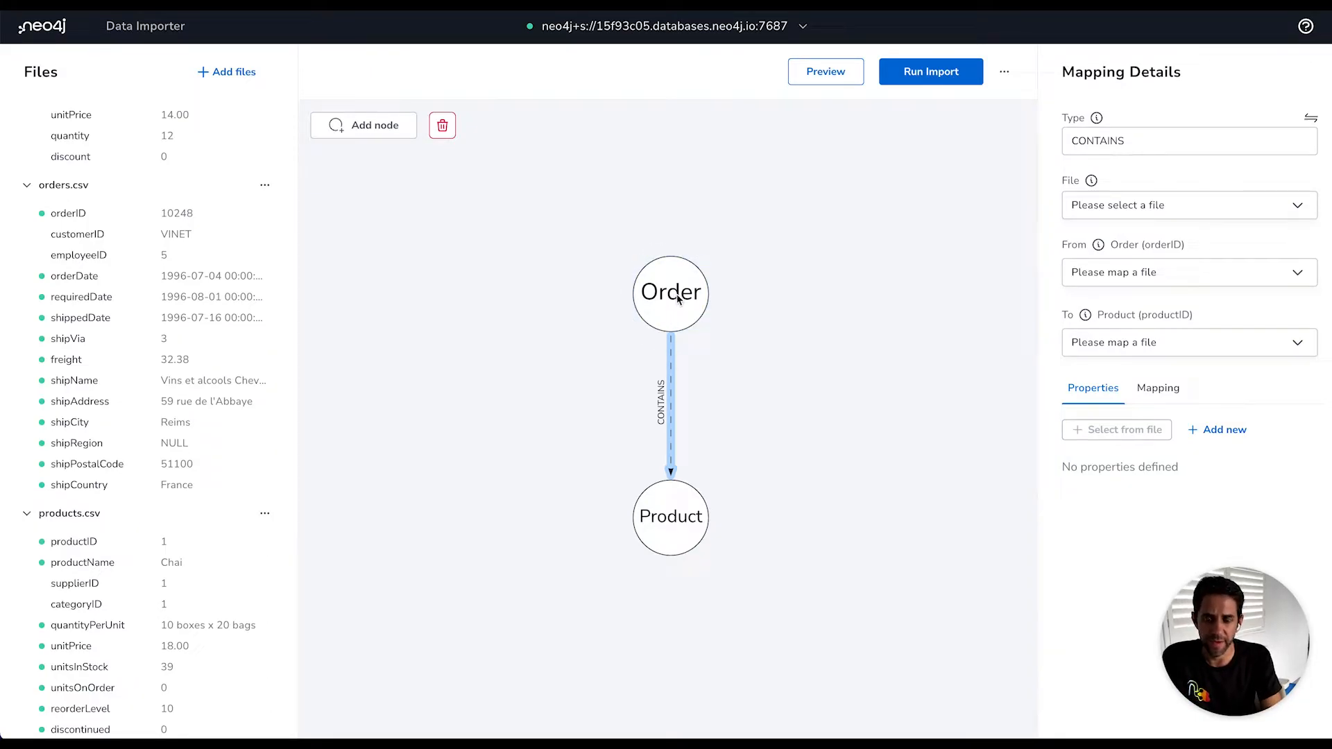
click(670, 293)
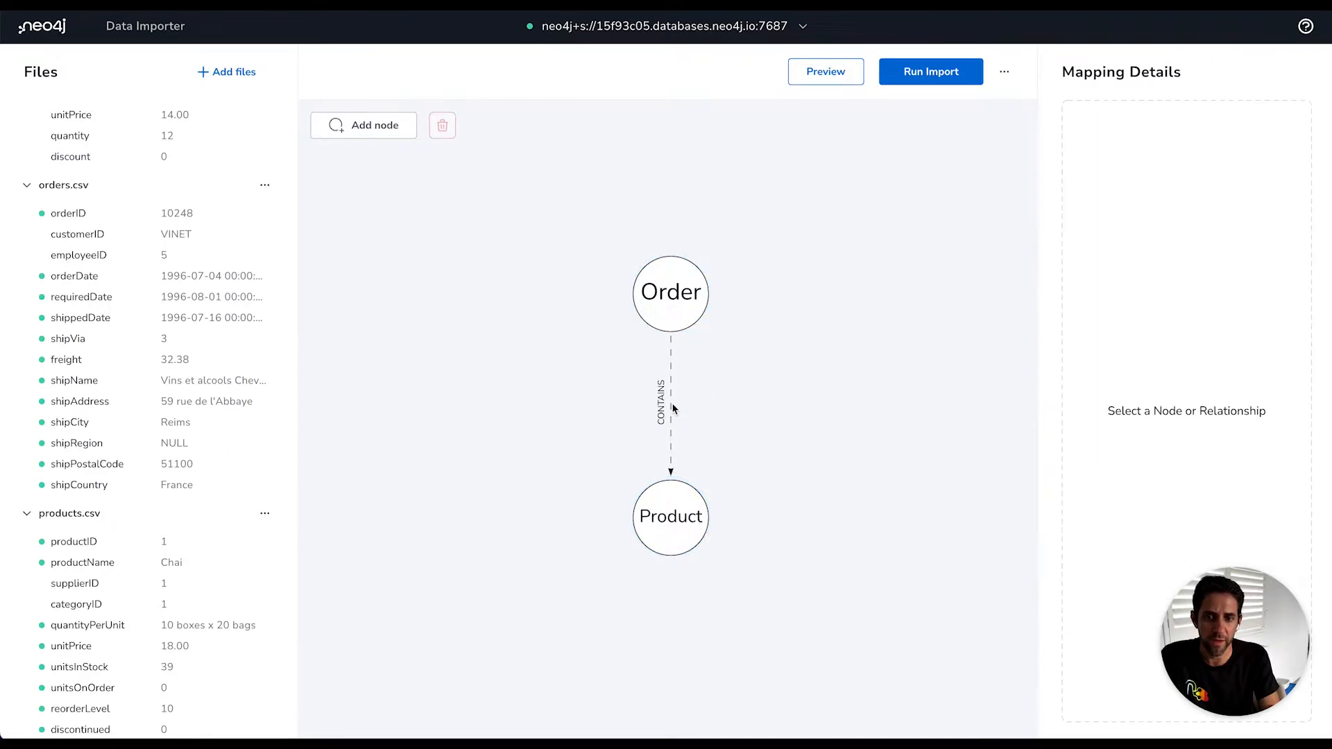
click(670, 408)
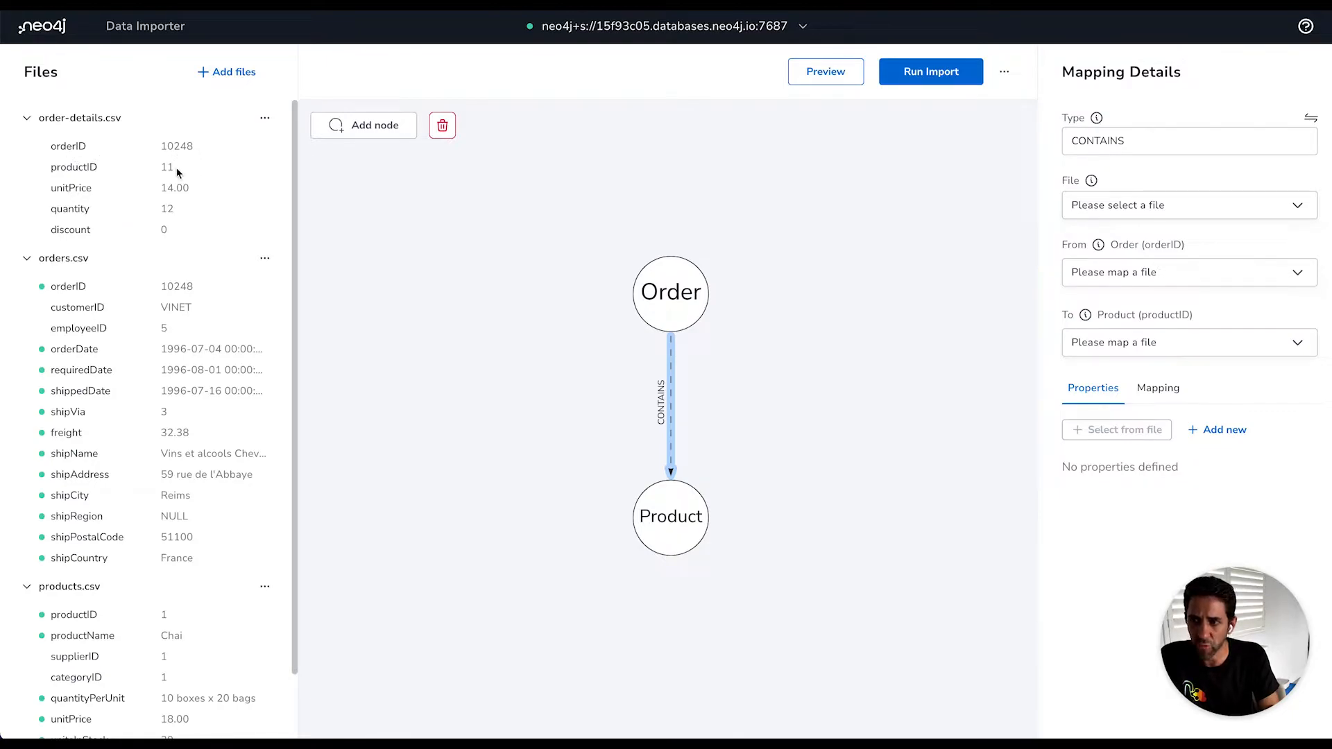
mouse_move(173, 155)
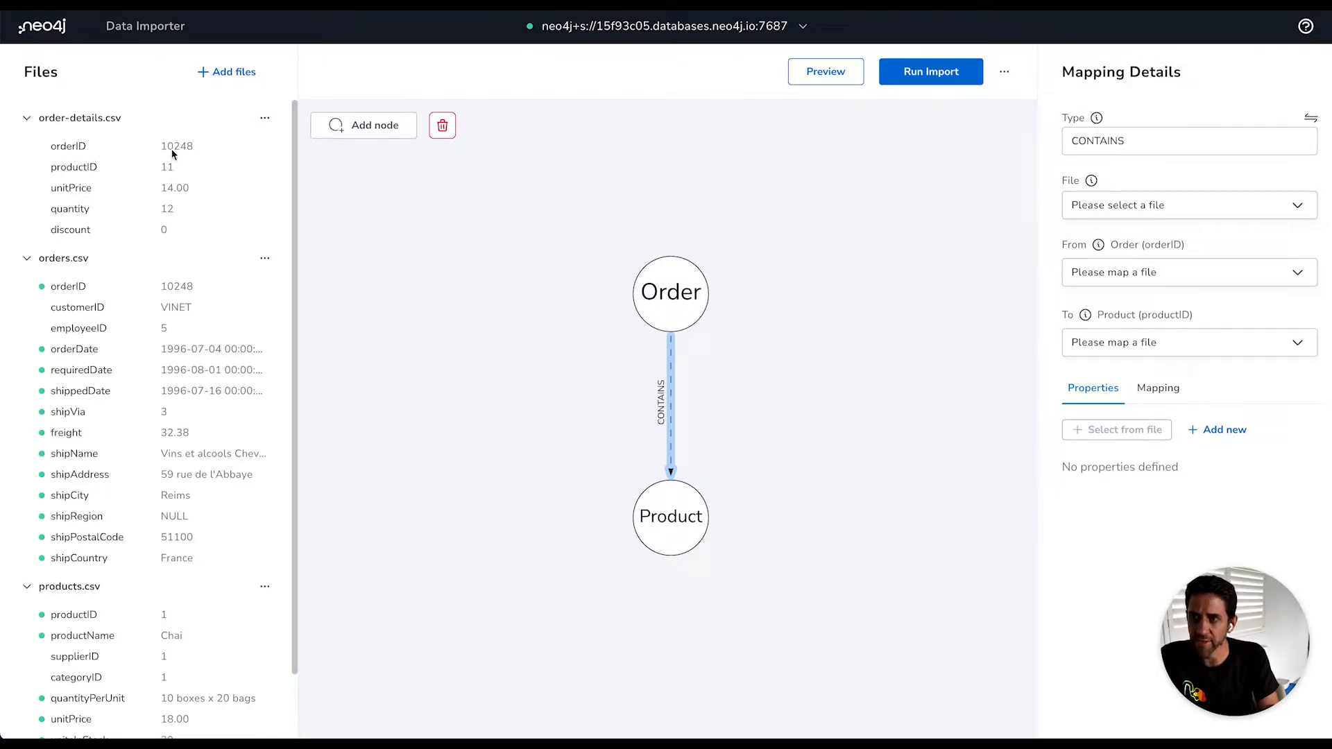
mouse_move(174, 174)
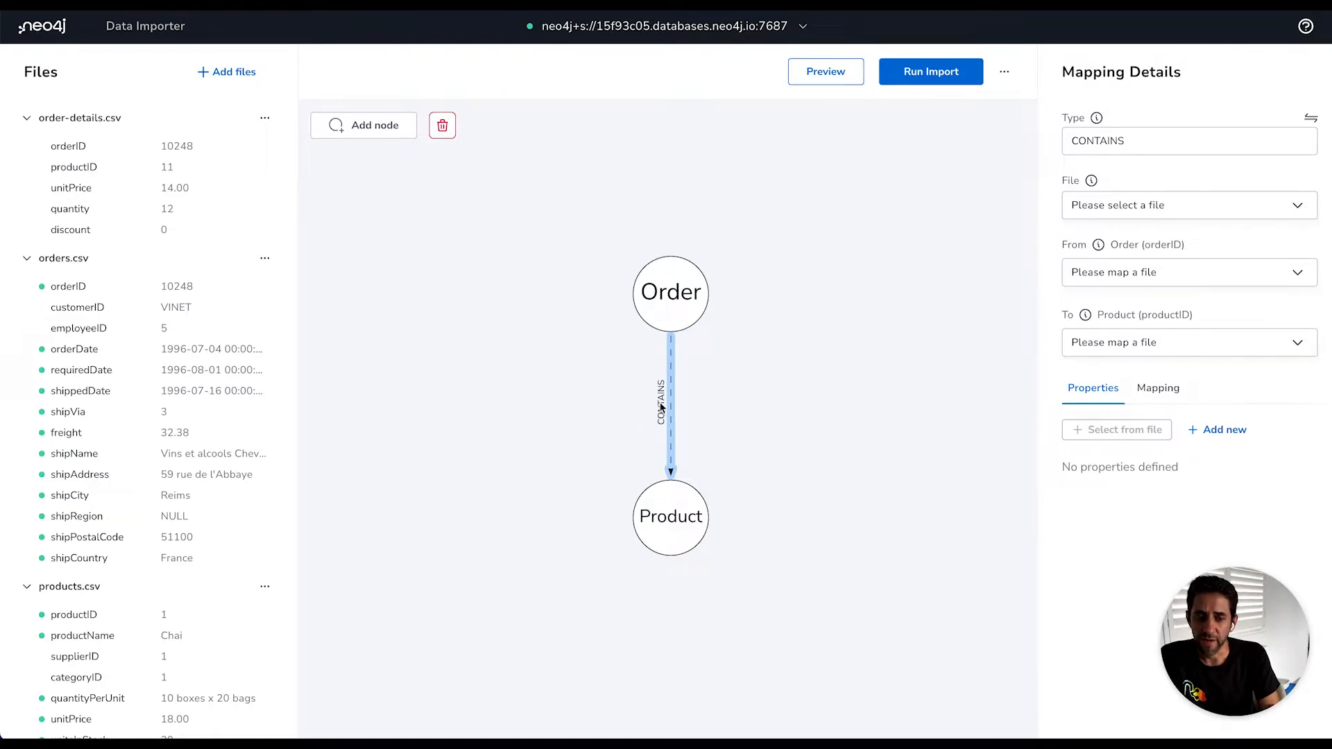
Set order-details.csv as the source file for the CONTAINS relationship
click(1187, 205)
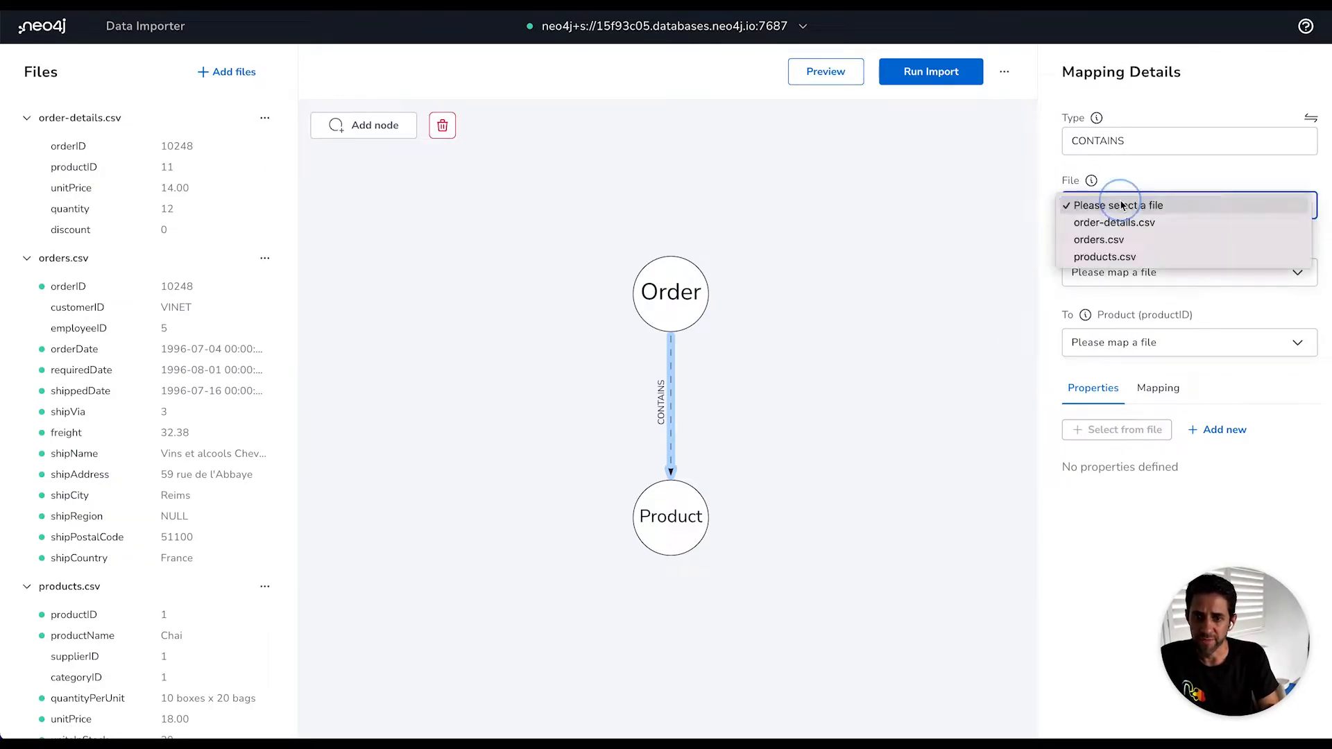
click(1187, 205)
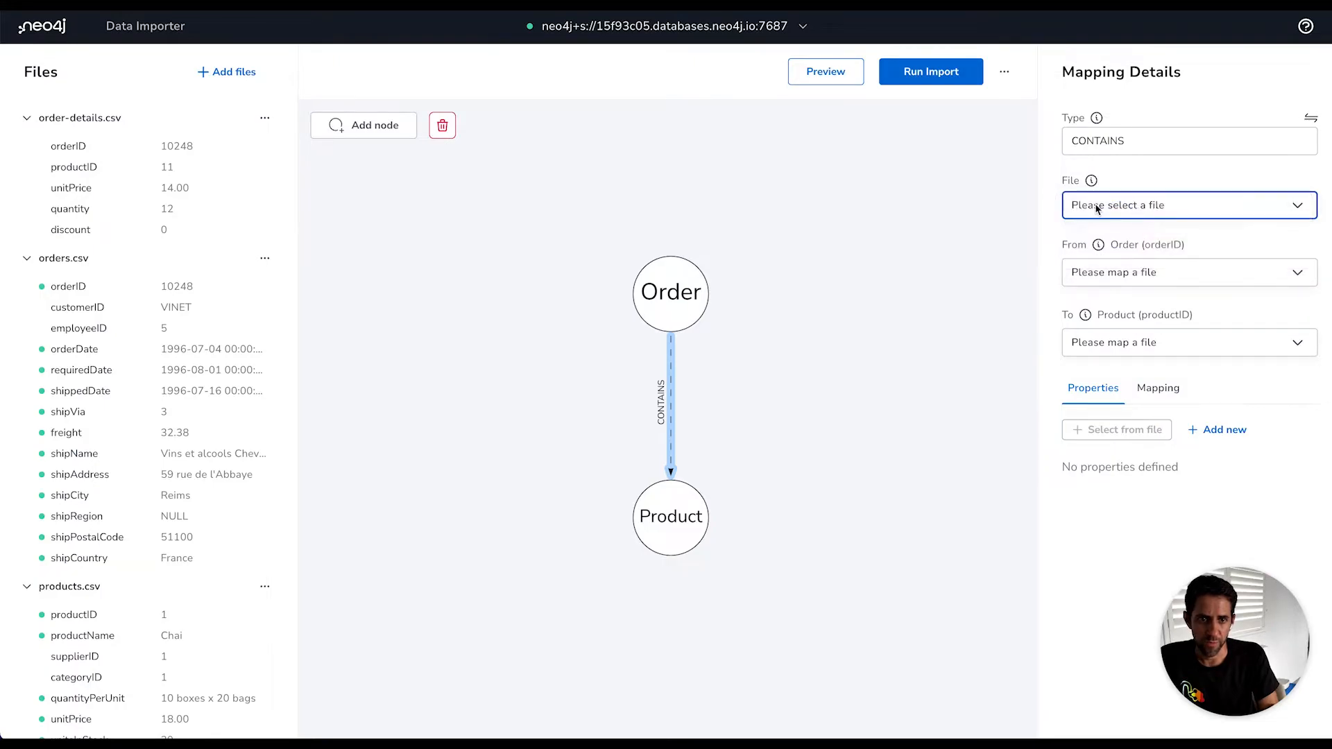
click(1187, 205)
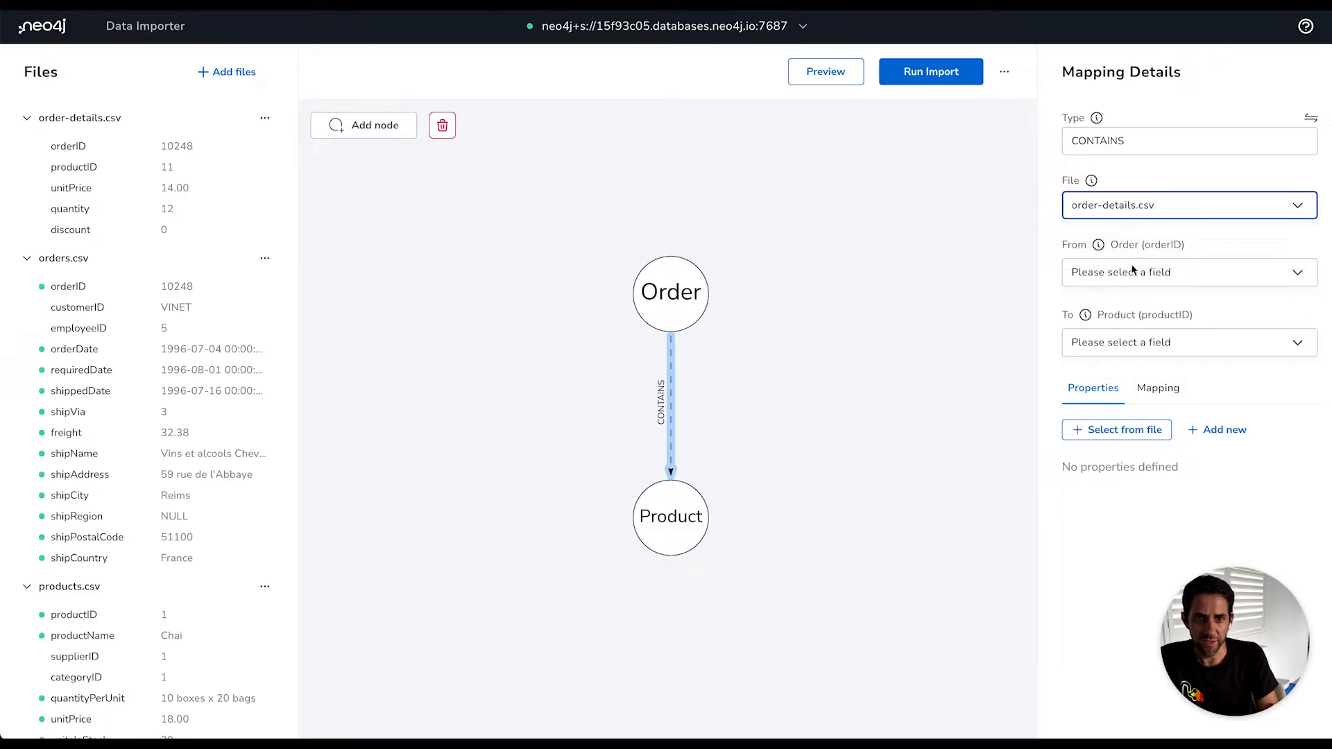
mouse_move(1168, 255)
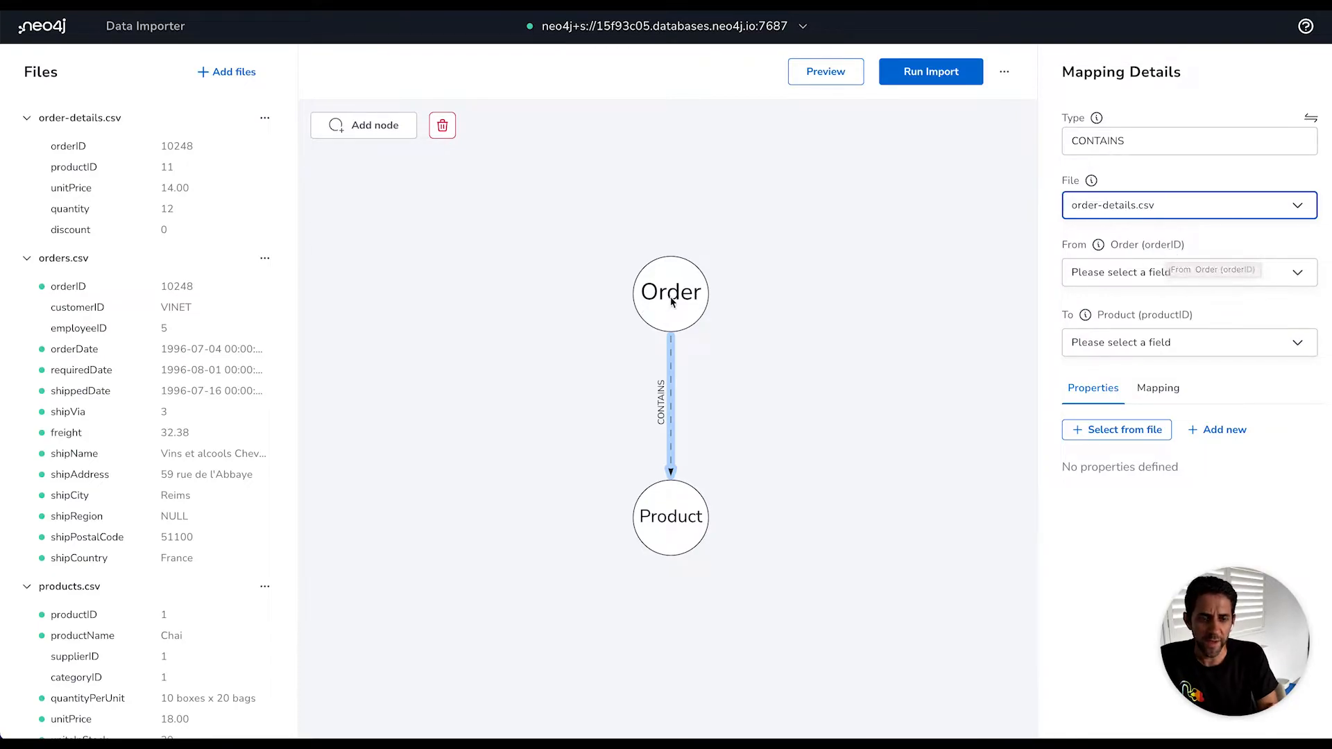
mouse_move(171, 292)
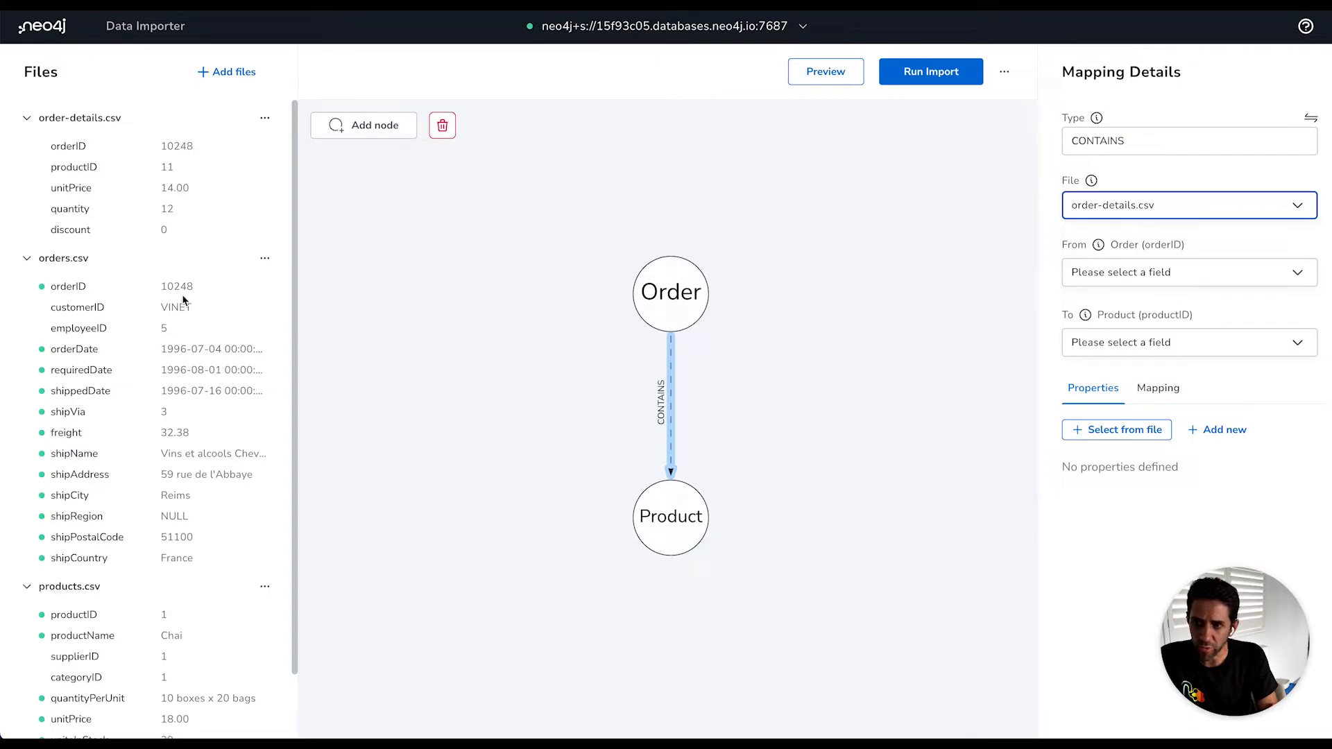
mouse_move(179, 149)
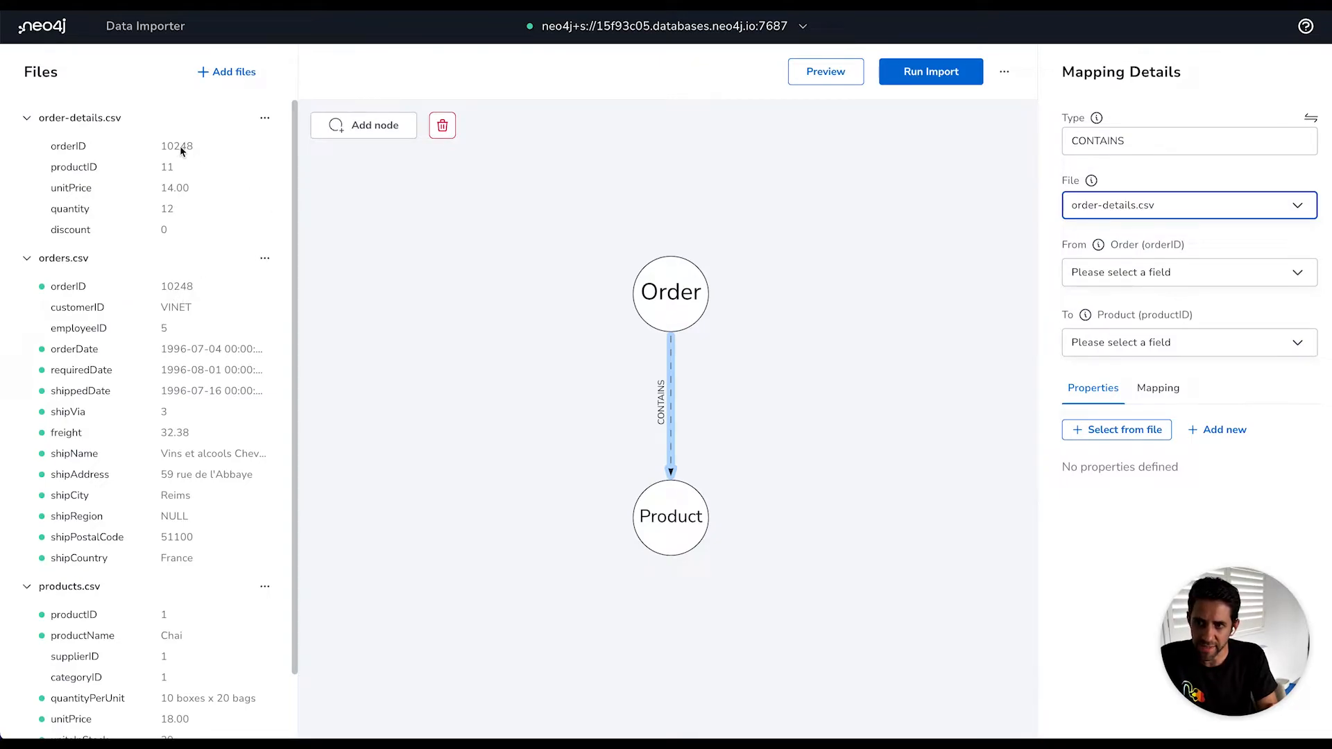
Match the Order end by orderID and the Product end by productID
click(1186, 272)
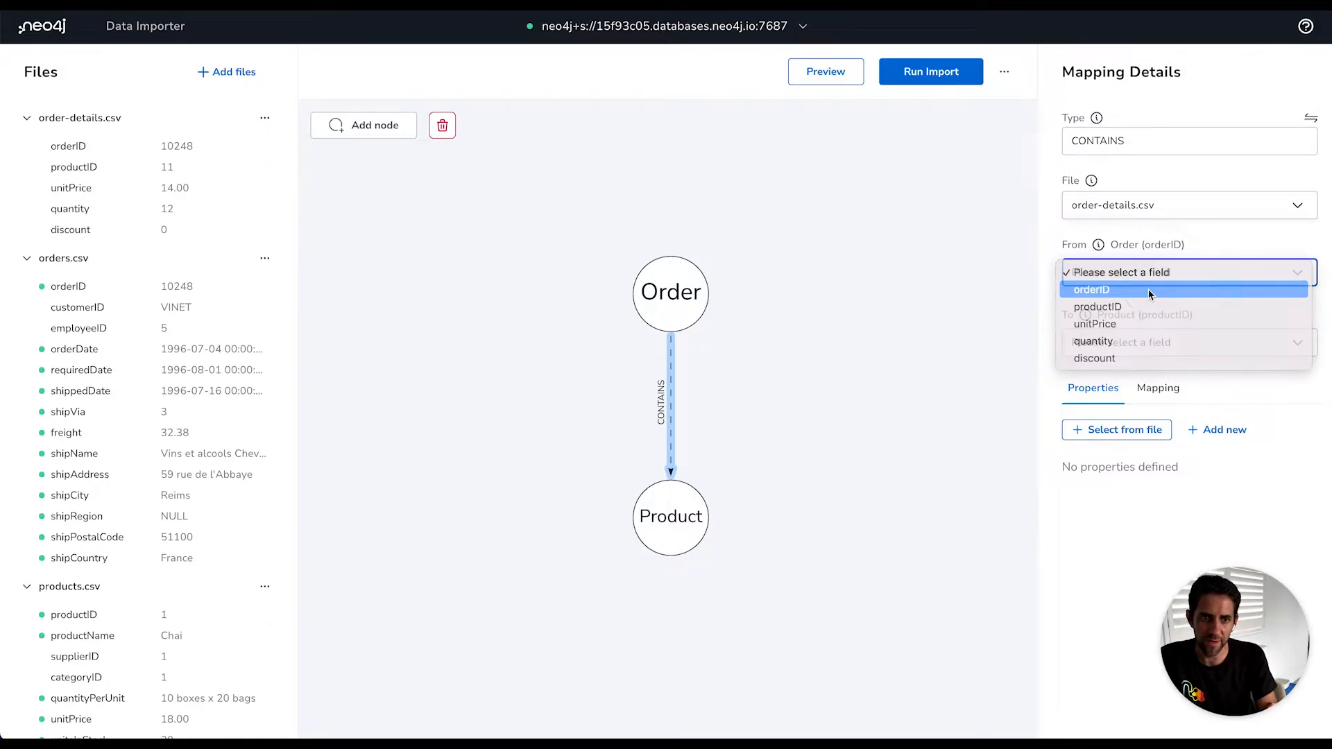
click(1096, 290)
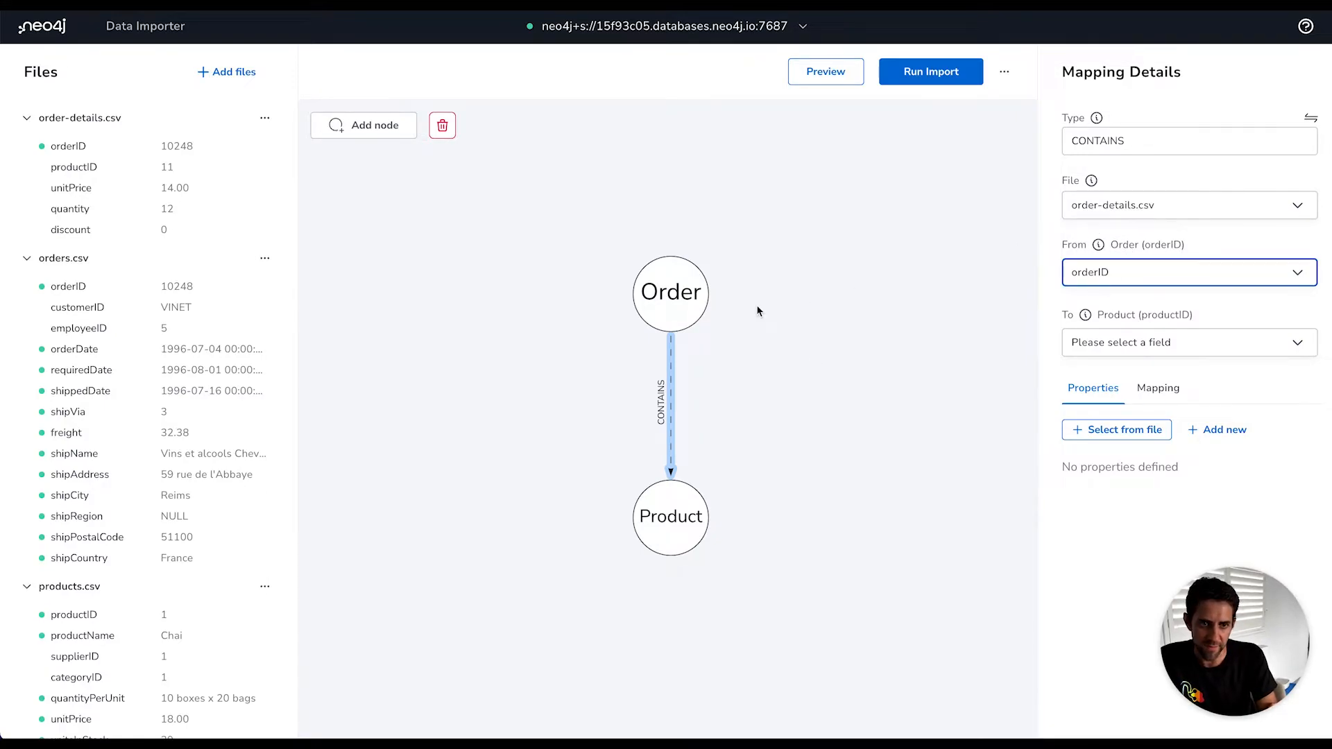
click(669, 293)
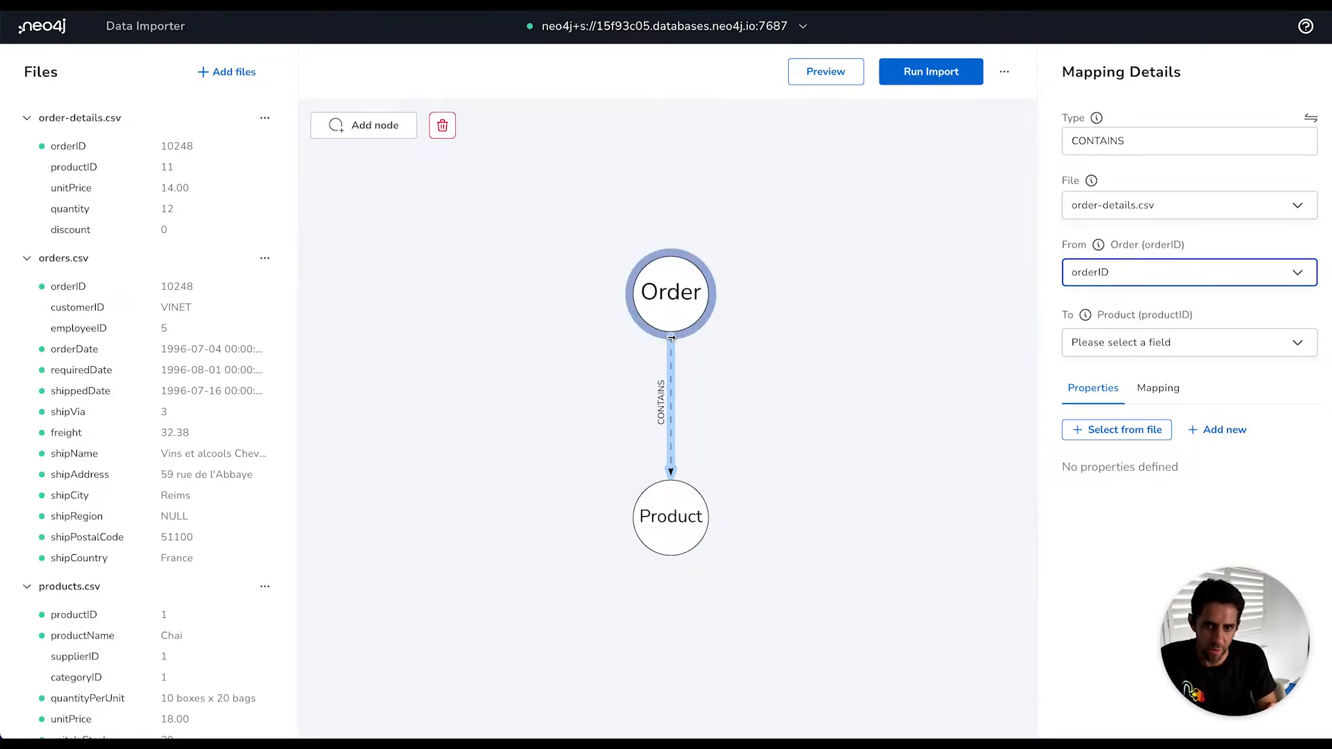
click(670, 516)
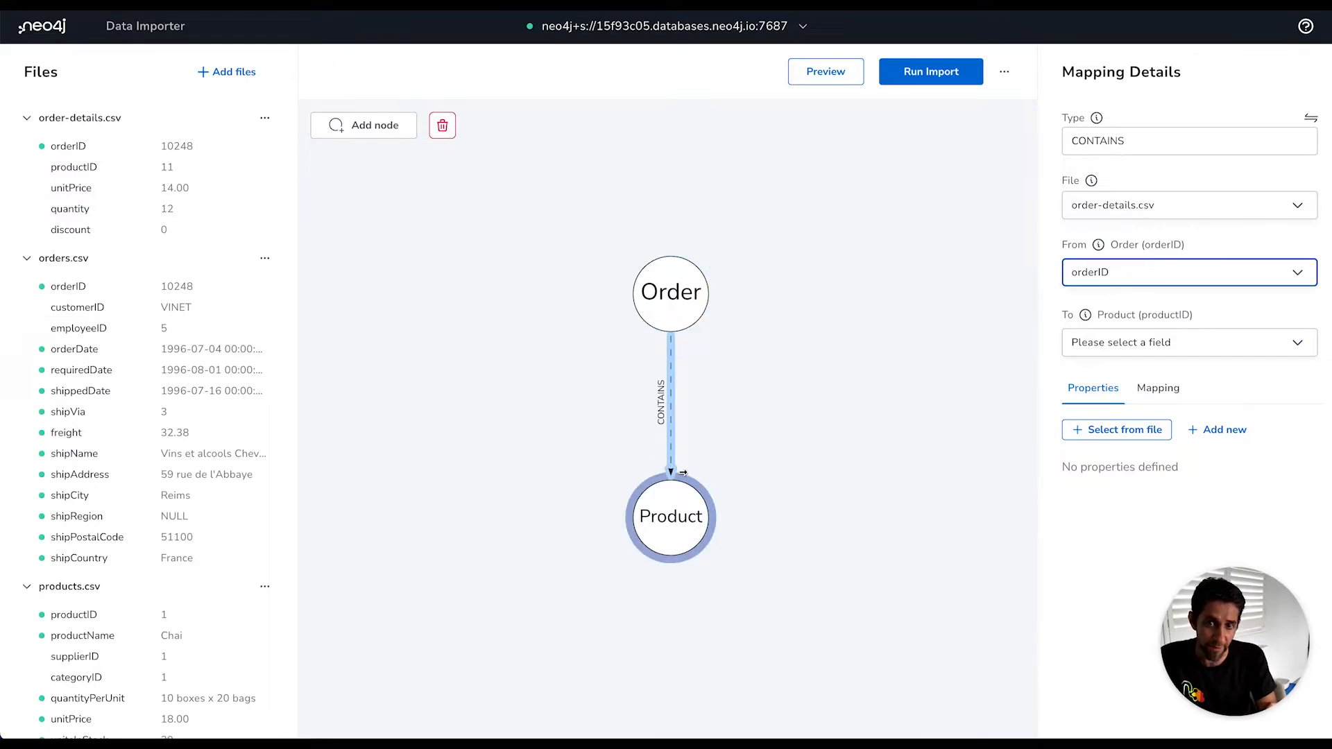
mouse_move(721, 532)
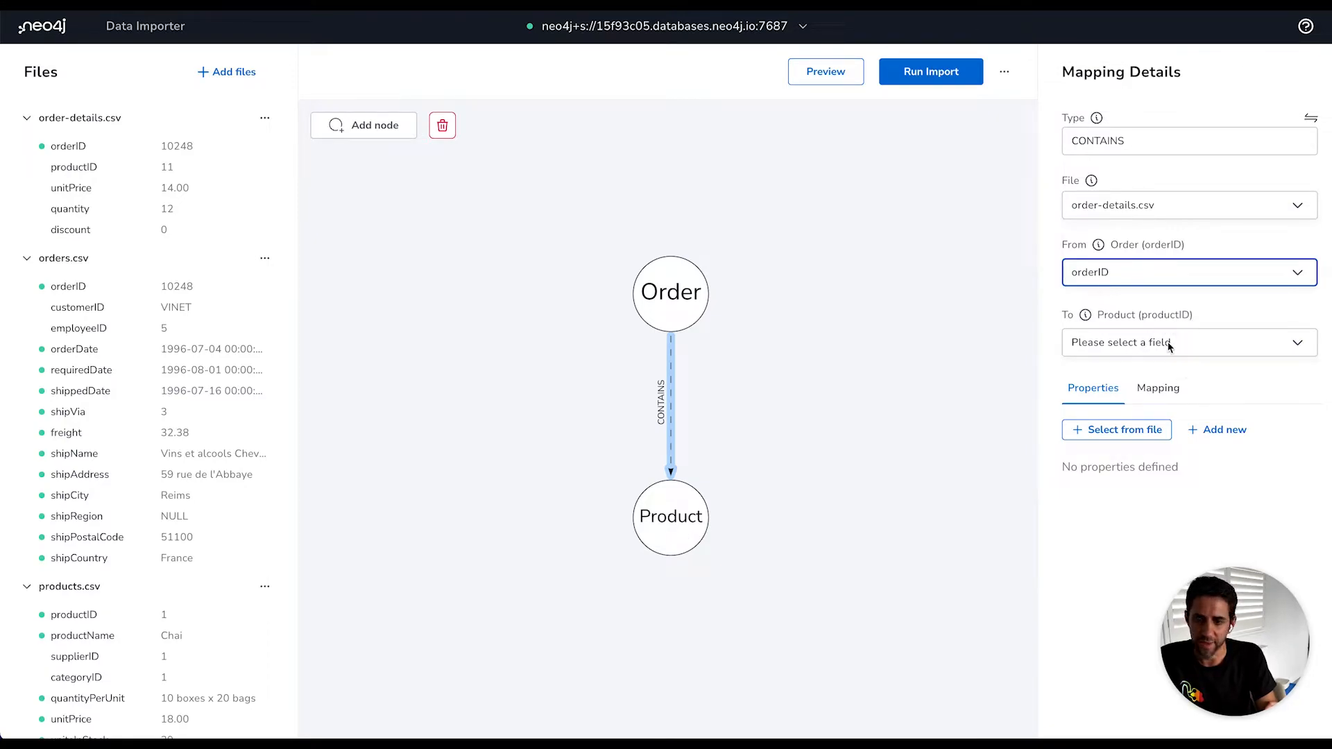
click(1188, 342)
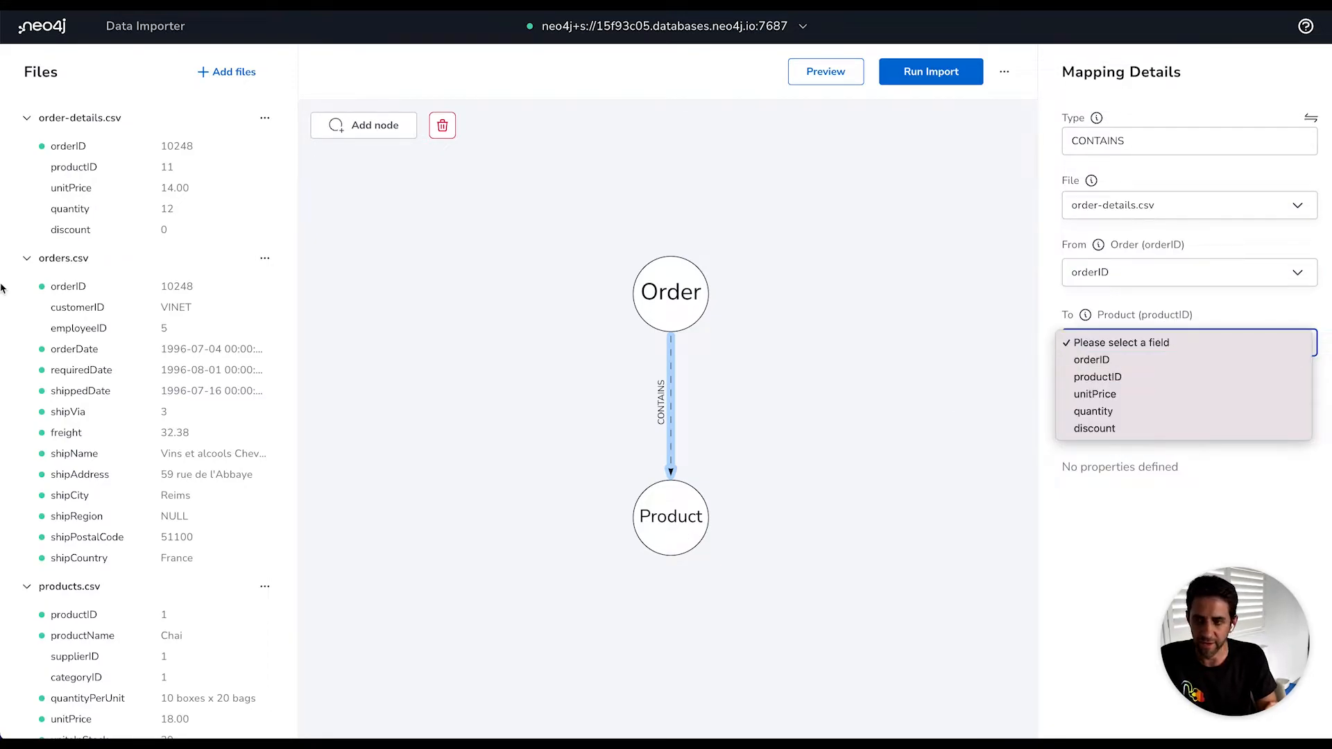
mouse_move(1096, 375)
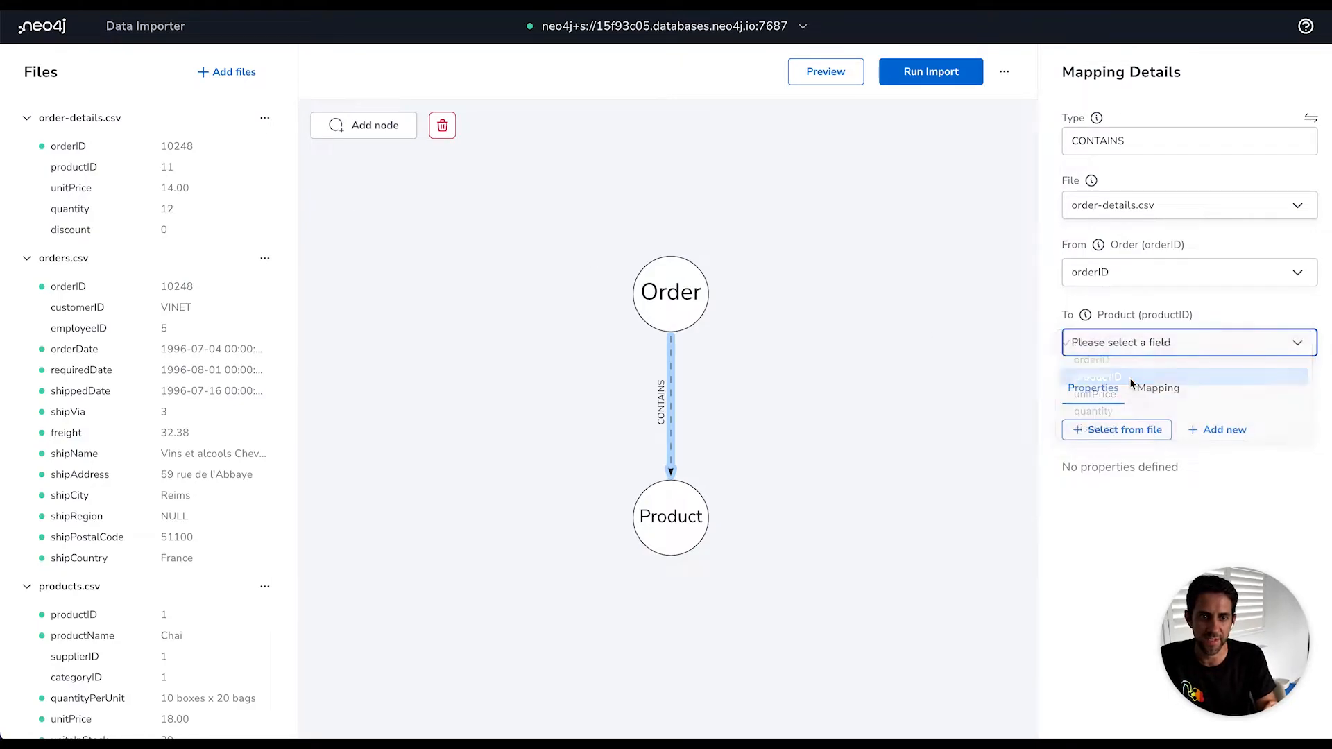
click(1100, 376)
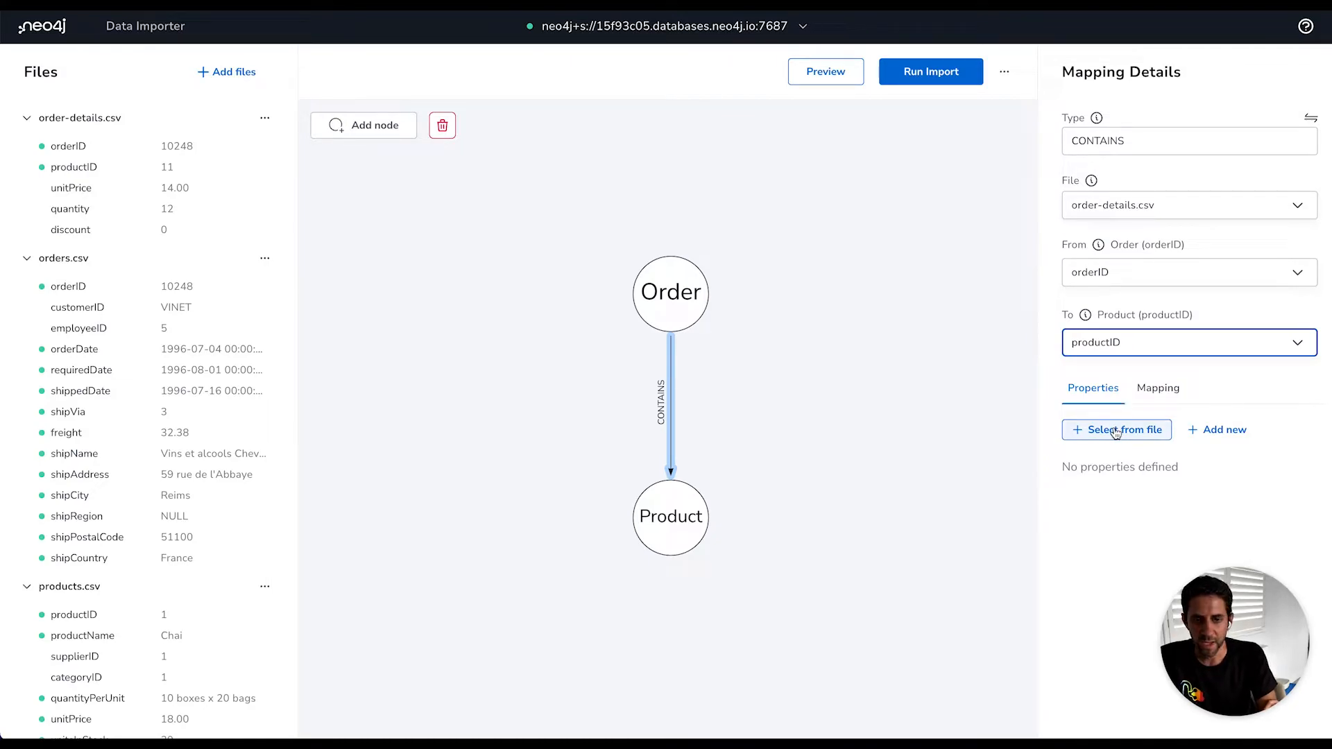
Add unitPrice, quantity and discount from the file as CONTAINS properties, then deselect it
click(1116, 428)
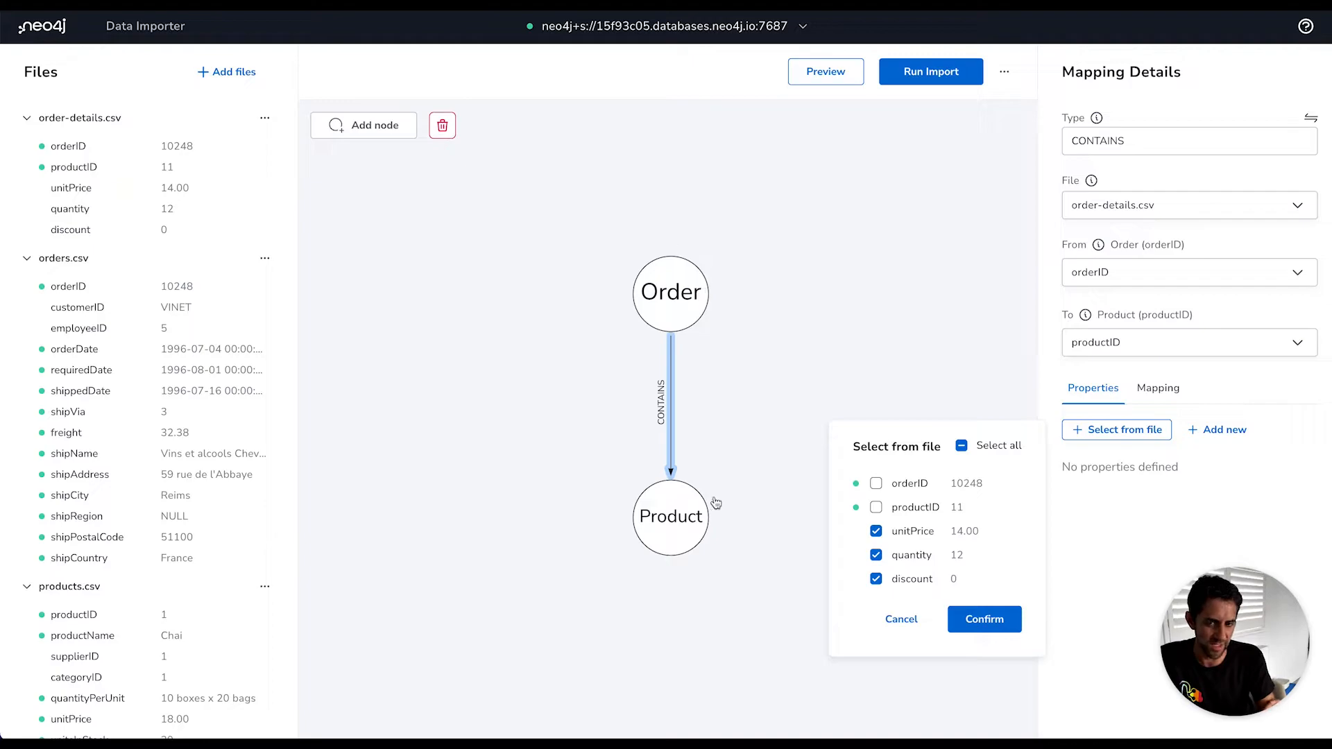
click(985, 619)
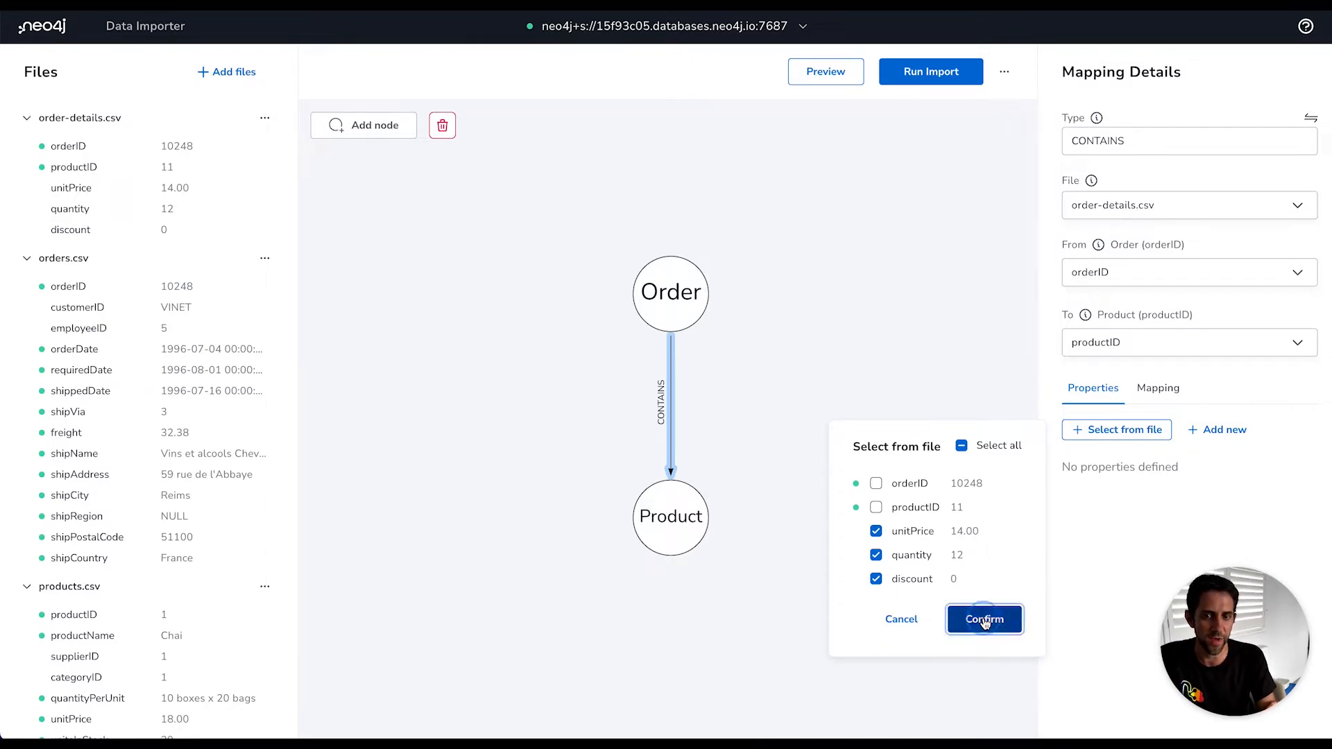
click(983, 618)
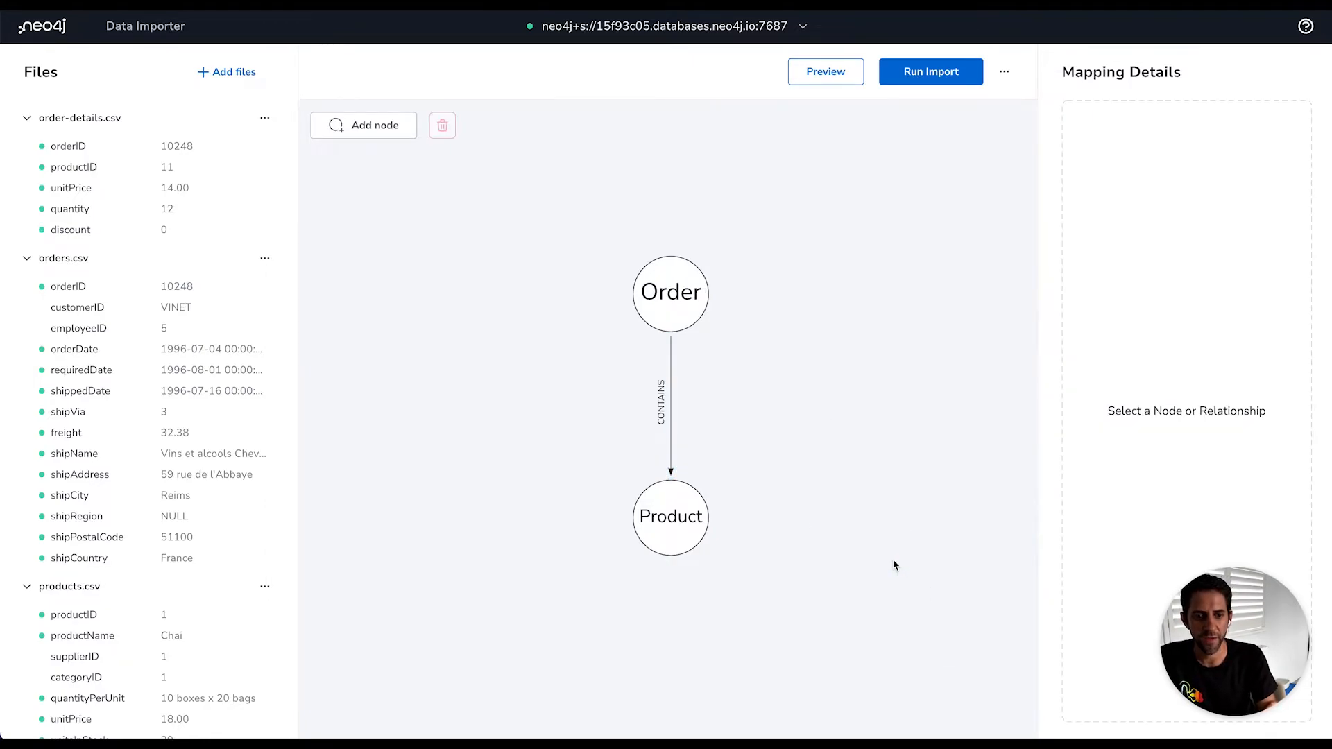
mouse_move(878, 248)
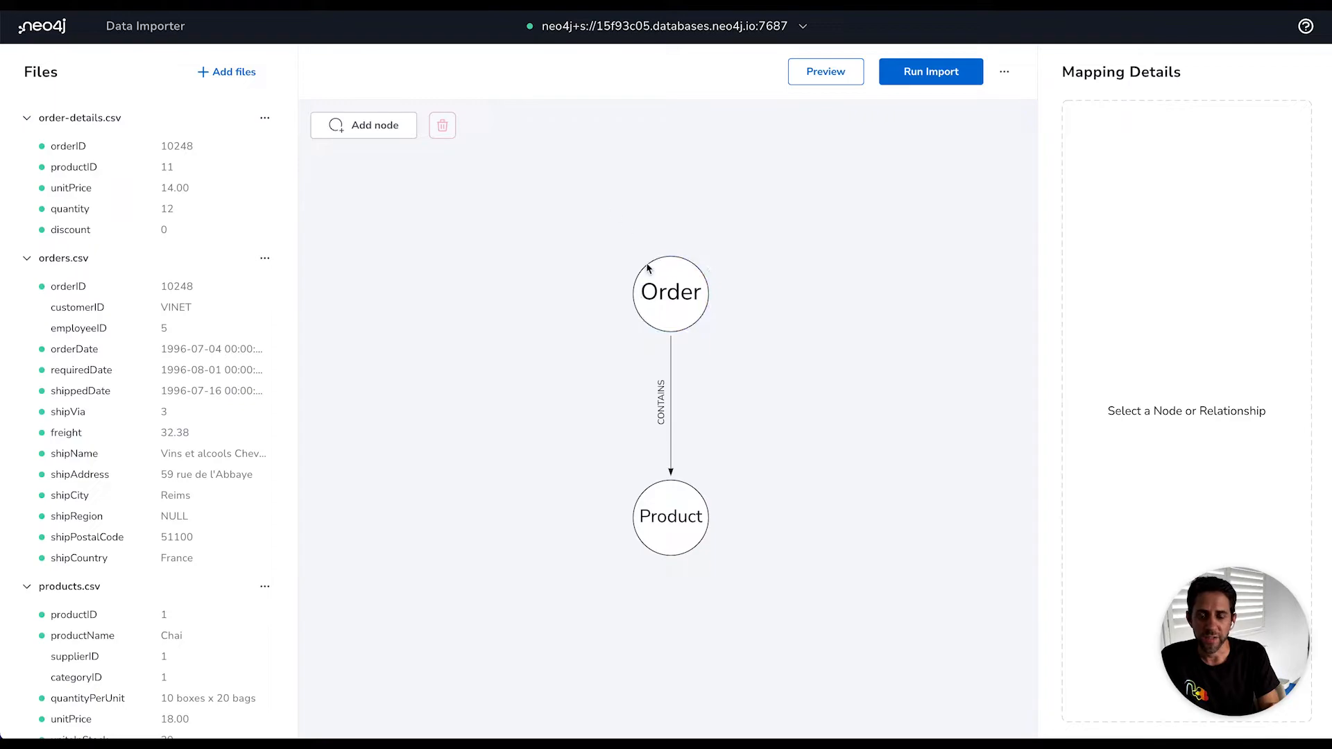
mouse_move(533, 210)
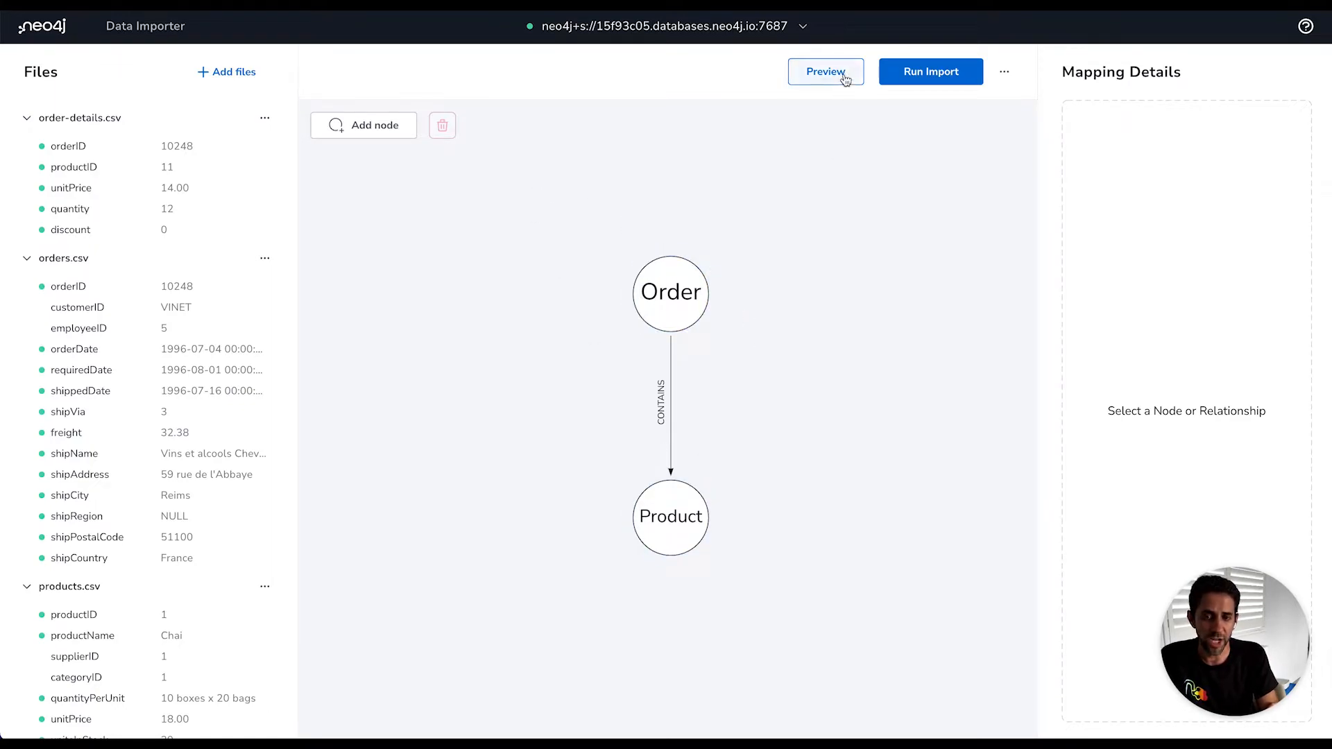
click(824, 71)
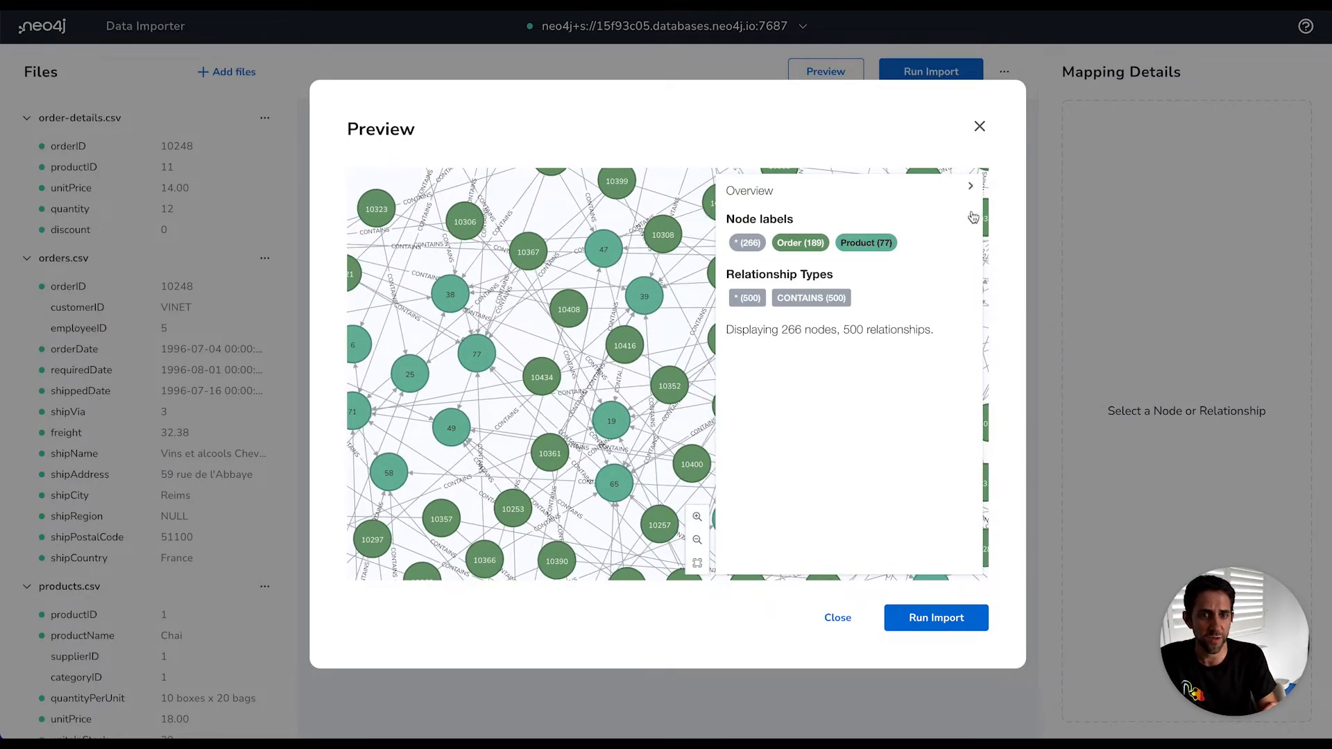
click(970, 185)
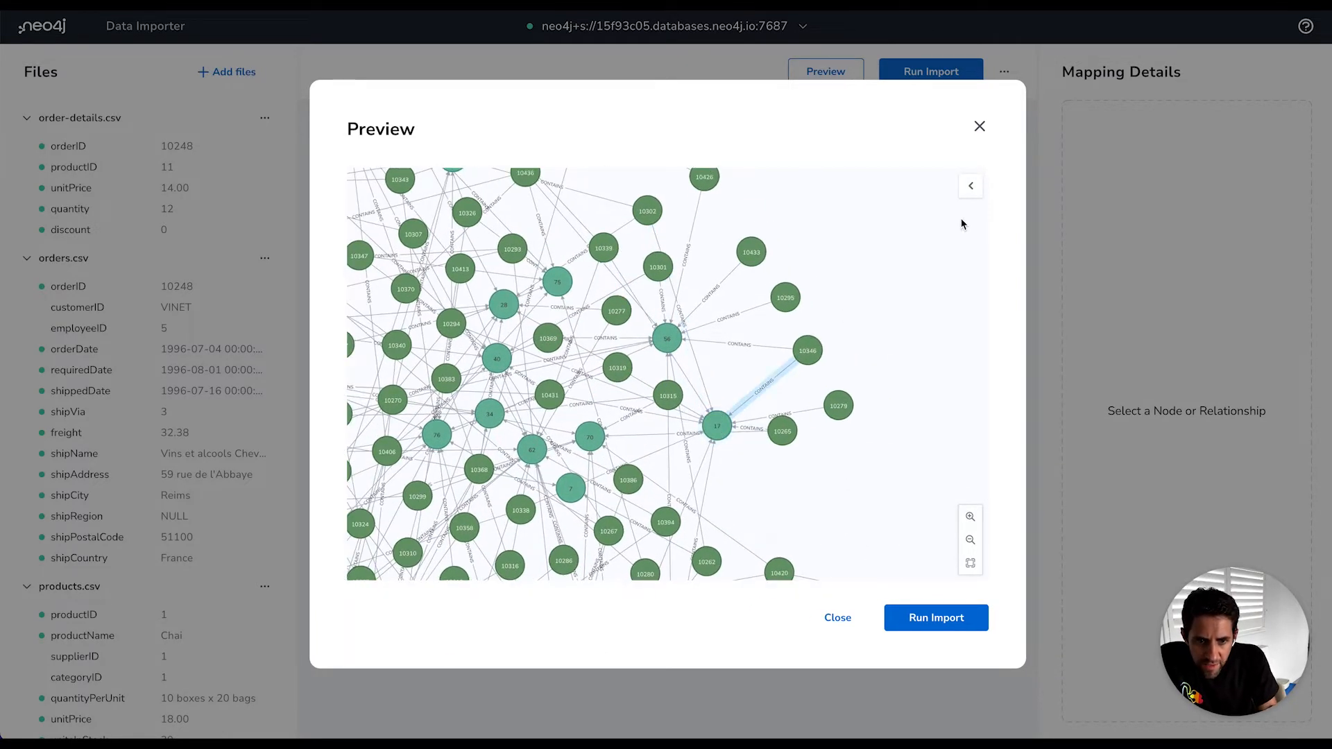
click(970, 184)
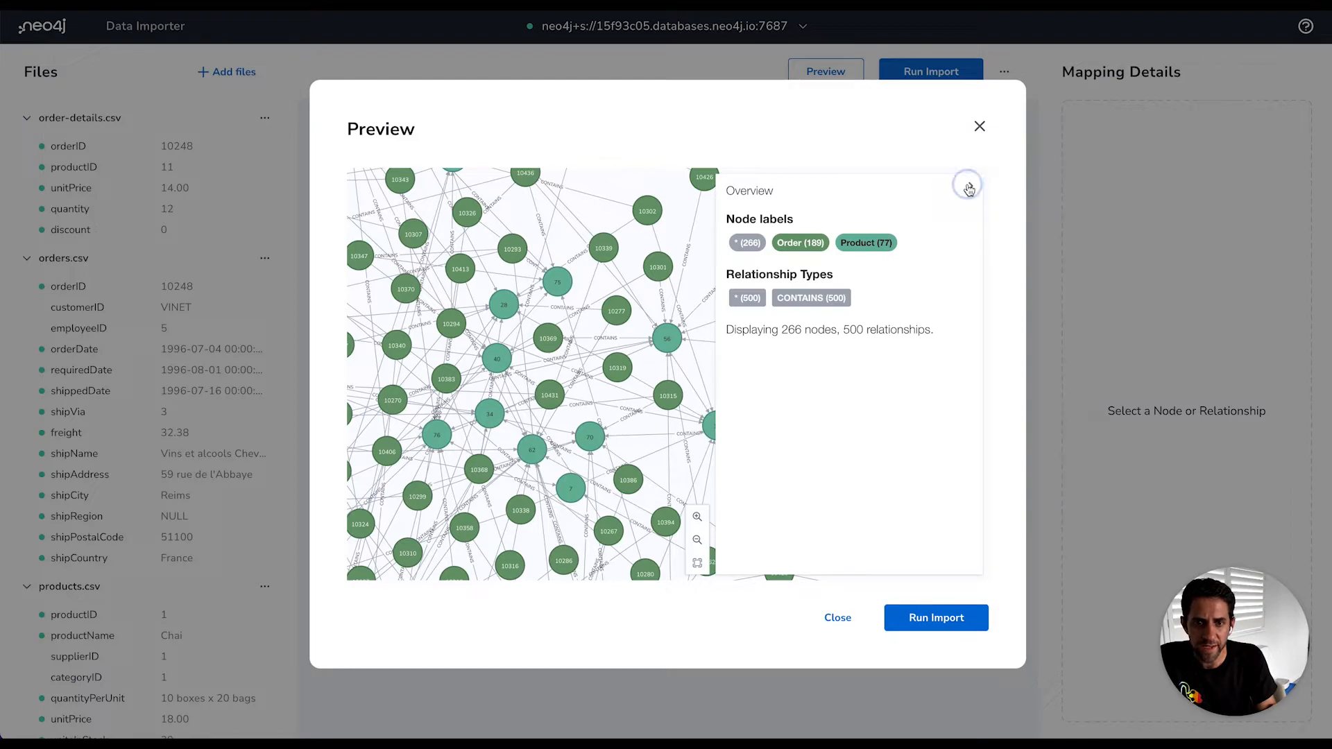
click(966, 185)
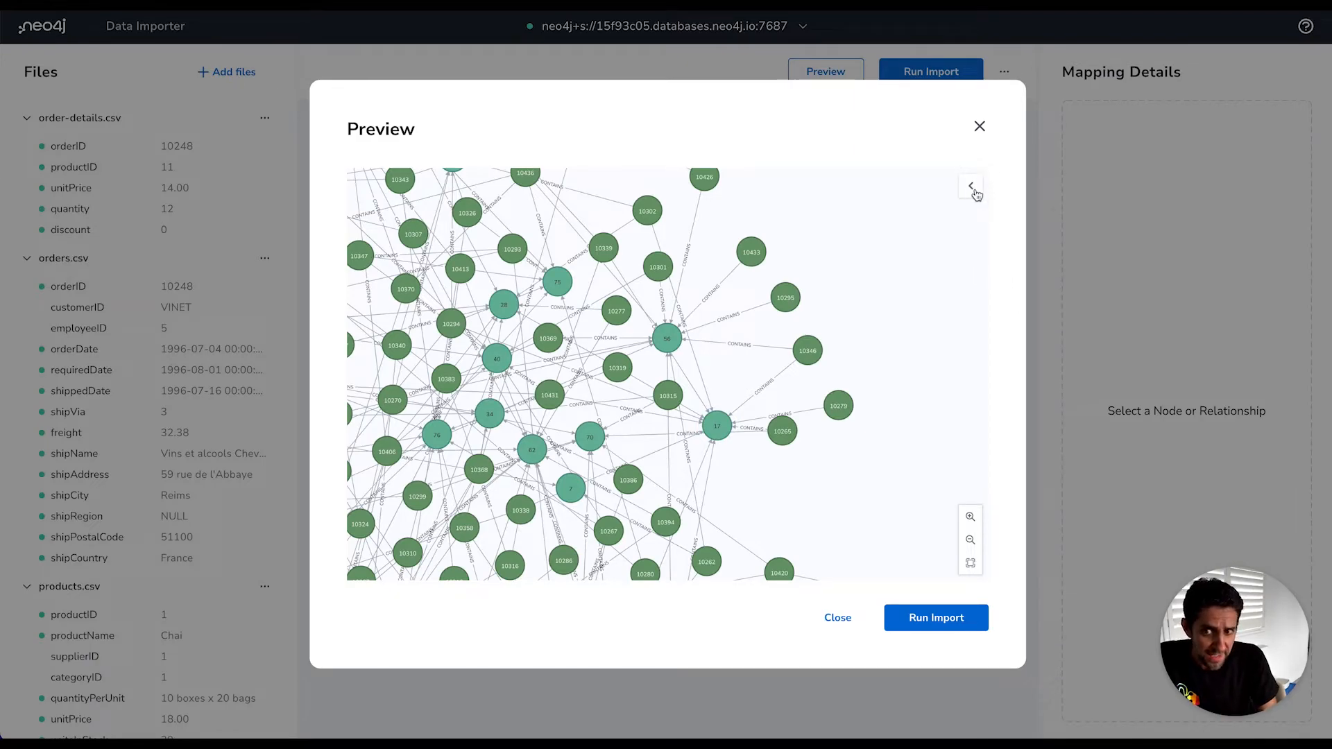
click(970, 187)
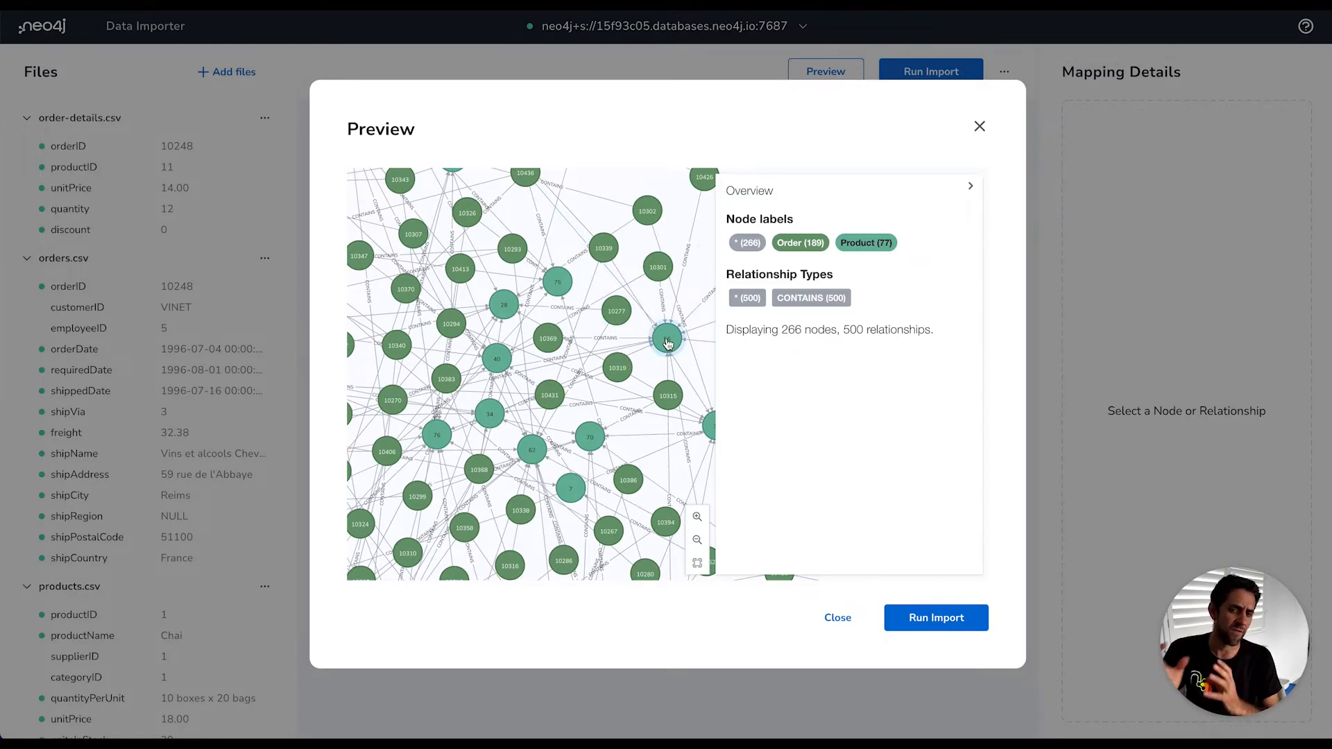
click(667, 338)
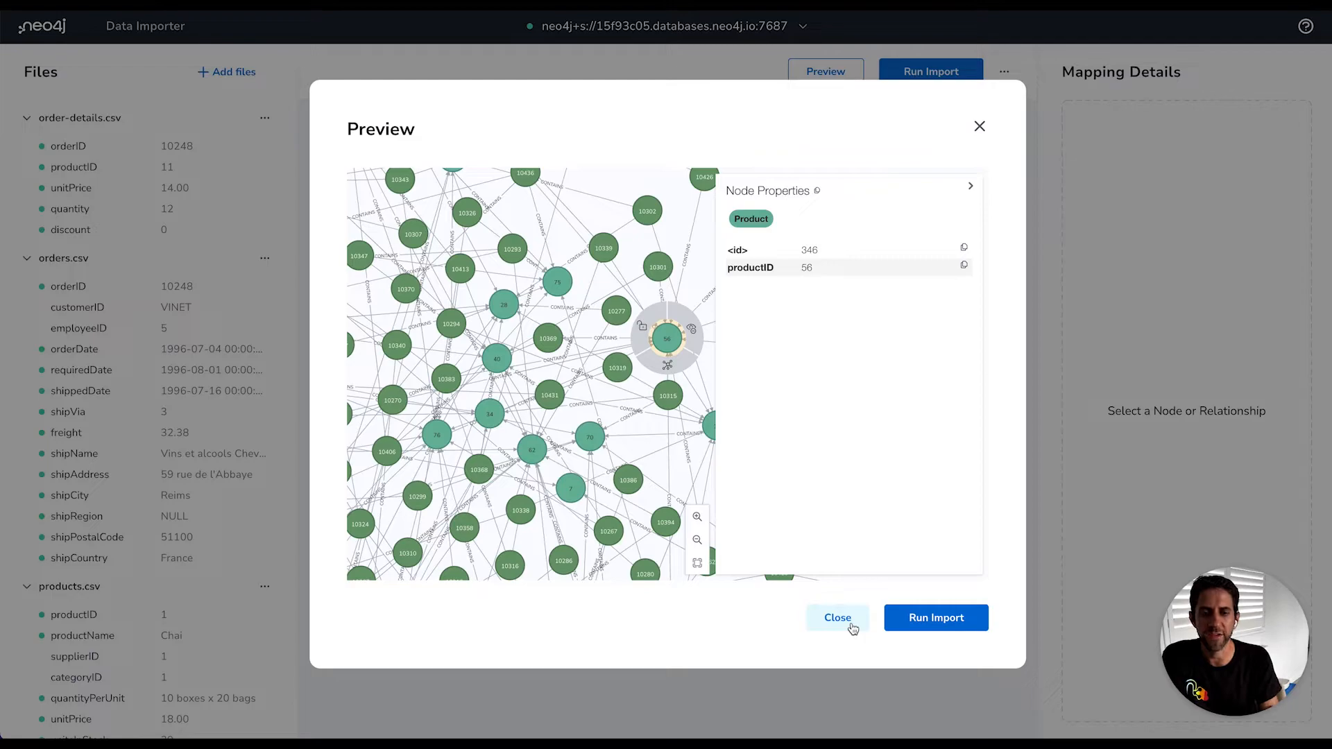
click(837, 617)
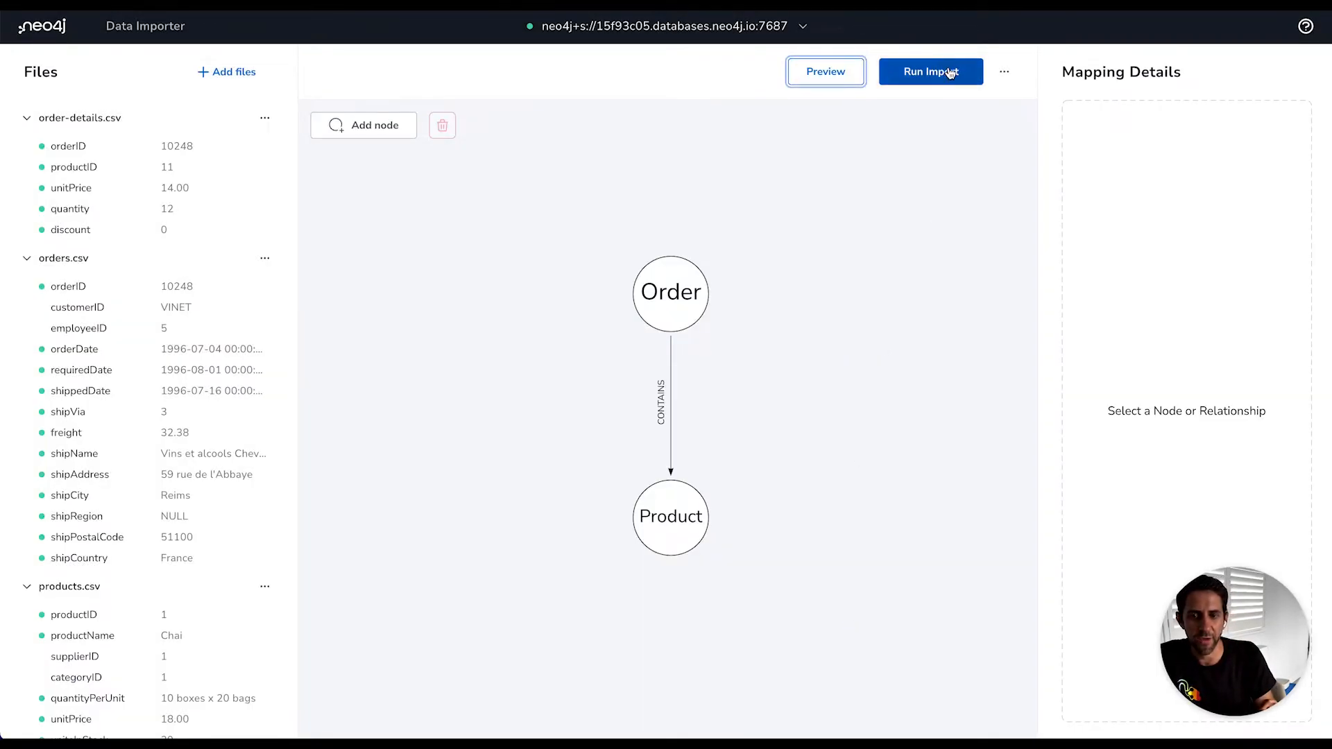
click(929, 70)
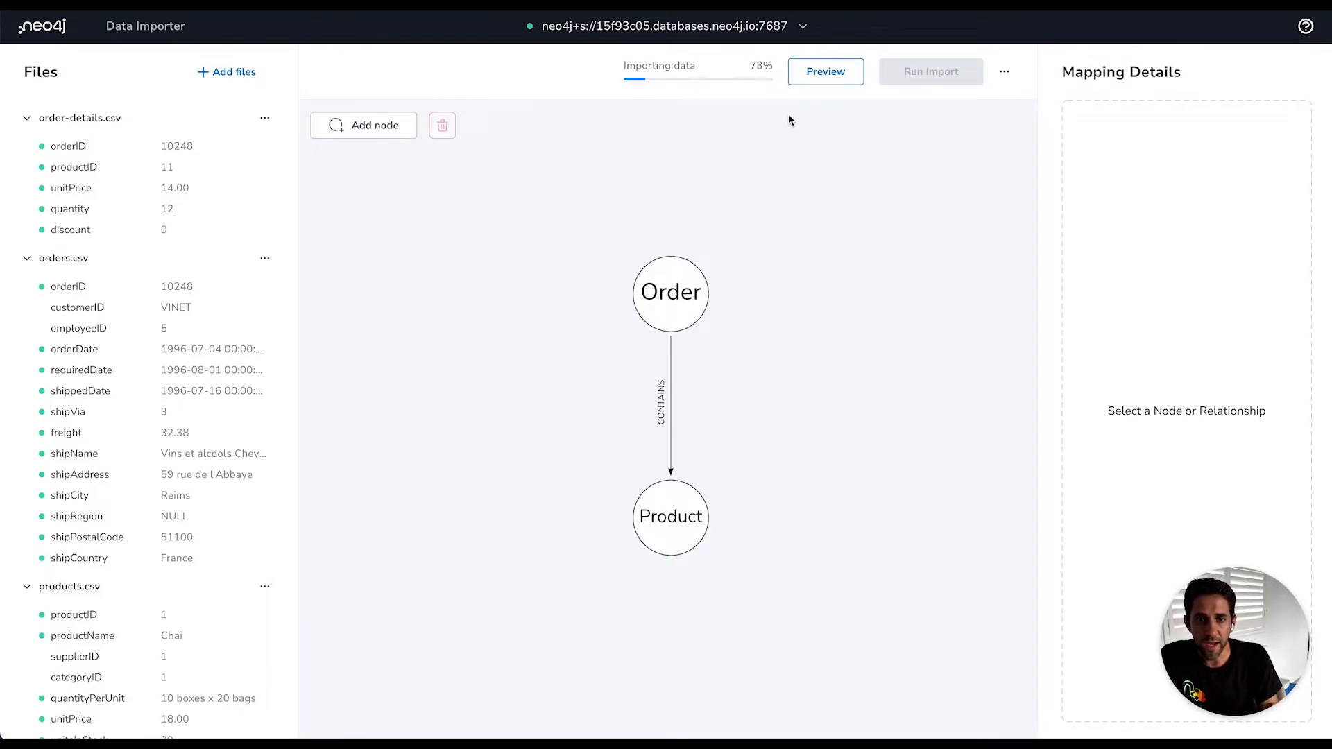
click(930, 71)
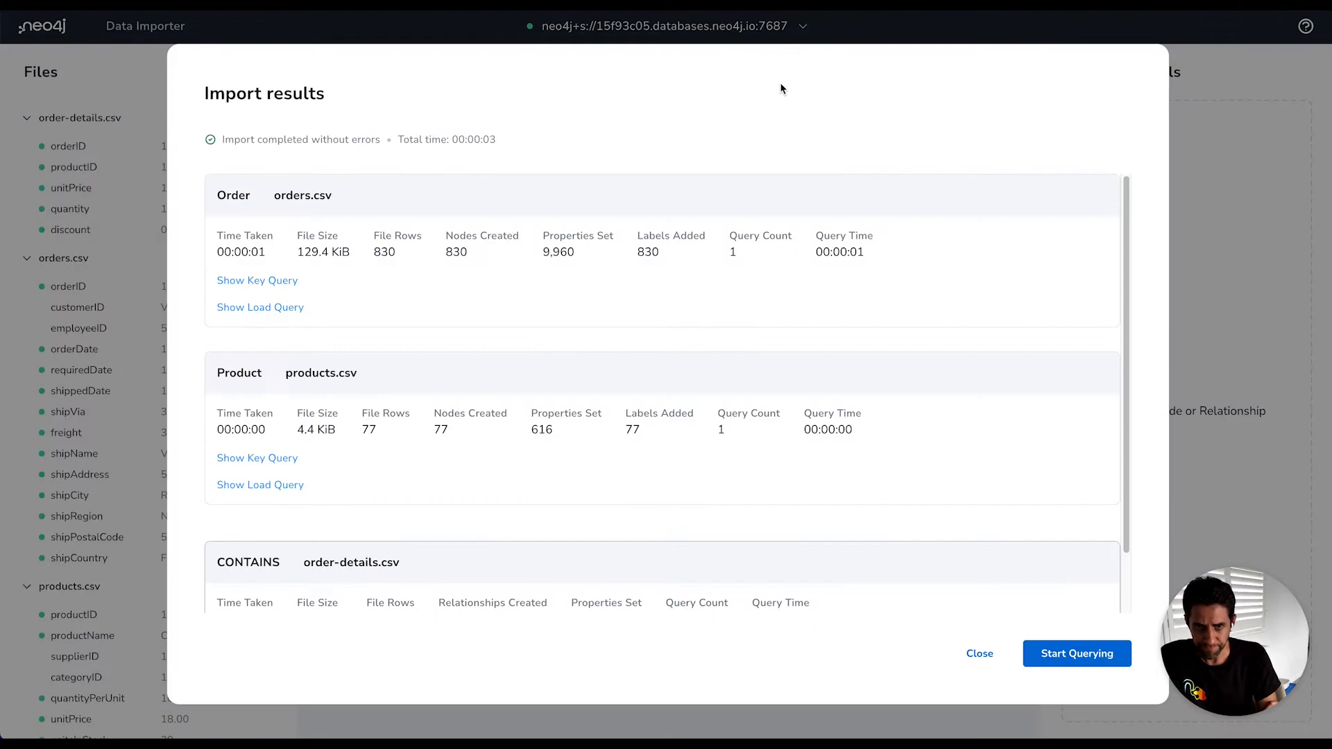
mouse_move(490, 117)
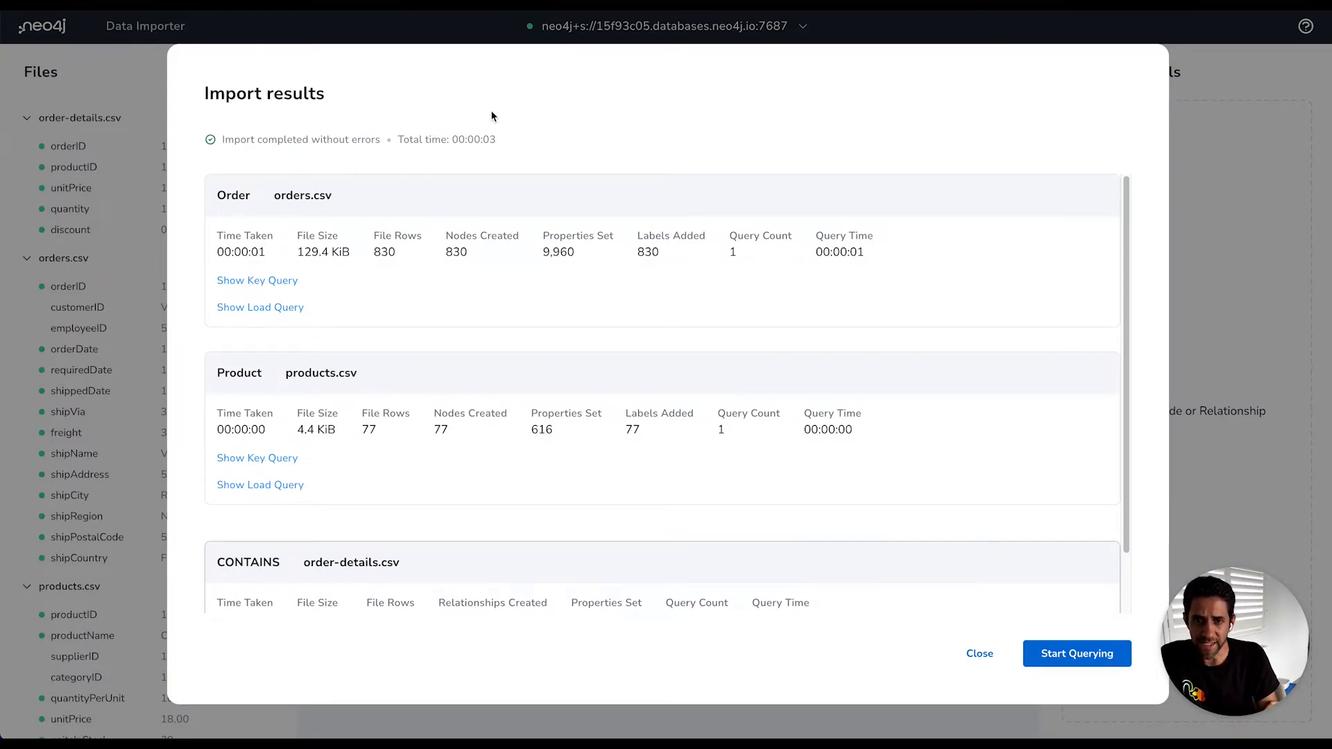
mouse_move(501, 134)
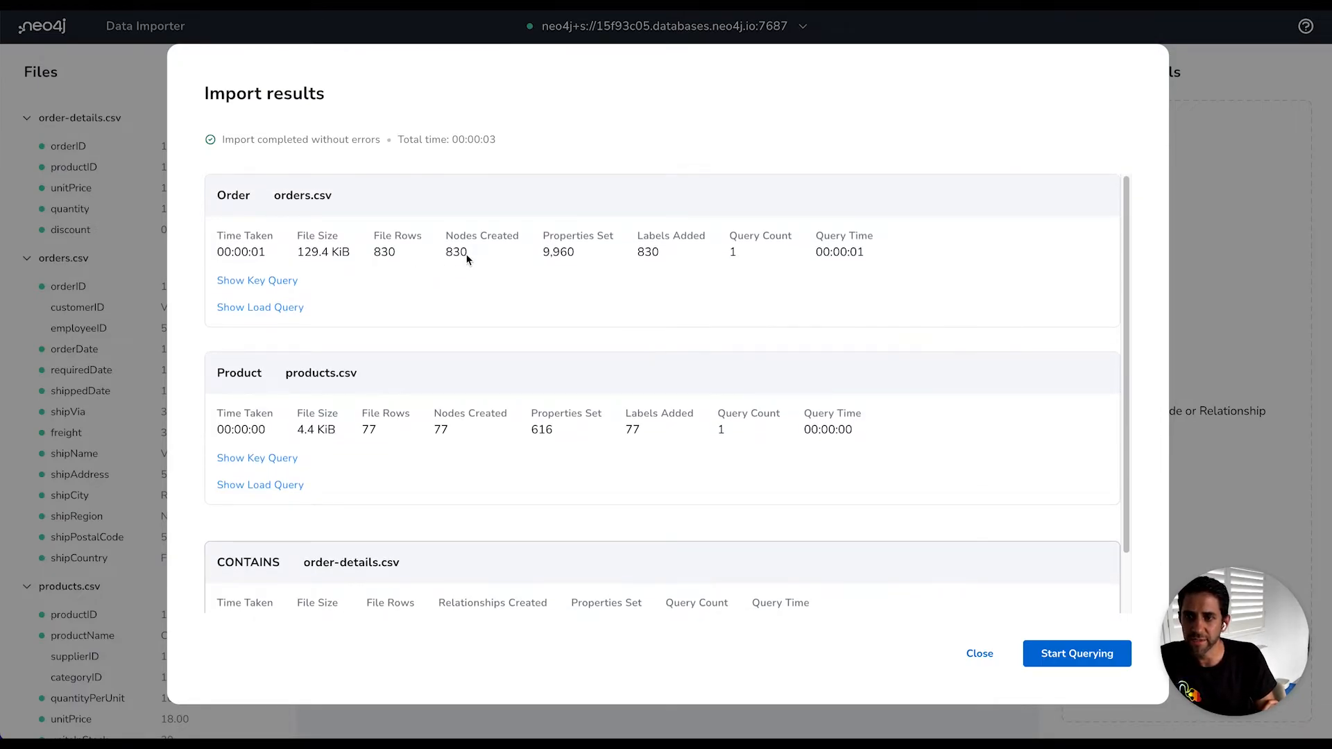
scroll(down, 3)
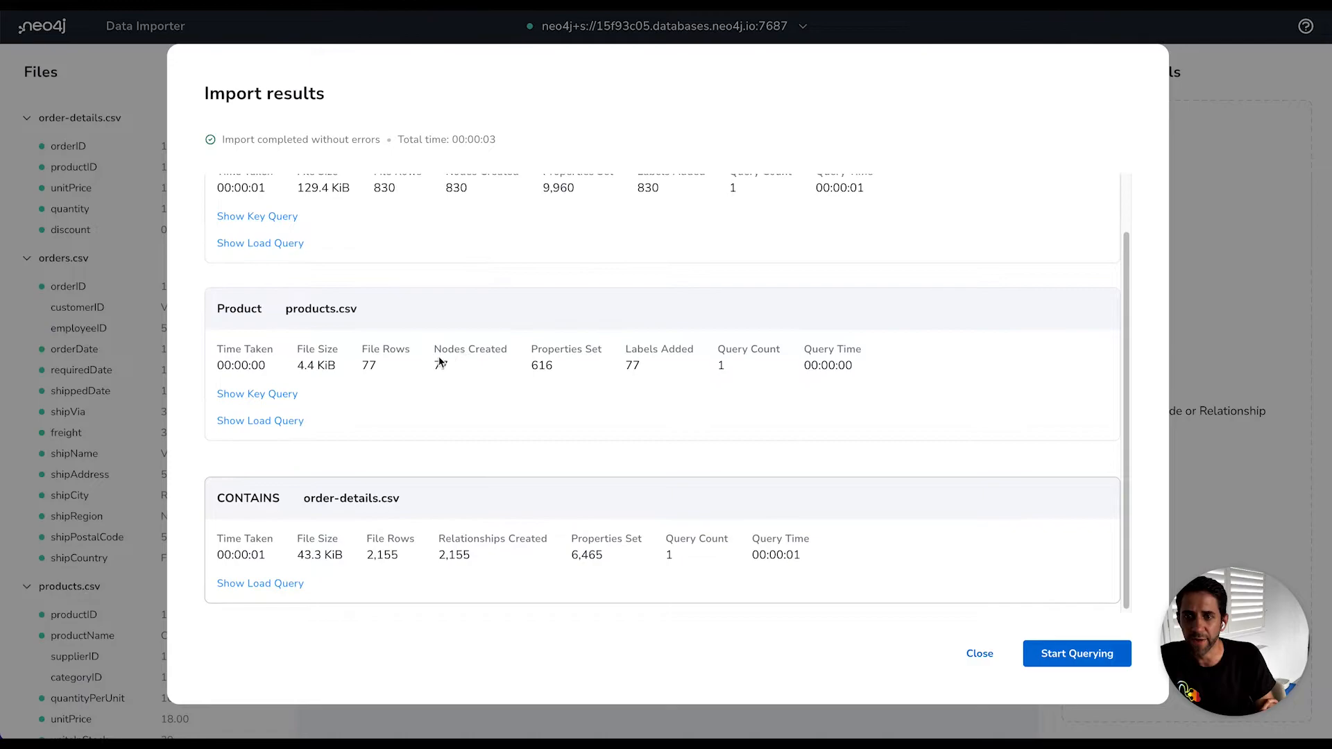
mouse_move(480, 571)
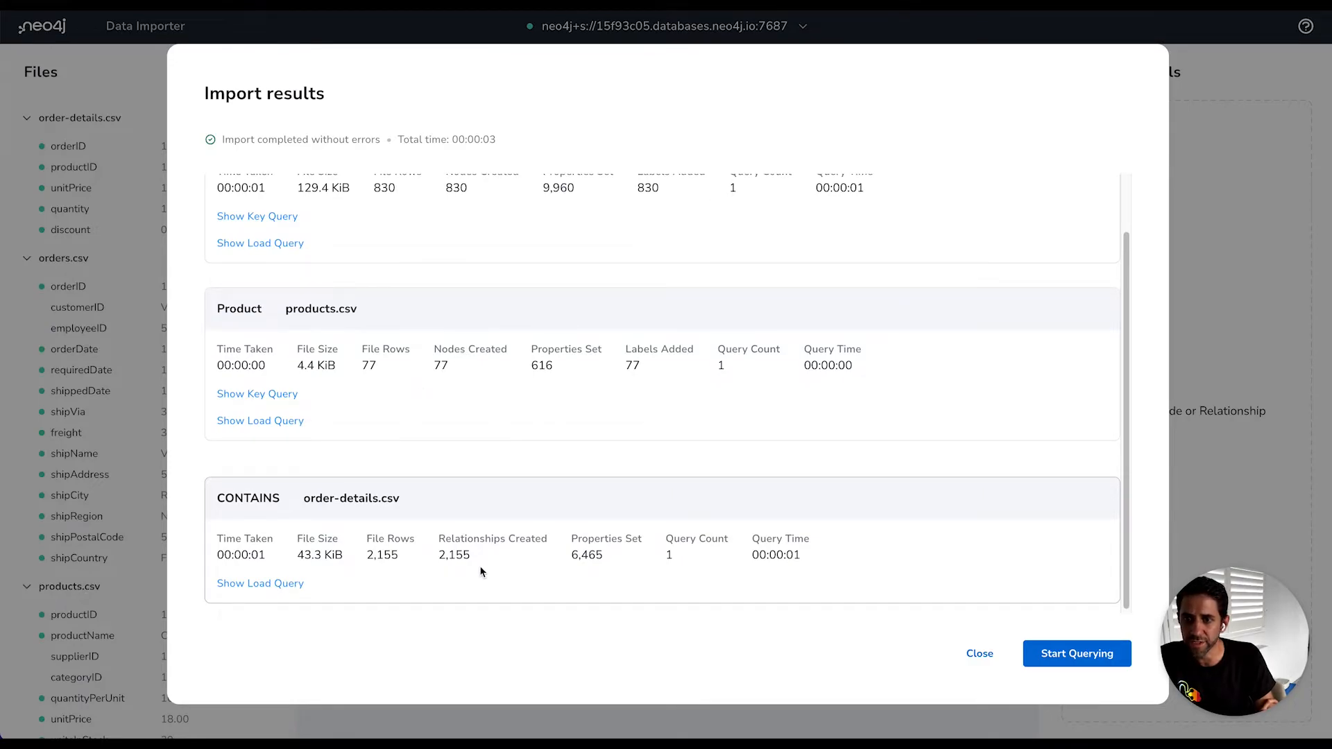
mouse_move(455, 565)
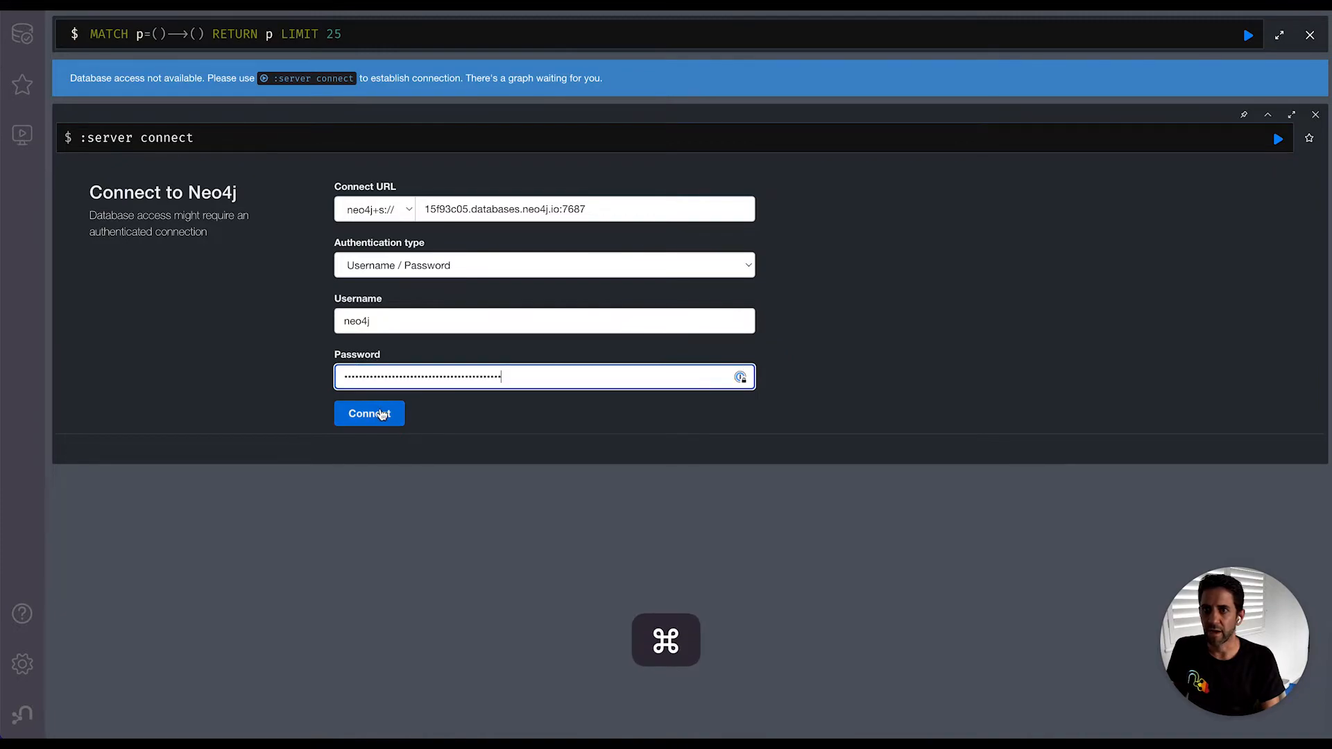
Connect Neo4j Browser and view order 10251's properties and a CONTAINS relationship's properties
click(369, 413)
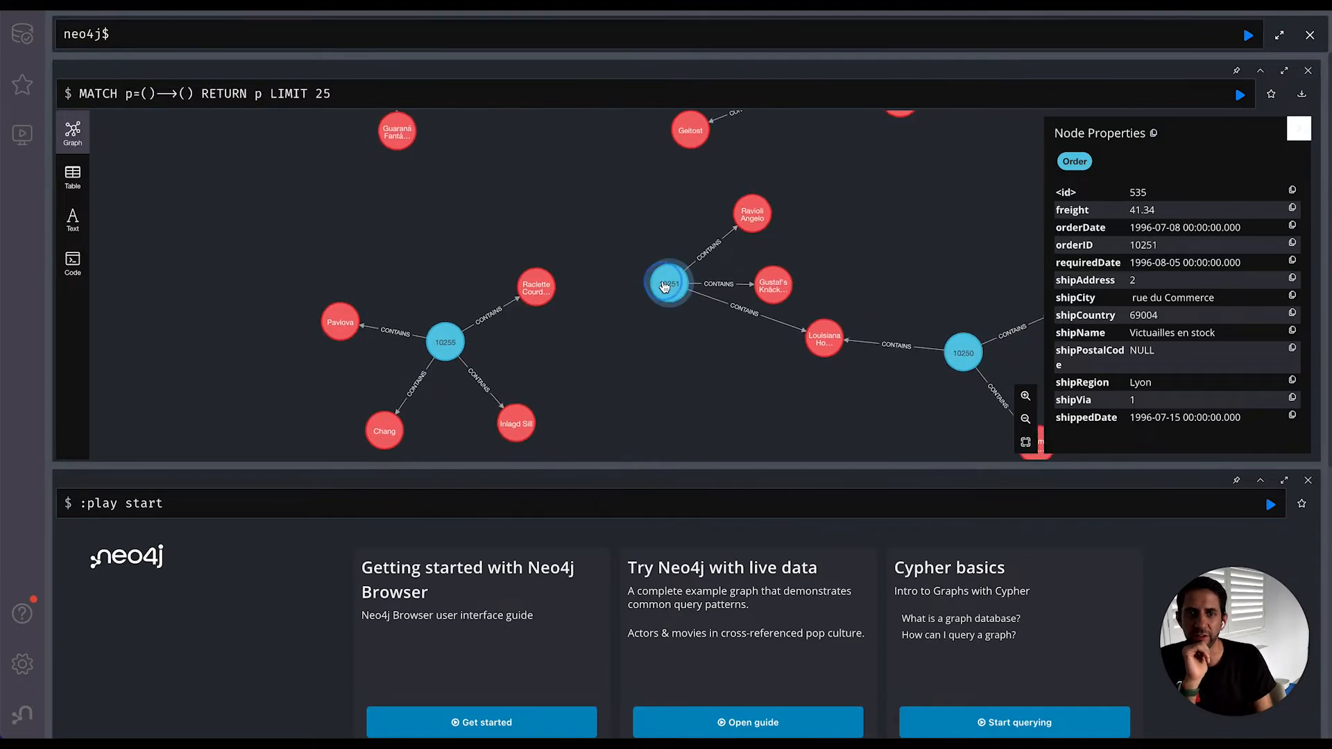
click(750, 210)
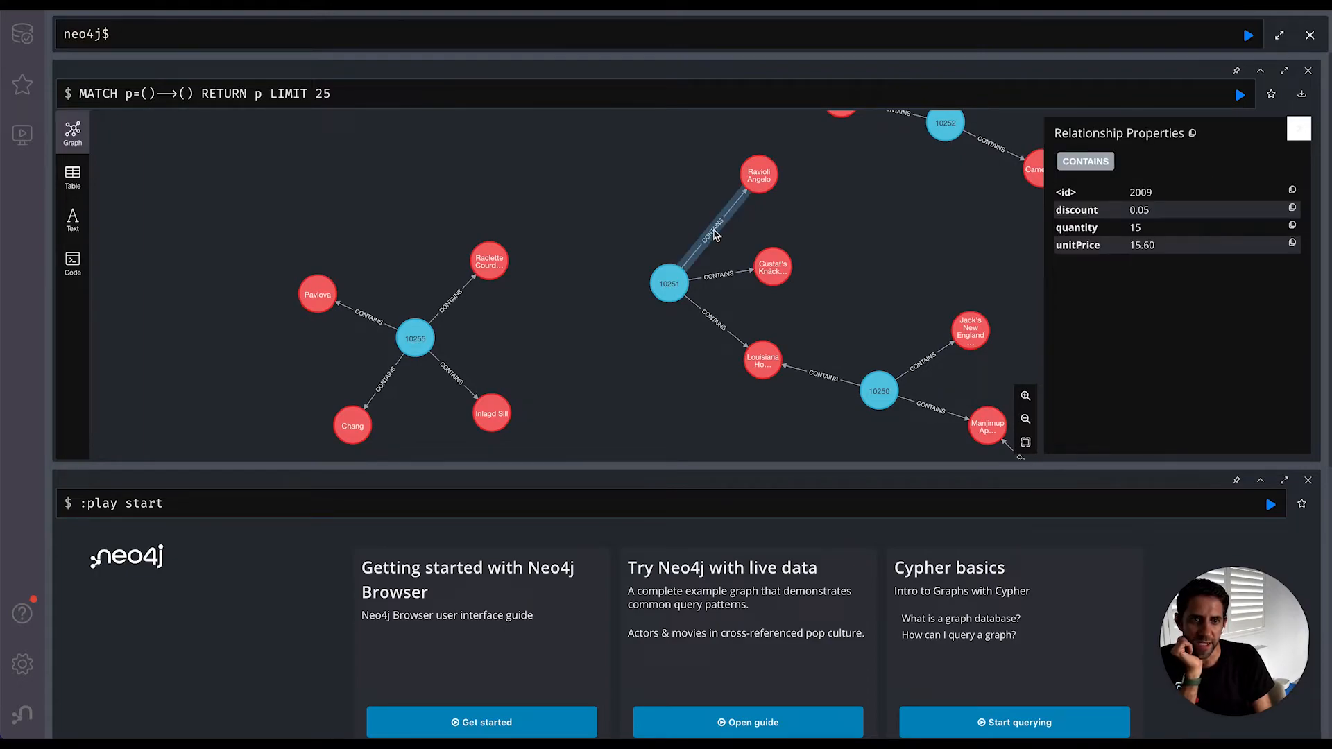
click(713, 330)
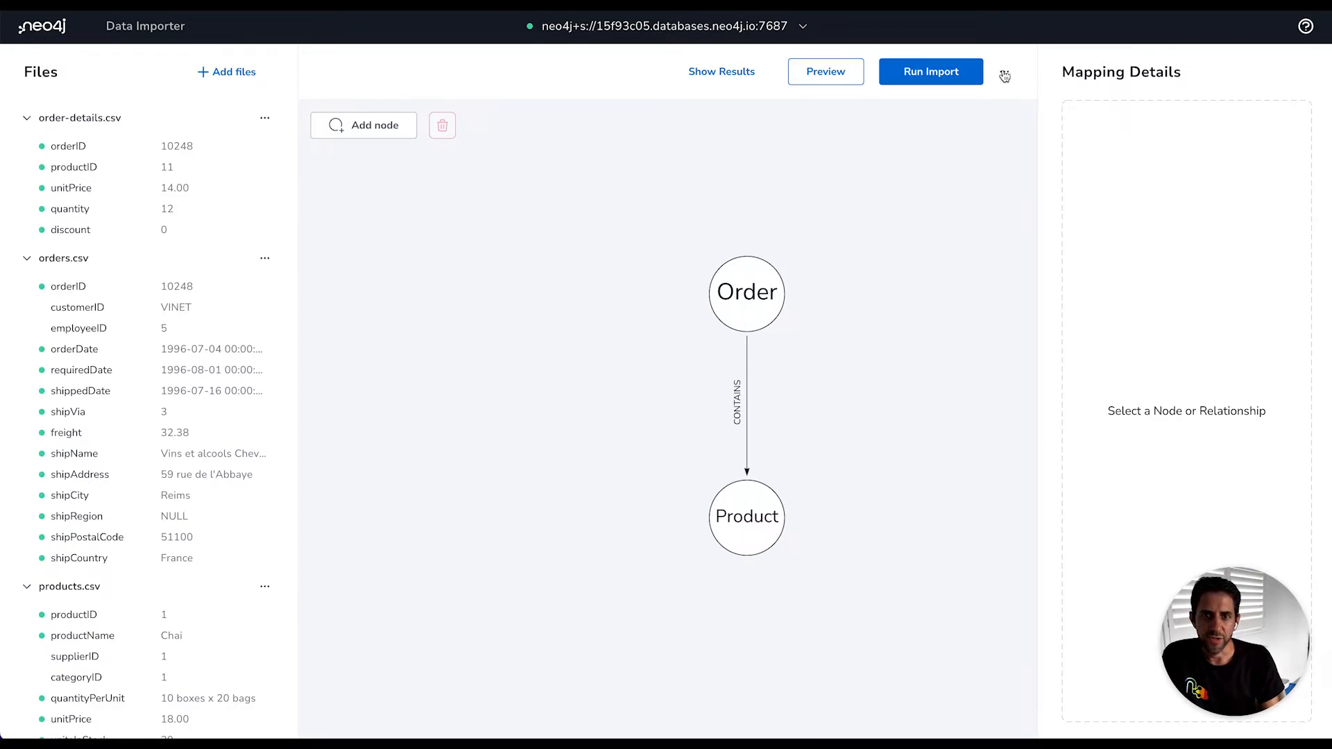
Choose Open model (with data) from the ... menu to bring up the file picker
click(1002, 71)
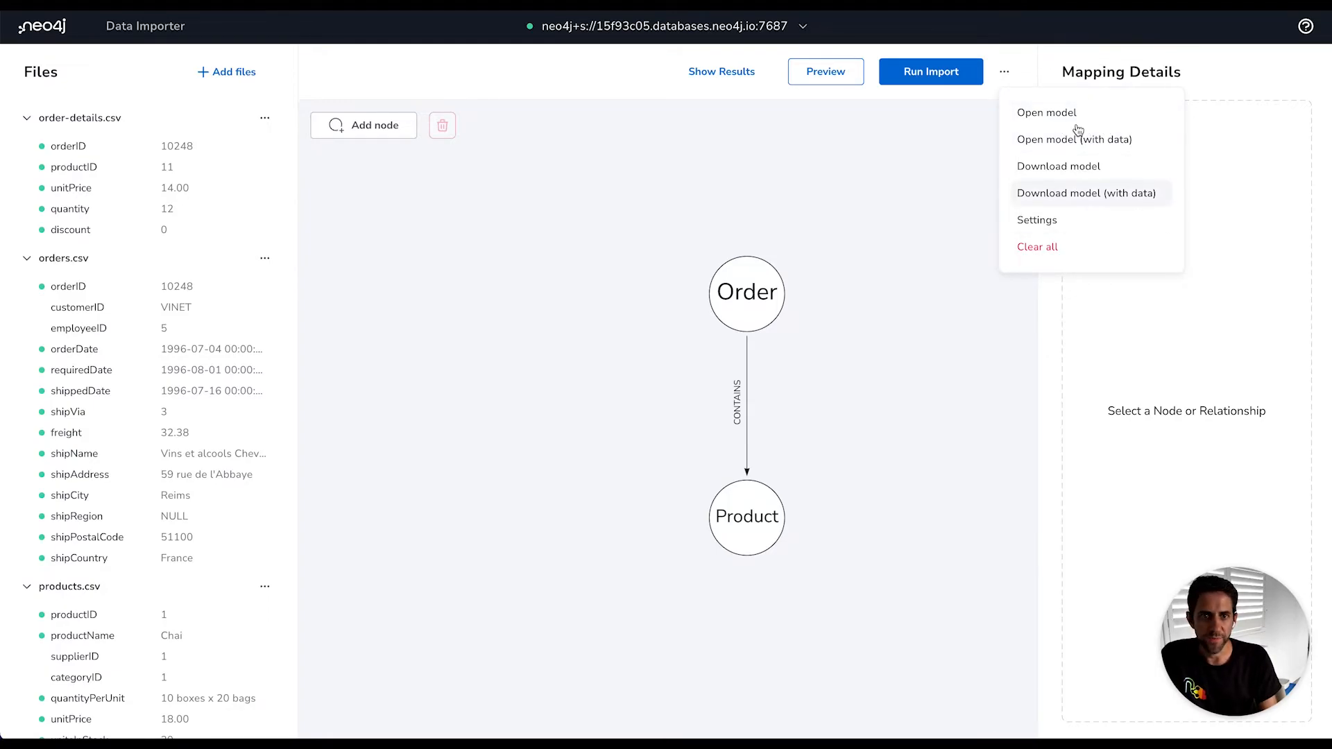
mouse_move(1072, 119)
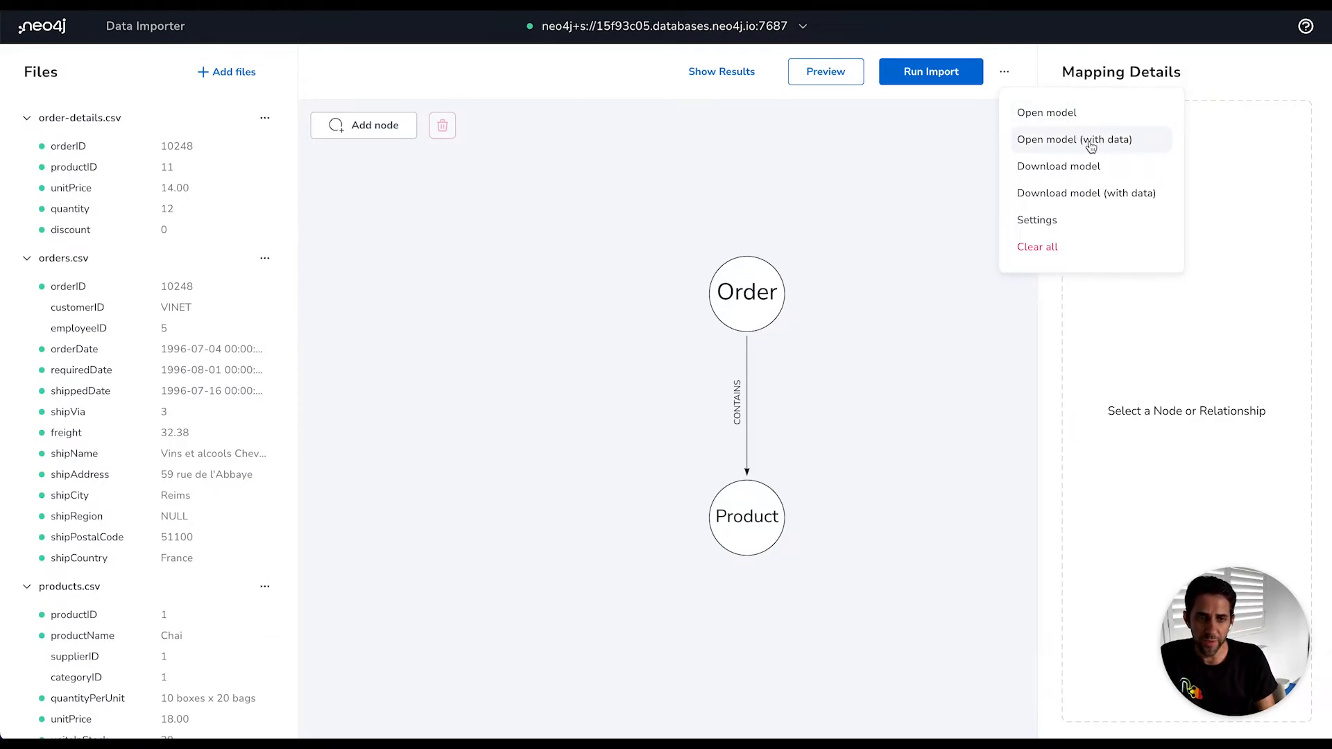
mouse_move(1080, 179)
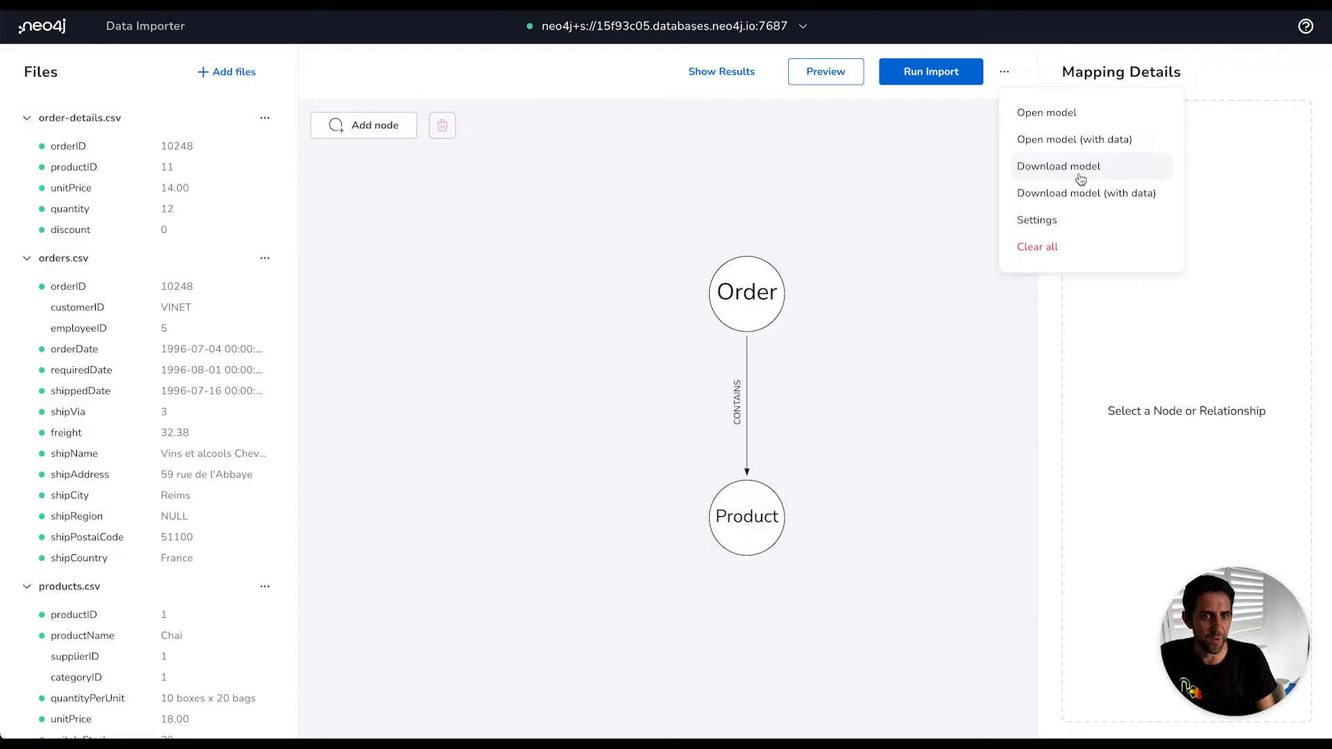
mouse_move(1095, 176)
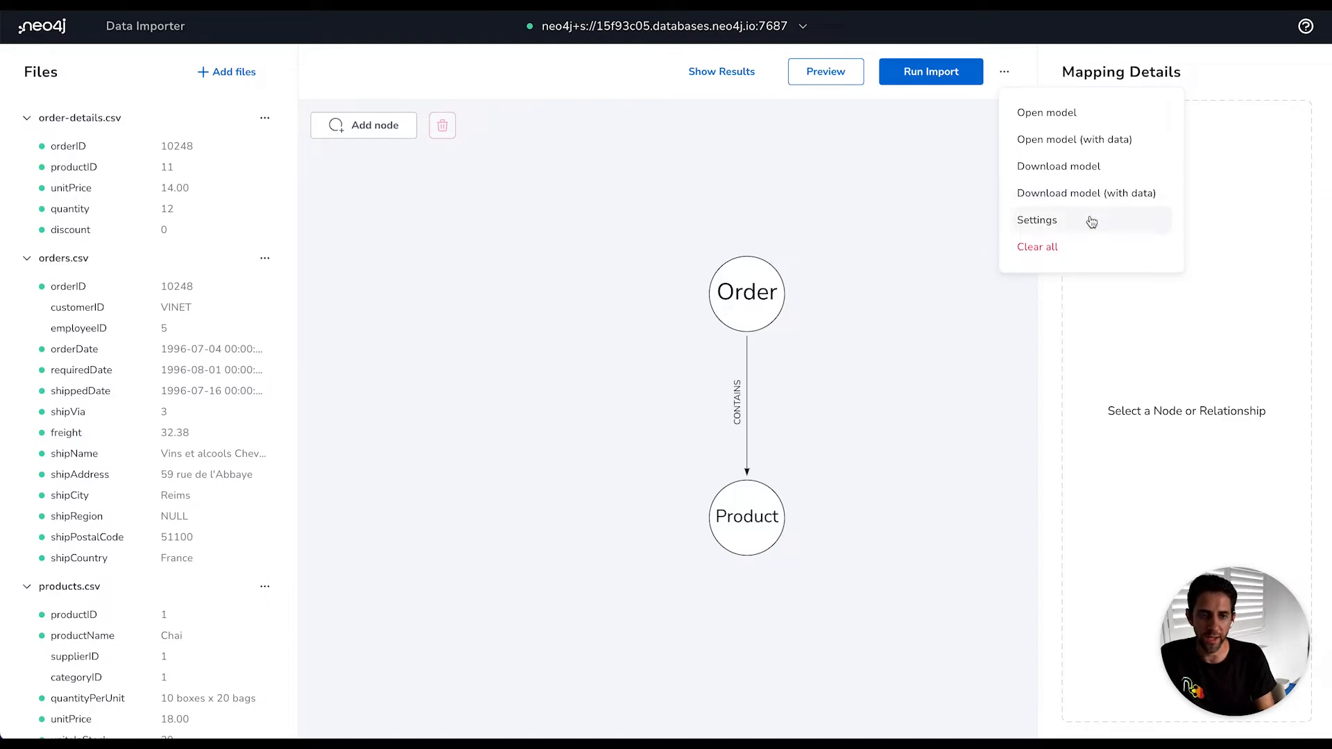
mouse_move(1079, 247)
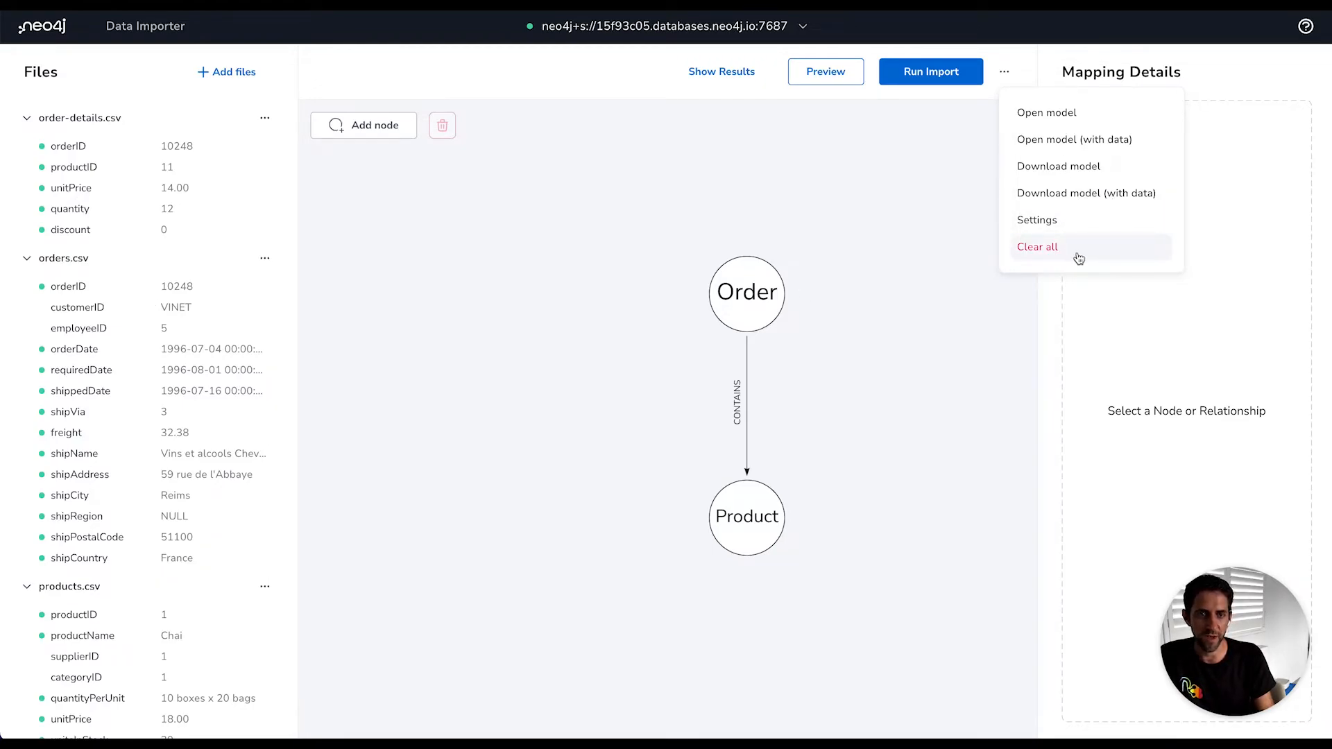
mouse_move(588, 239)
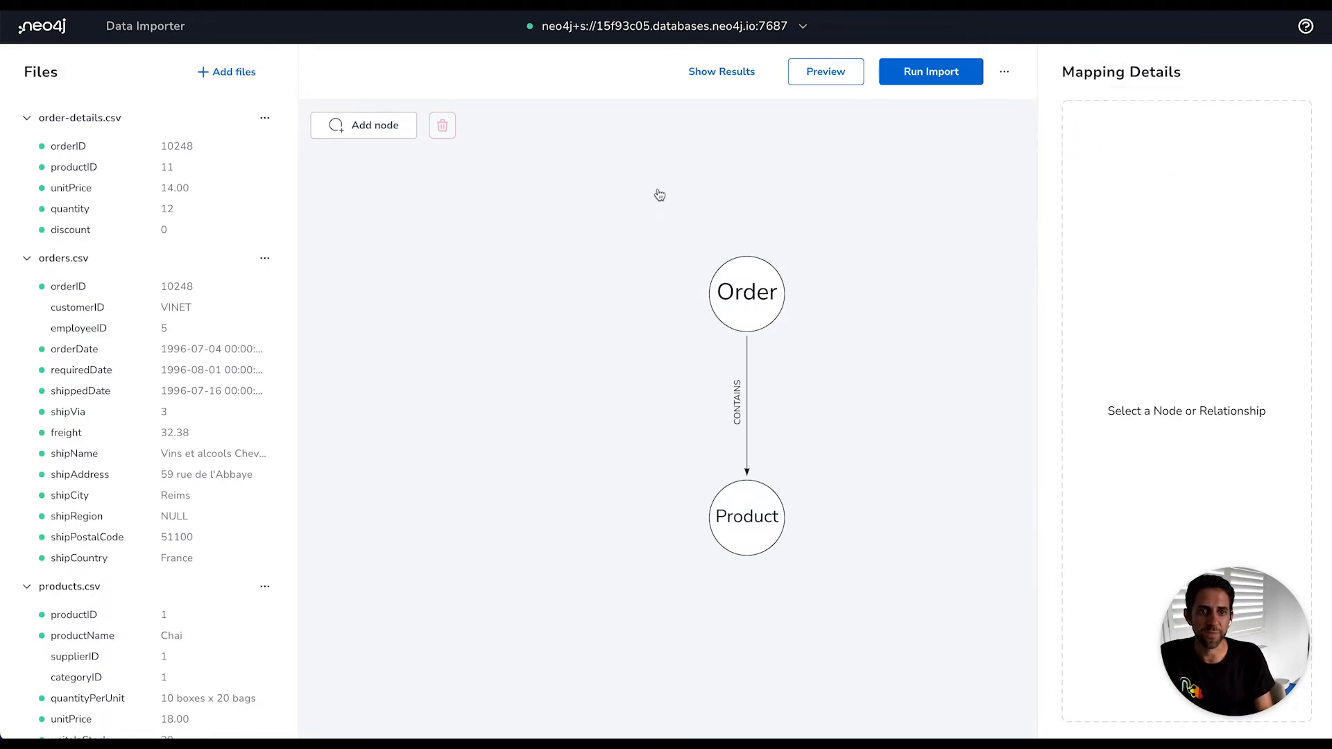
click(226, 71)
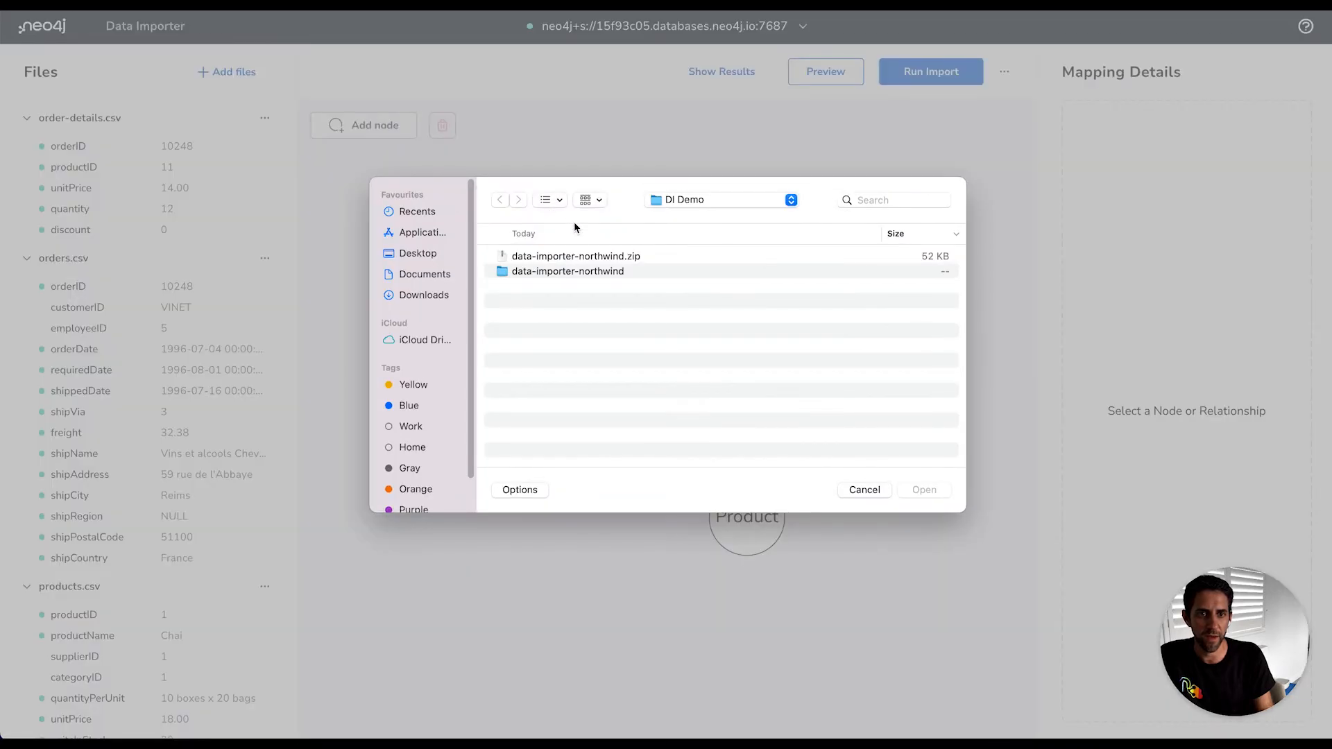
Load the data-importer-northwind.zip model and expand territories.csv to preview its columns
click(575, 255)
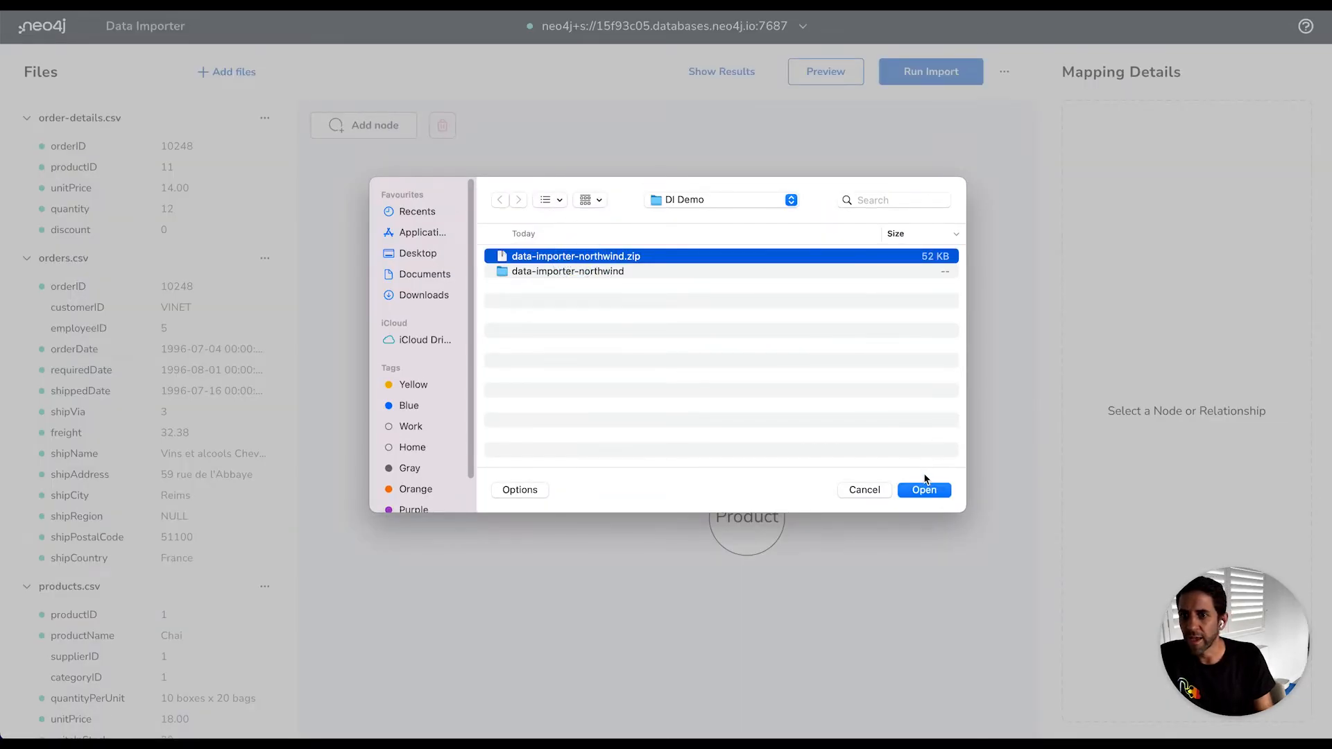
click(924, 490)
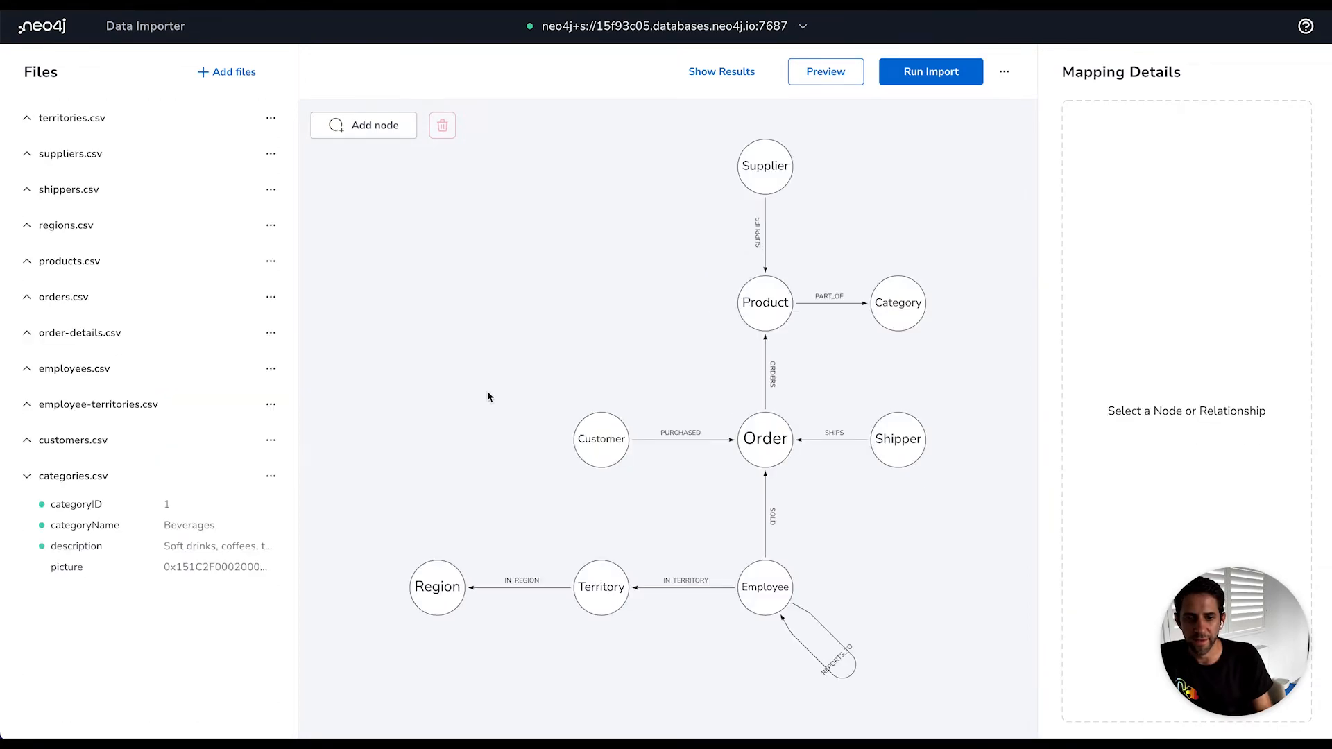
click(25, 116)
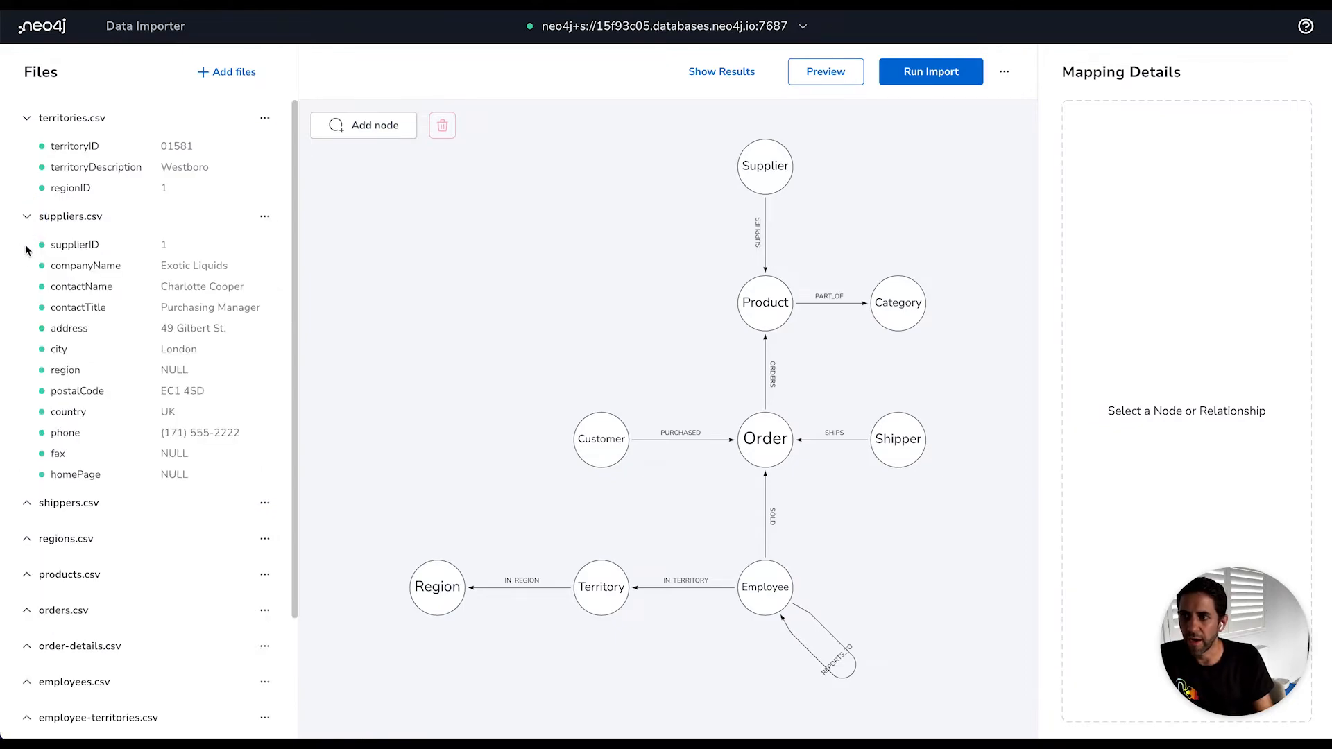
Preview shippers.csv columns, rearrange the graph and select the ORDERS relationship to see its order-details.csv mapping
click(69, 502)
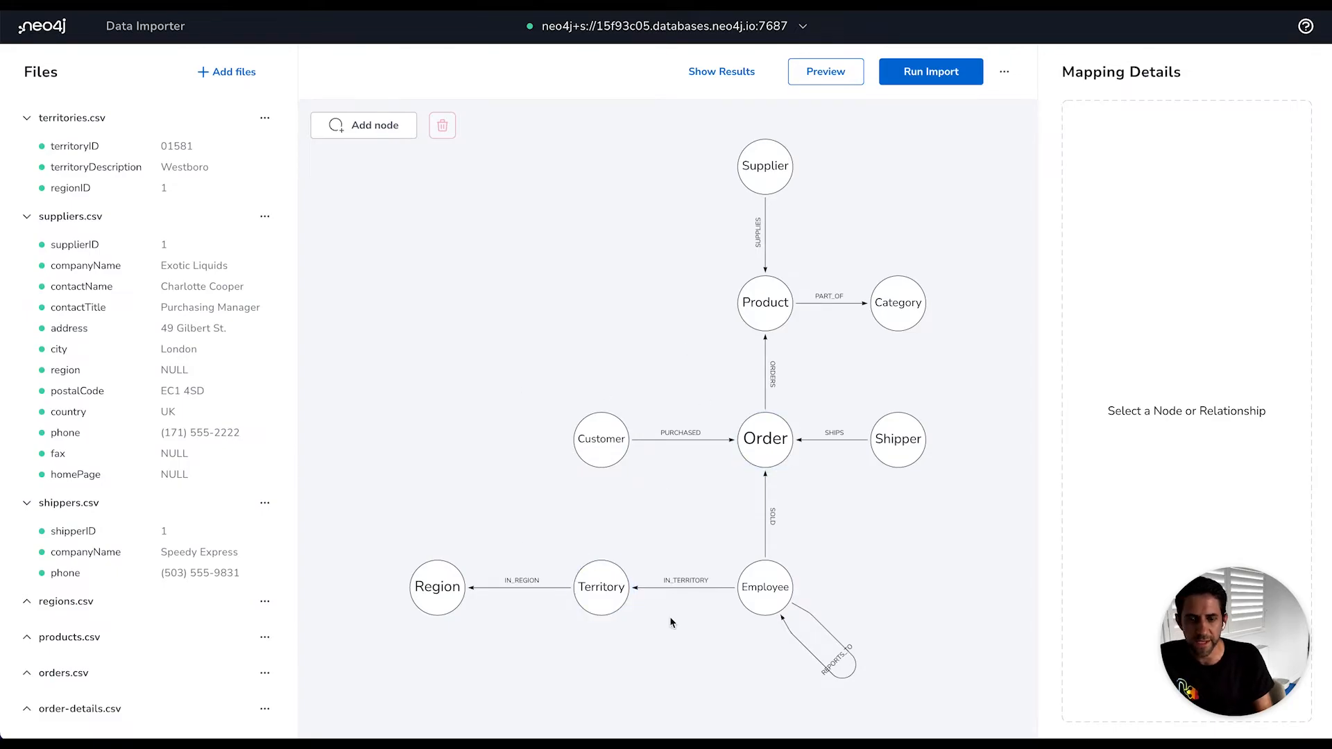
mouse_move(705, 272)
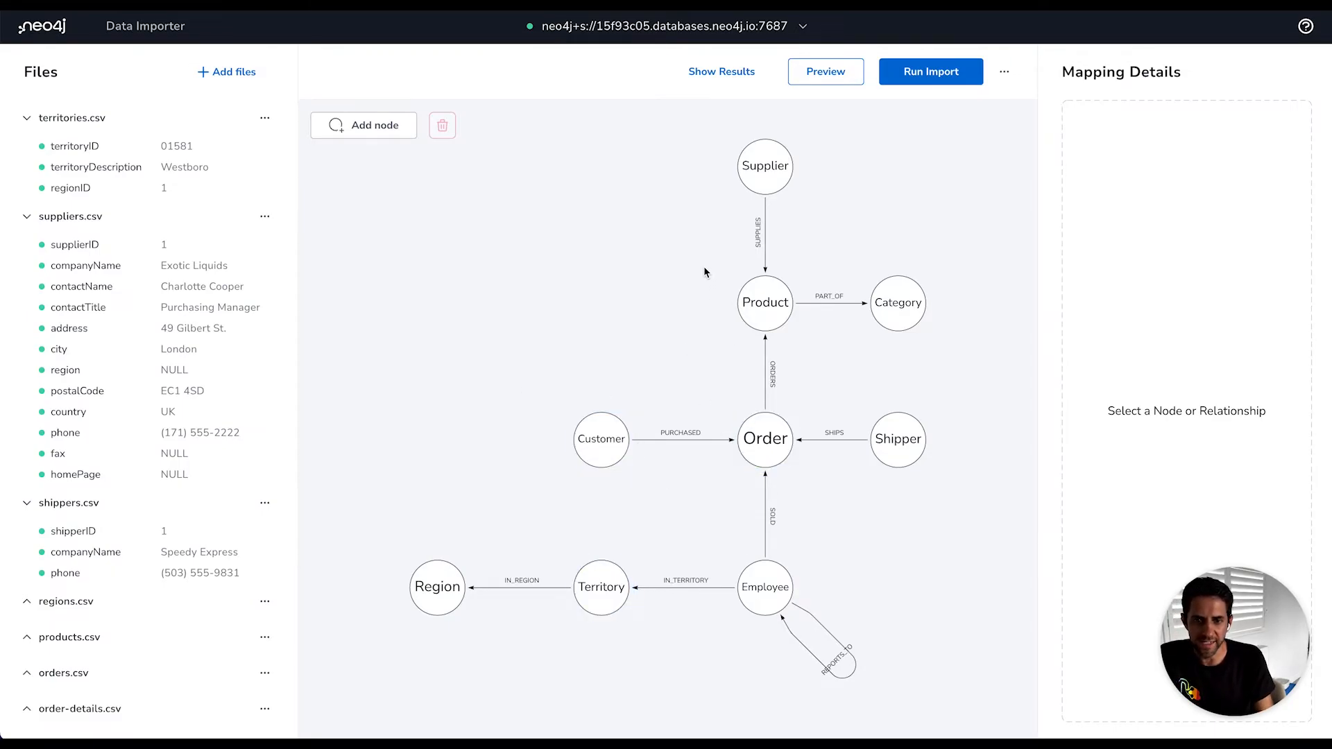
drag(704, 272, 846, 501)
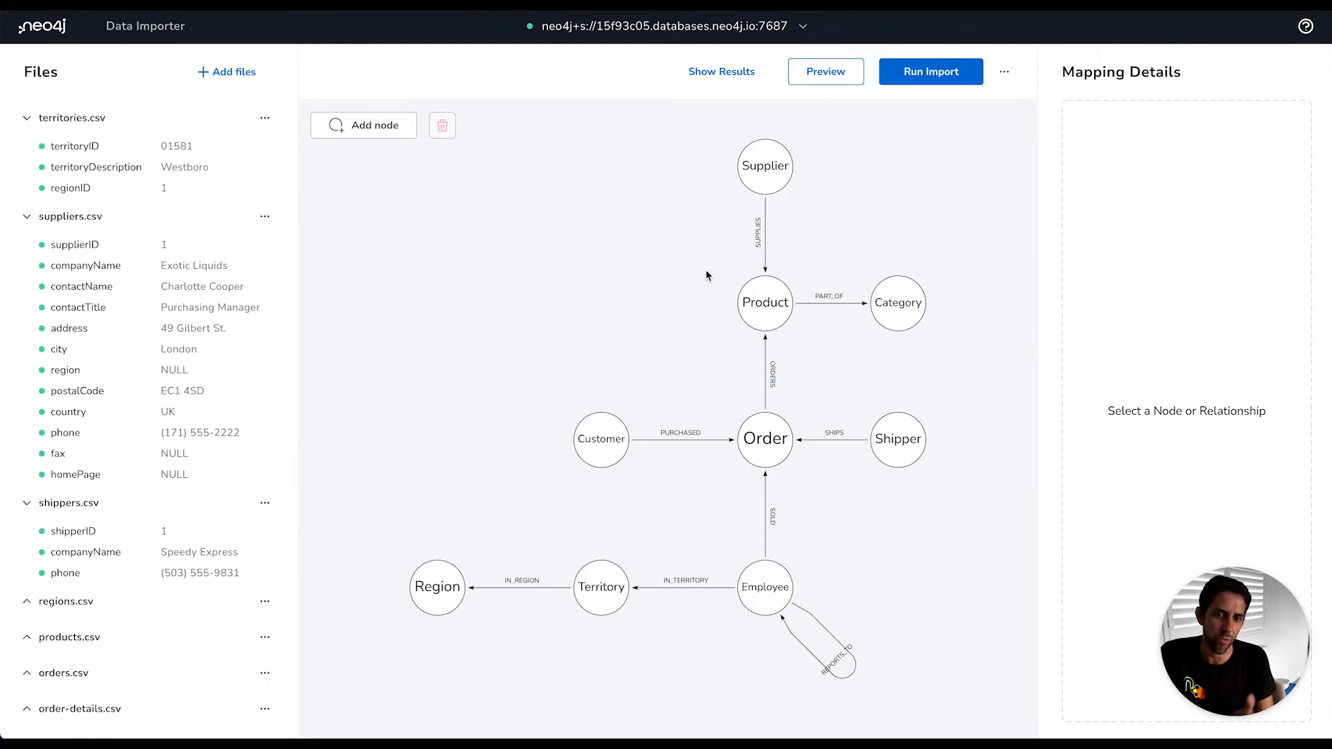
click(897, 304)
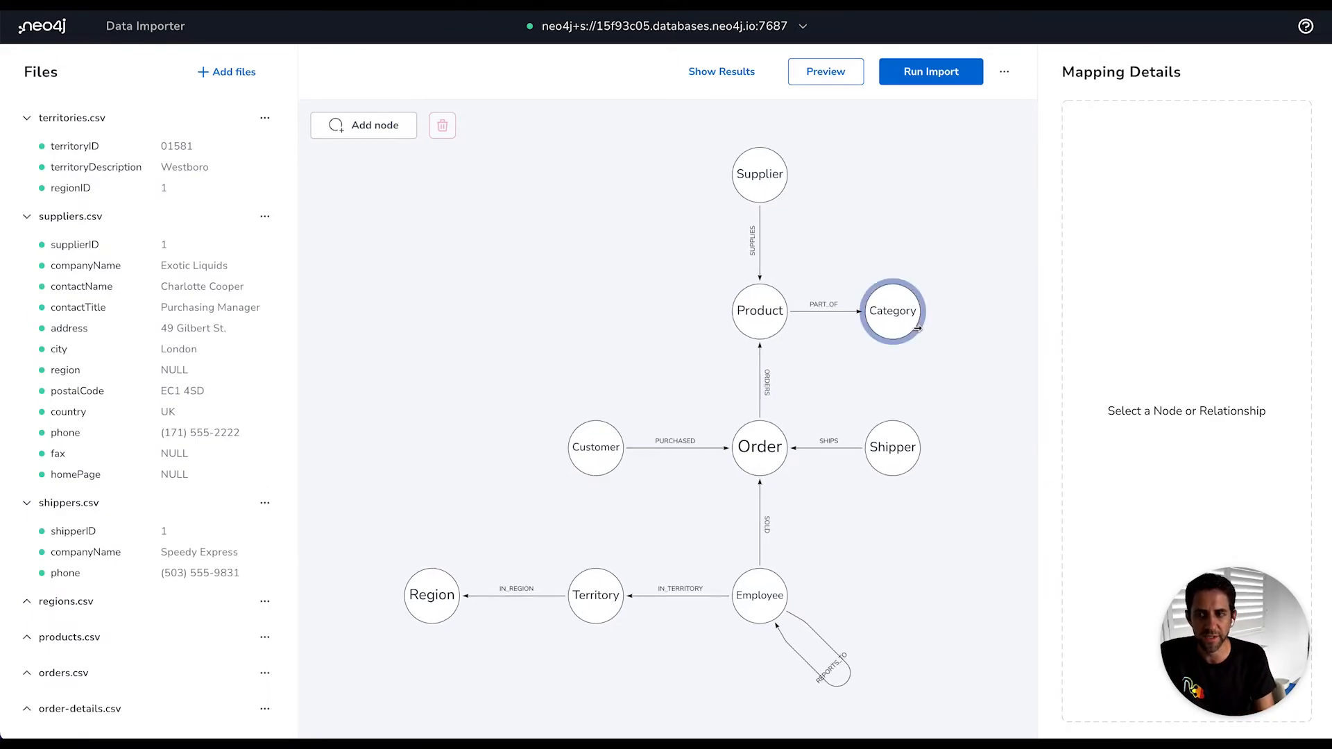
click(758, 309)
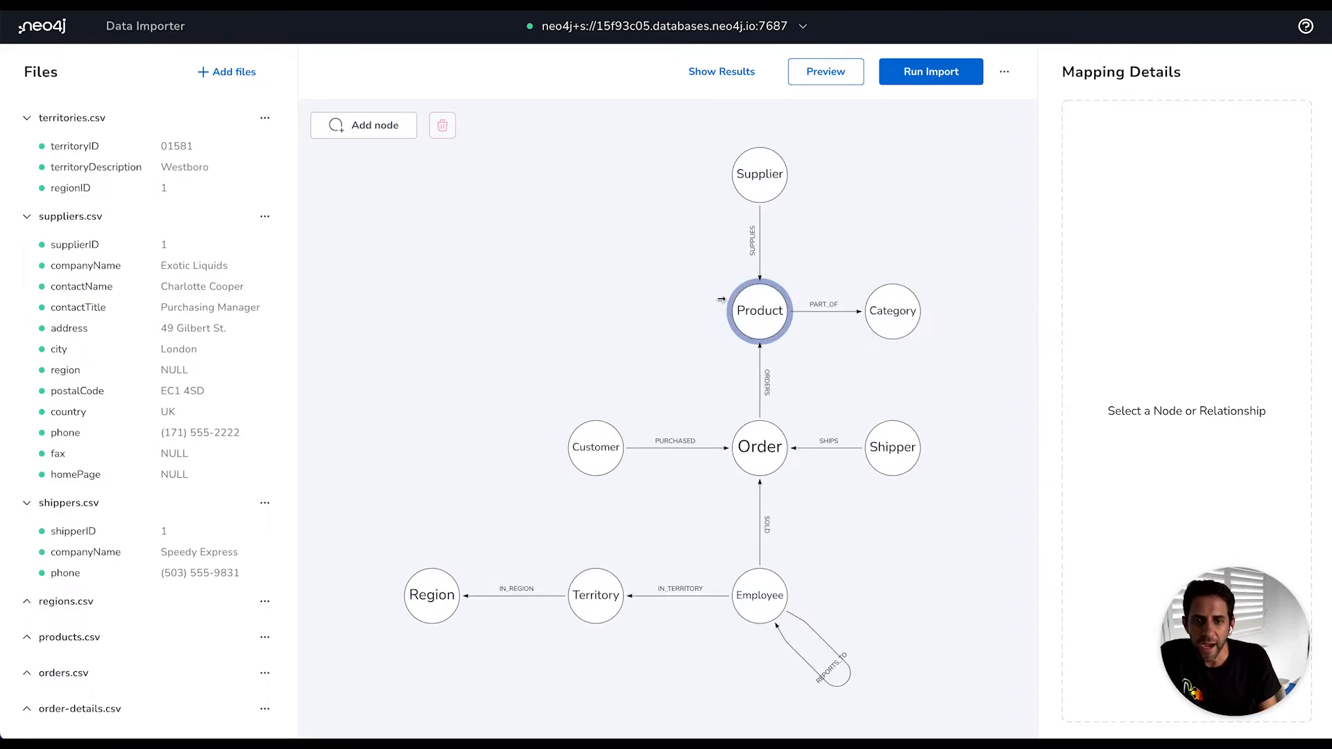
click(771, 377)
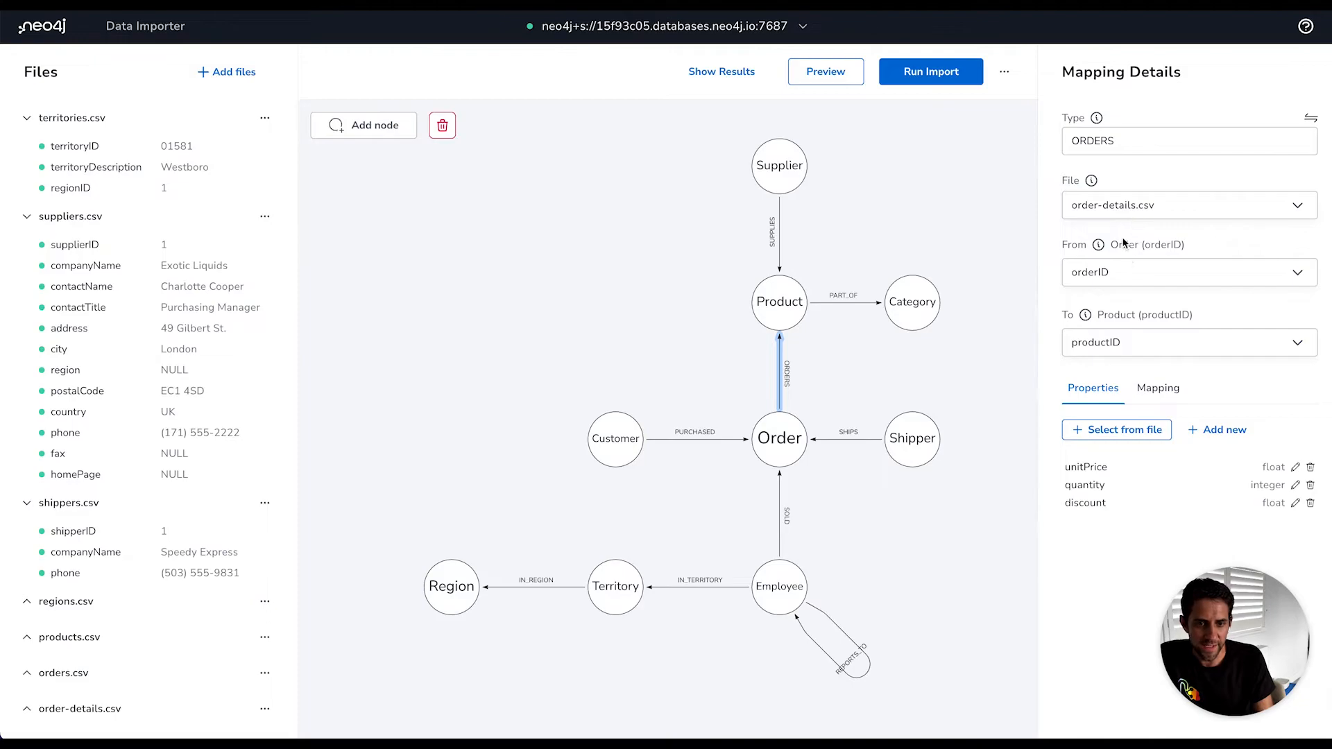
mouse_move(845, 444)
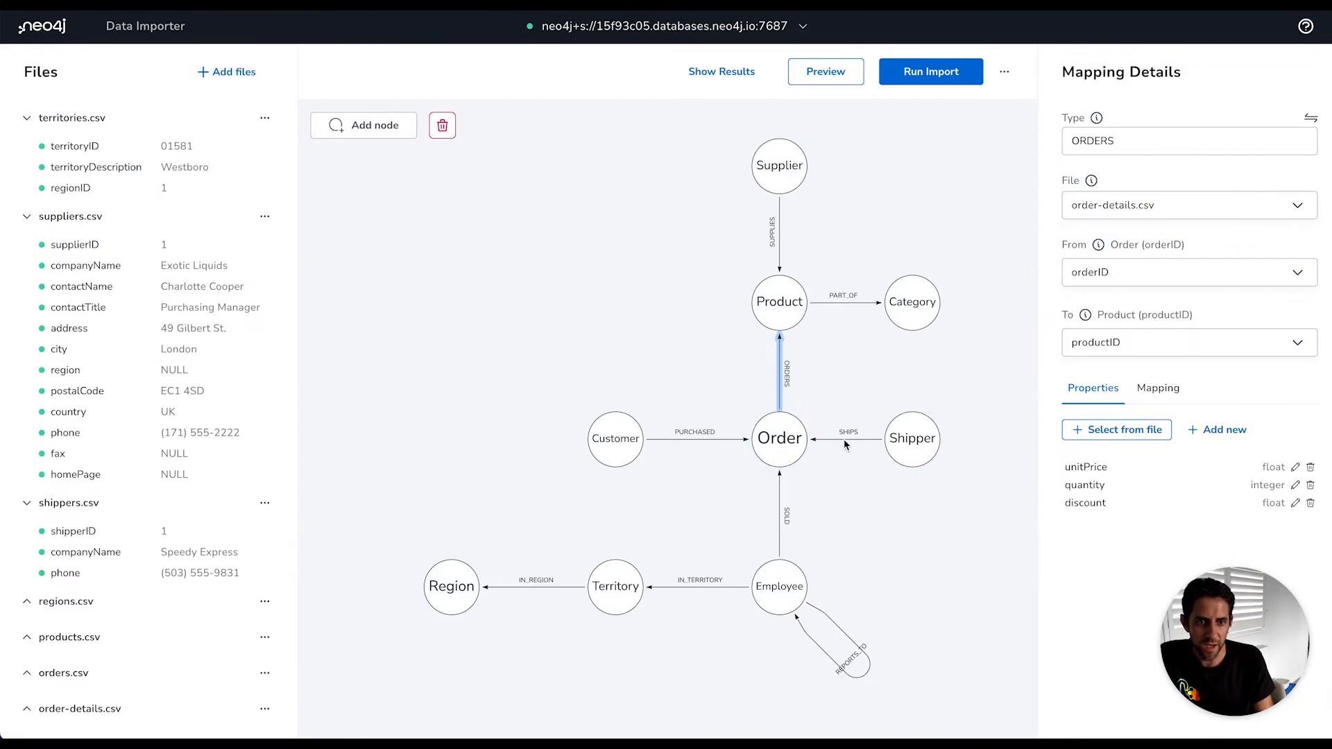
Inspect the SHIPS relationship and Shipper node mappings (shipVia to Order orderID from orders.csv)
click(846, 432)
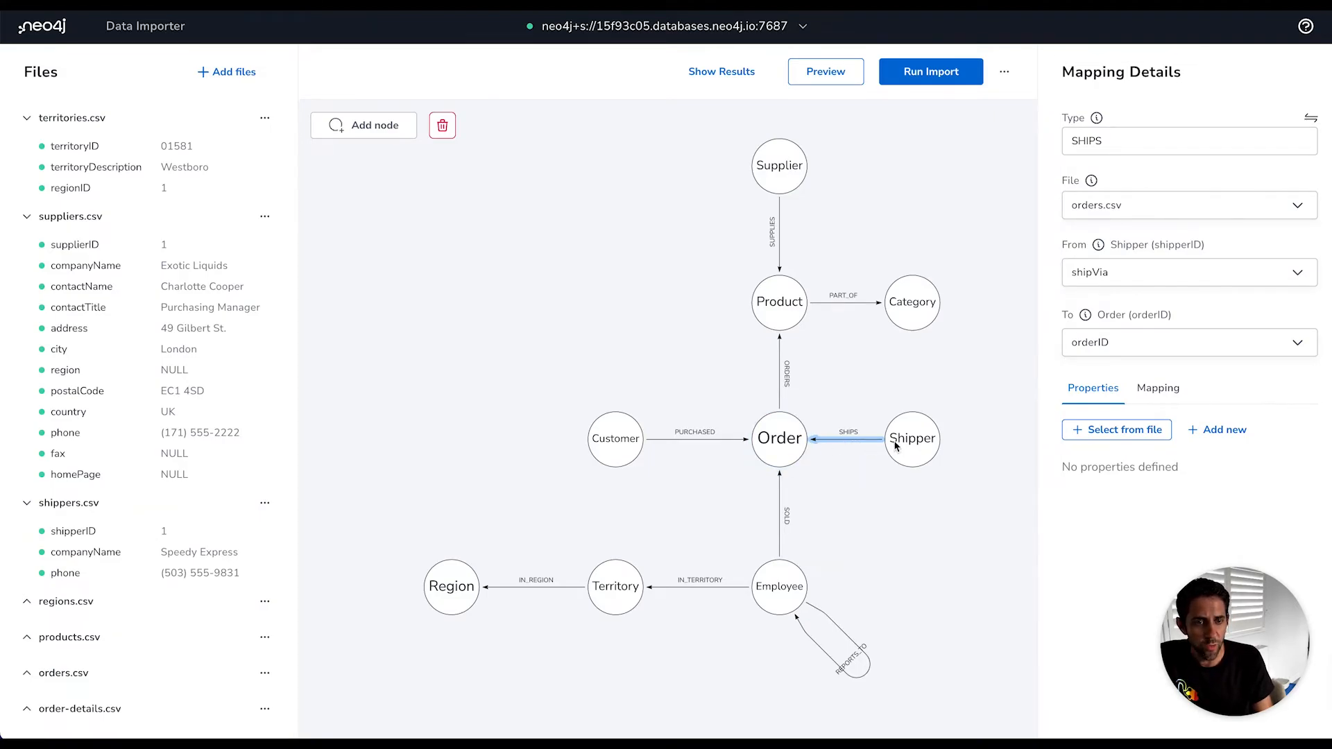
click(911, 440)
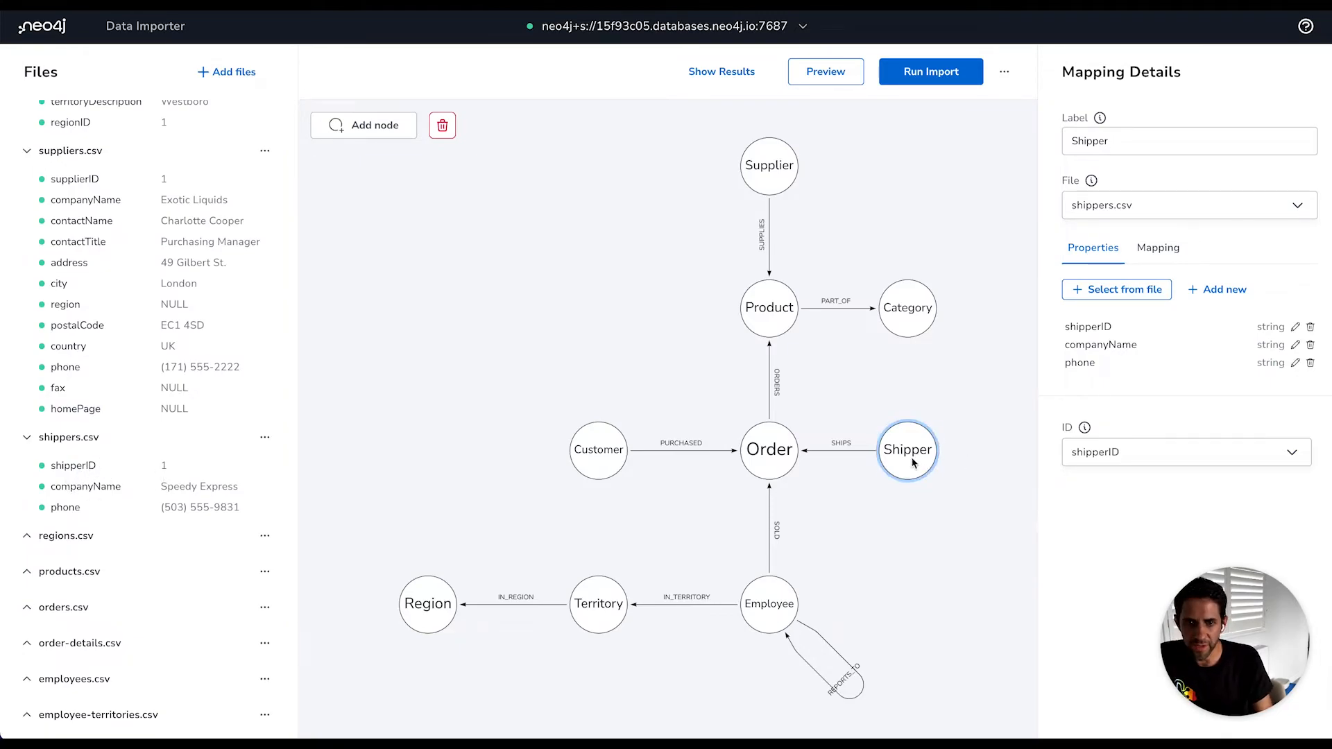
mouse_move(841, 455)
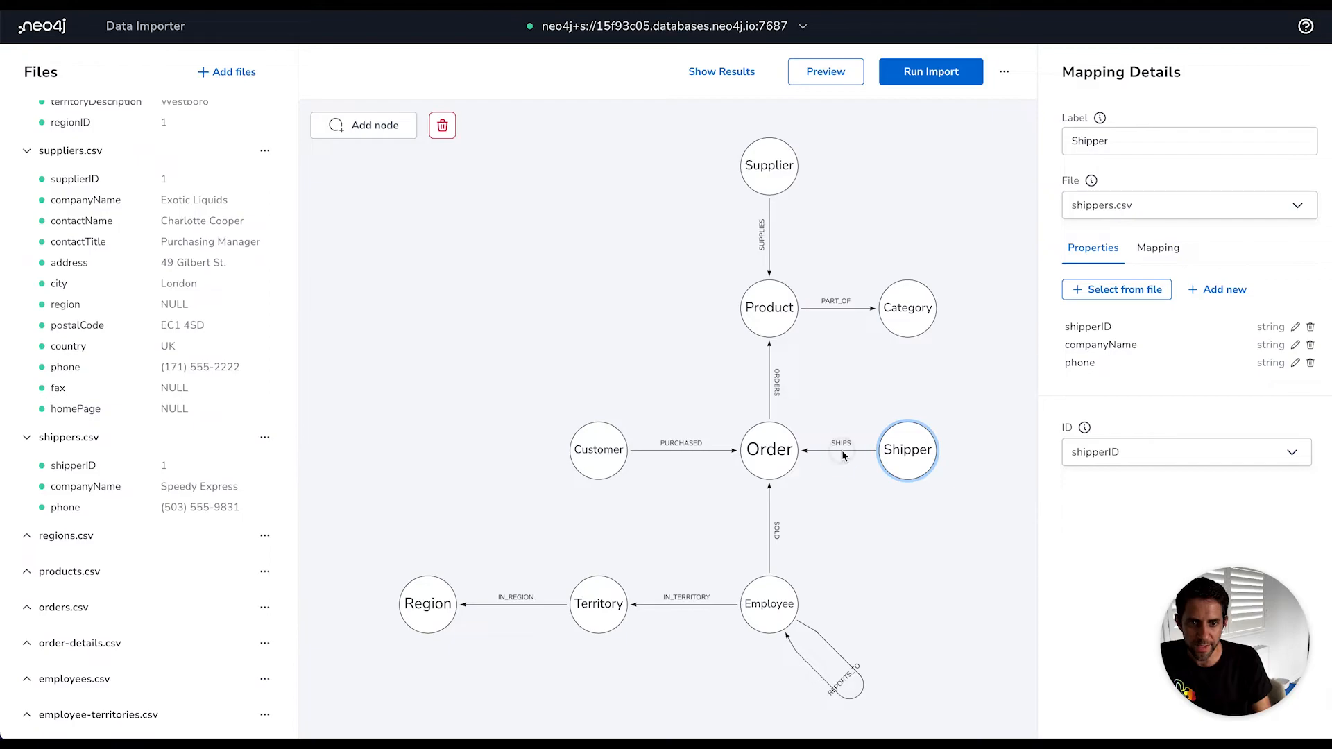
click(841, 443)
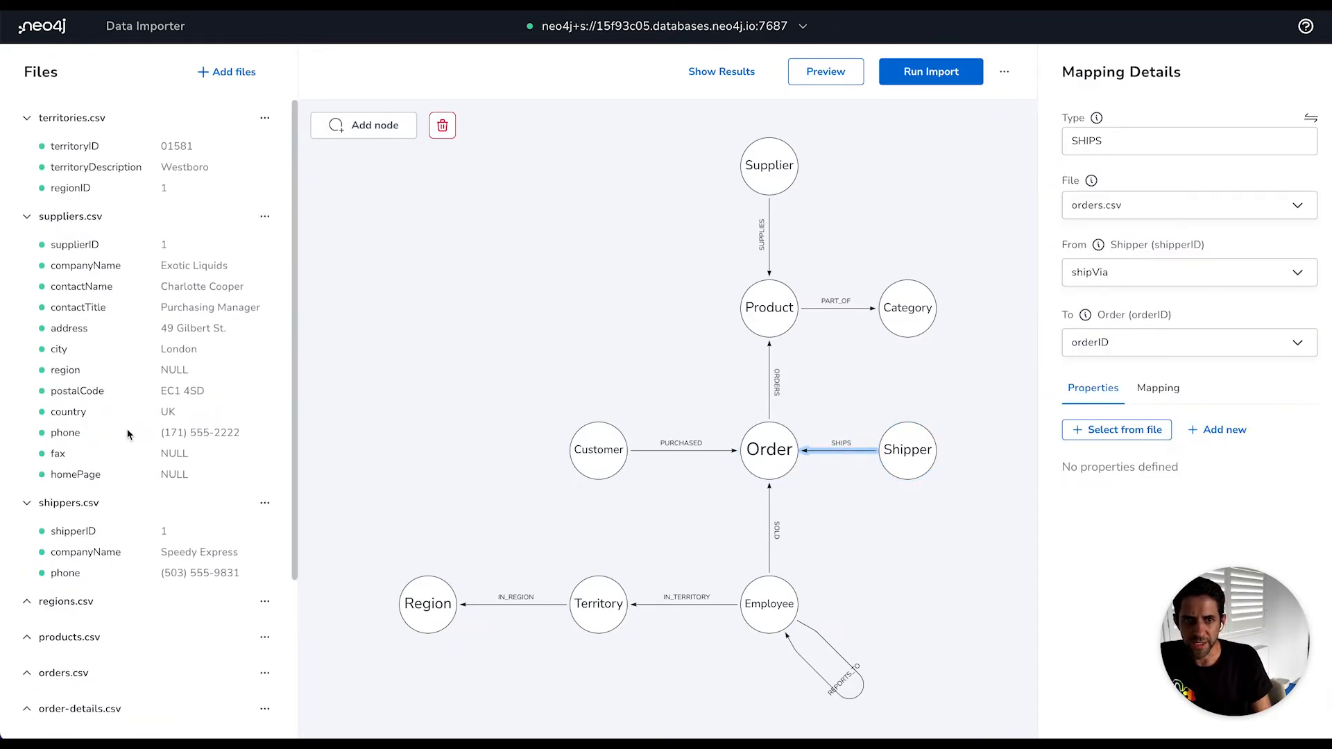
Expand orders.csv to view its columns, then select the REPORTS_TO relationship mapping
click(63, 459)
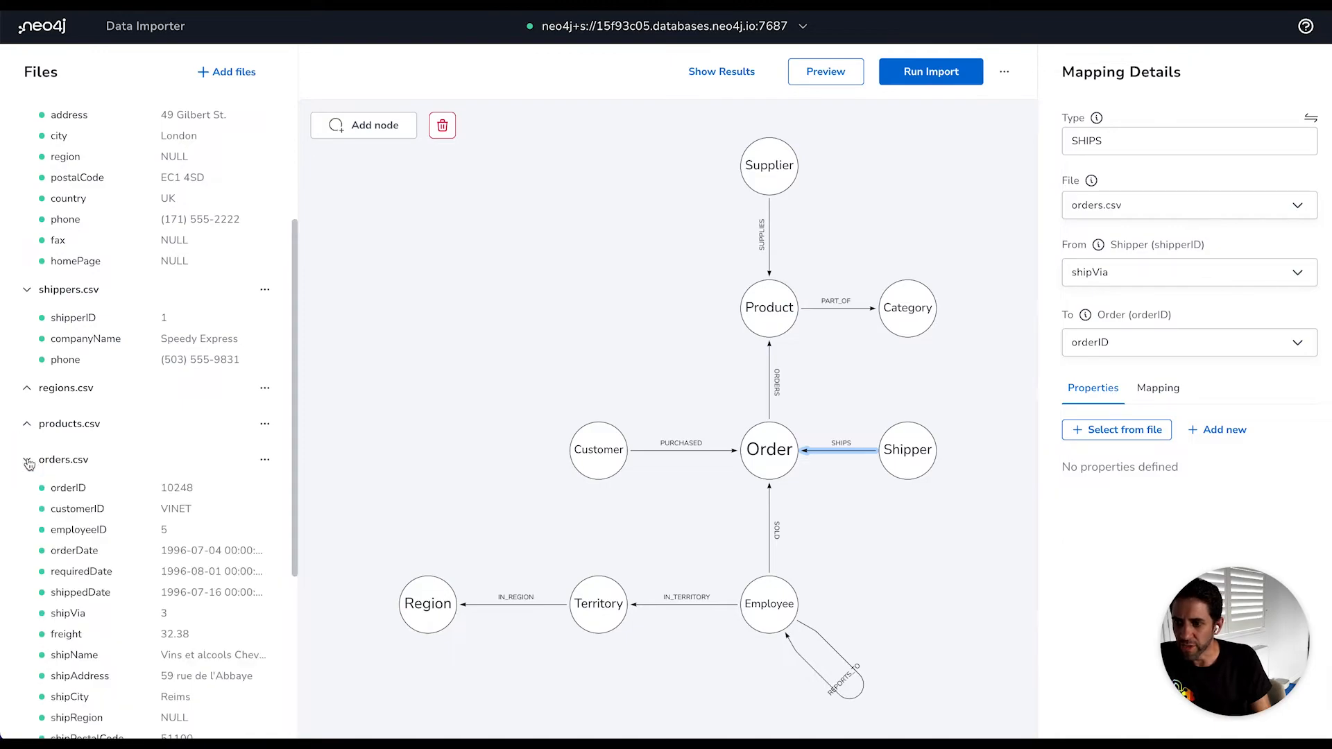
scroll(down, 3)
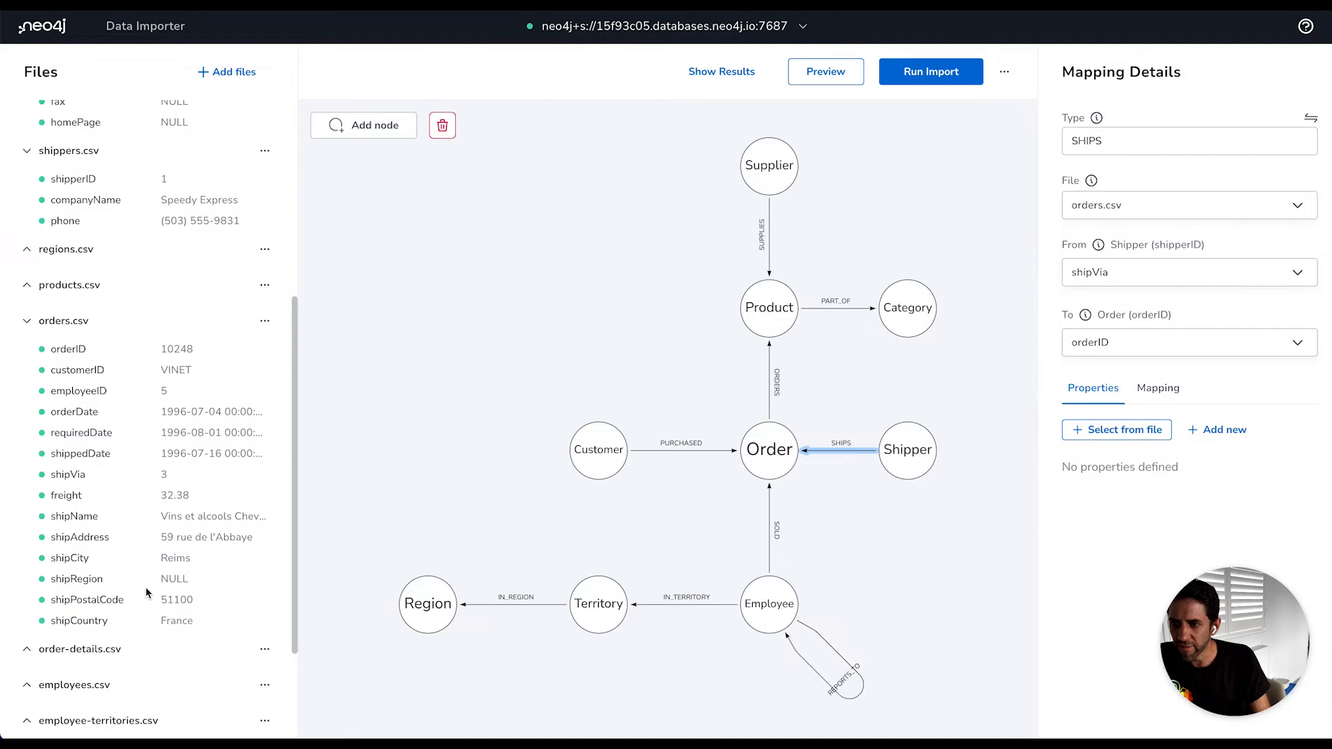
mouse_move(878, 523)
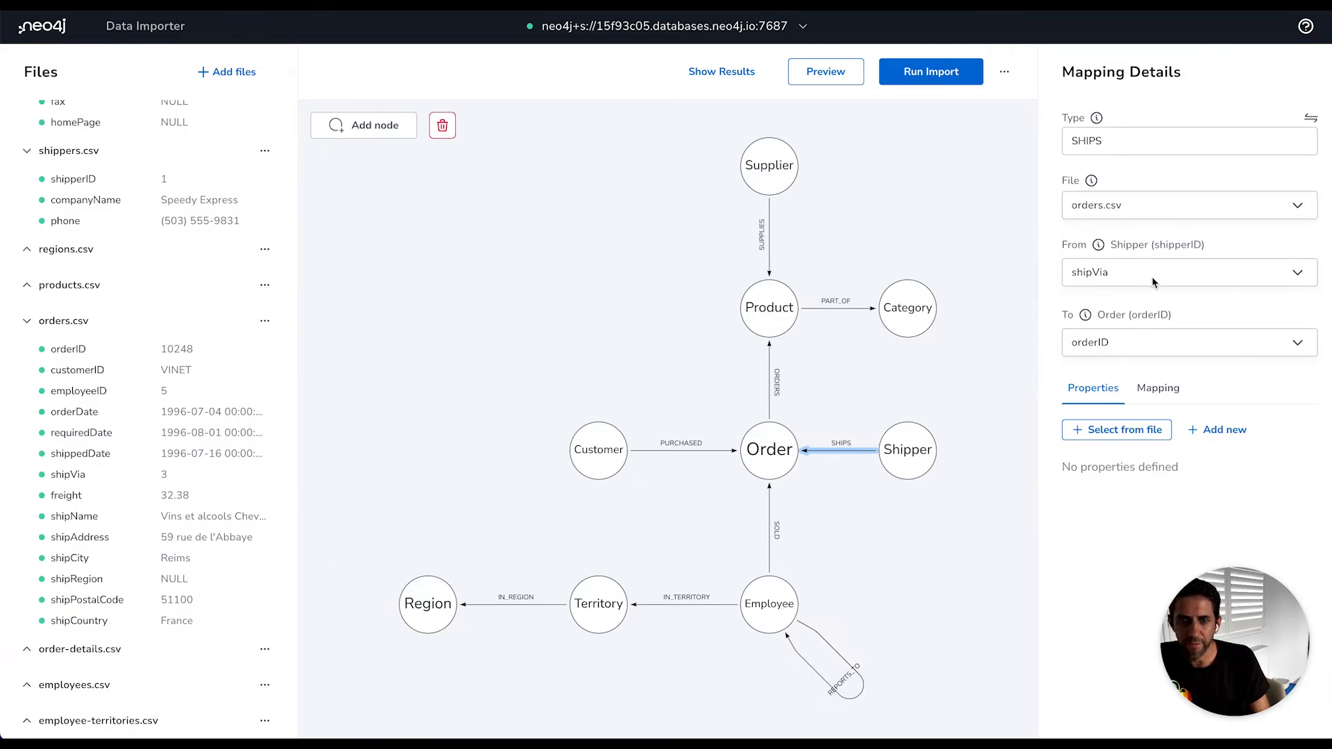
mouse_move(240, 486)
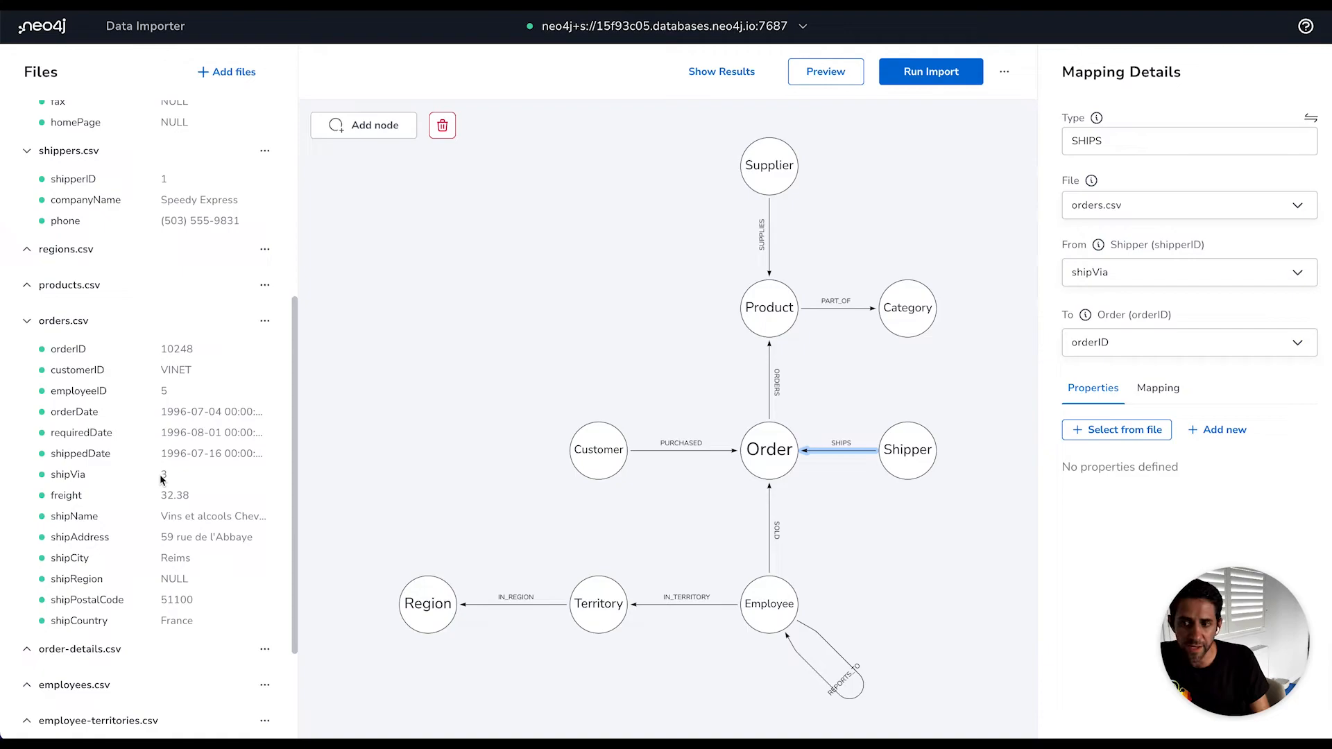
mouse_move(1185, 288)
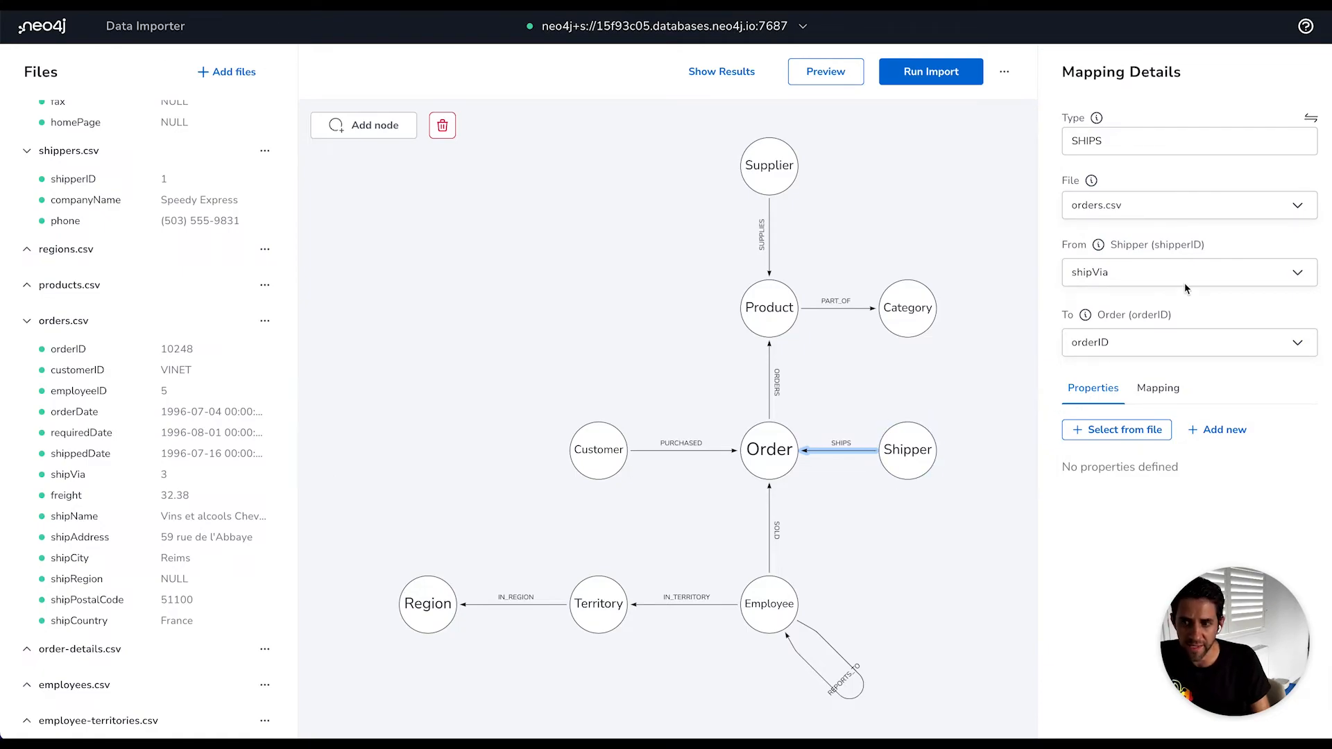
mouse_move(1184, 272)
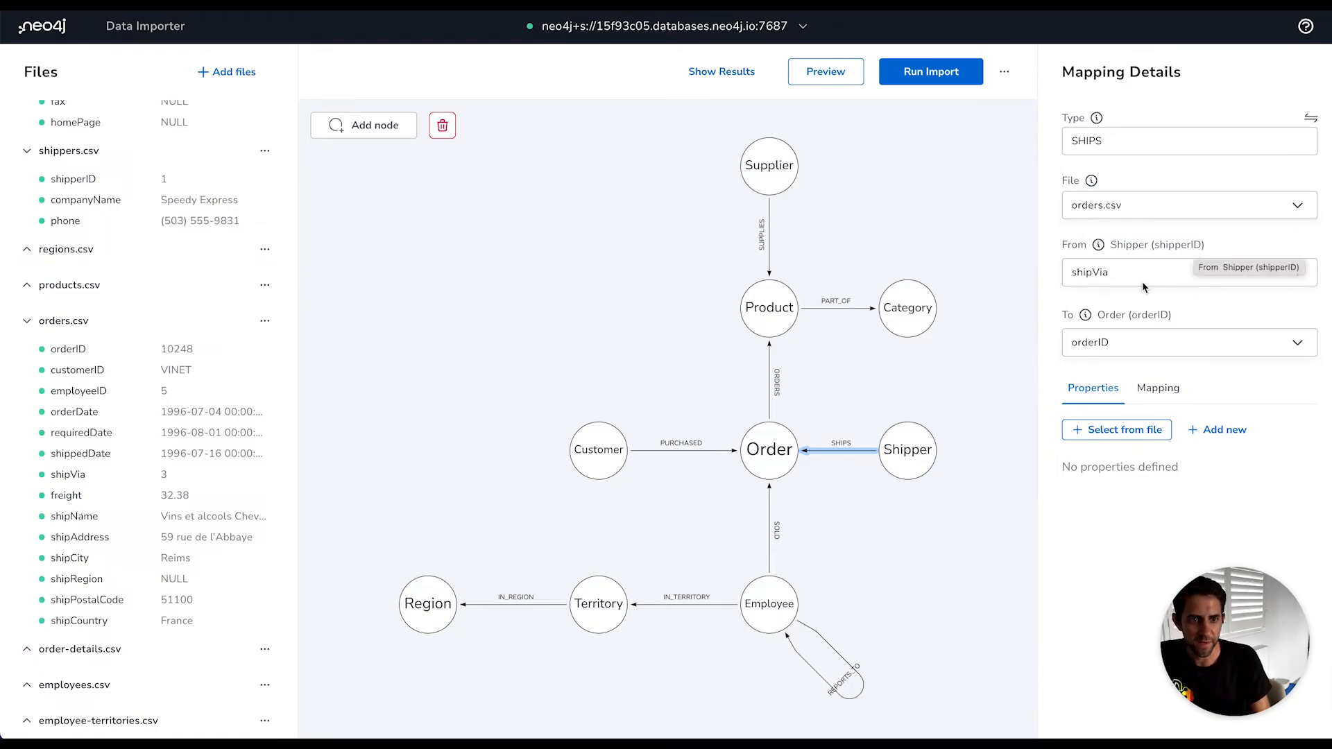
mouse_move(1140, 322)
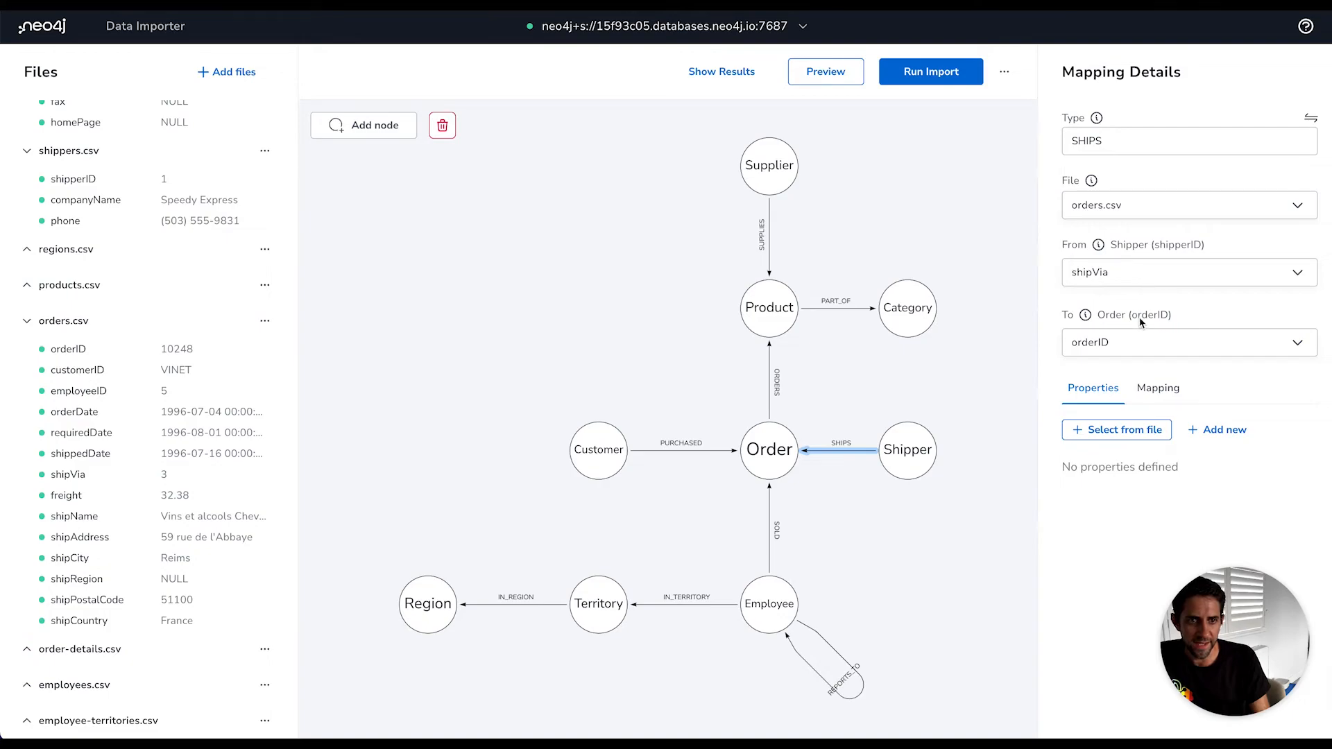
click(906, 450)
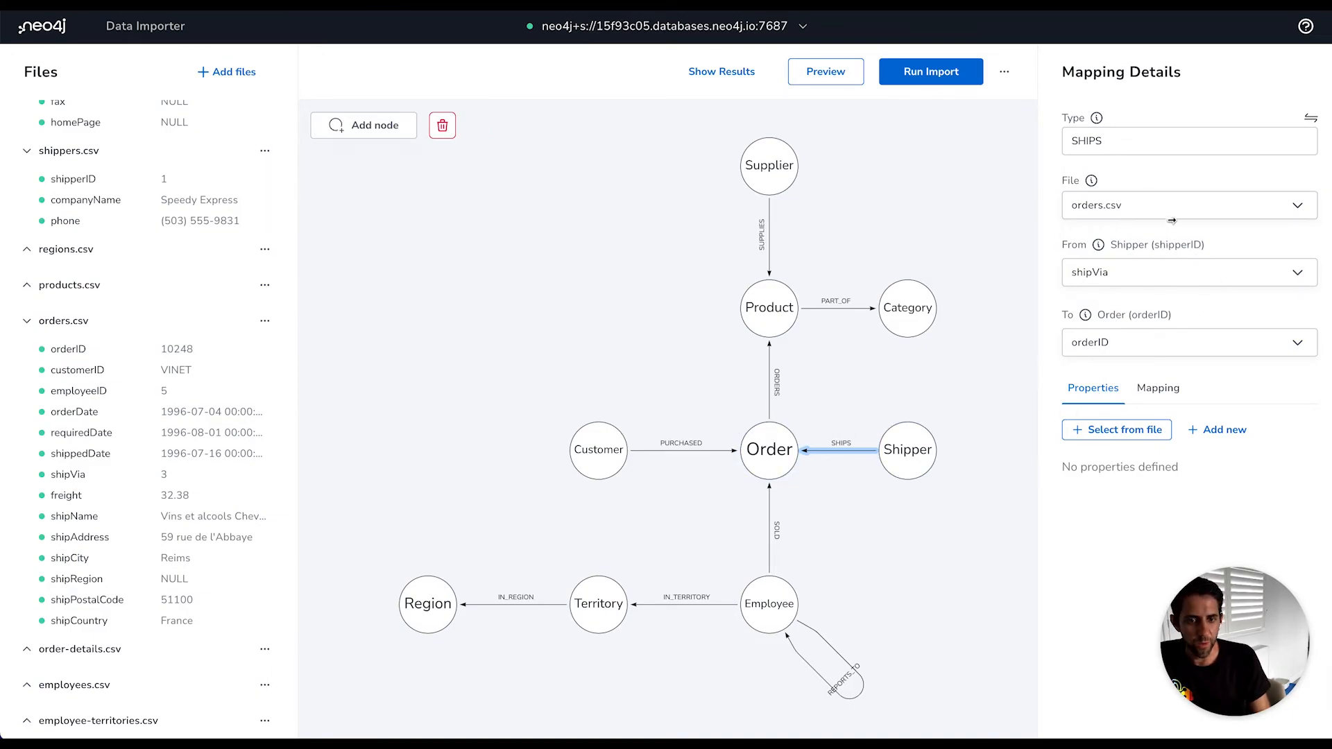
mouse_move(936, 558)
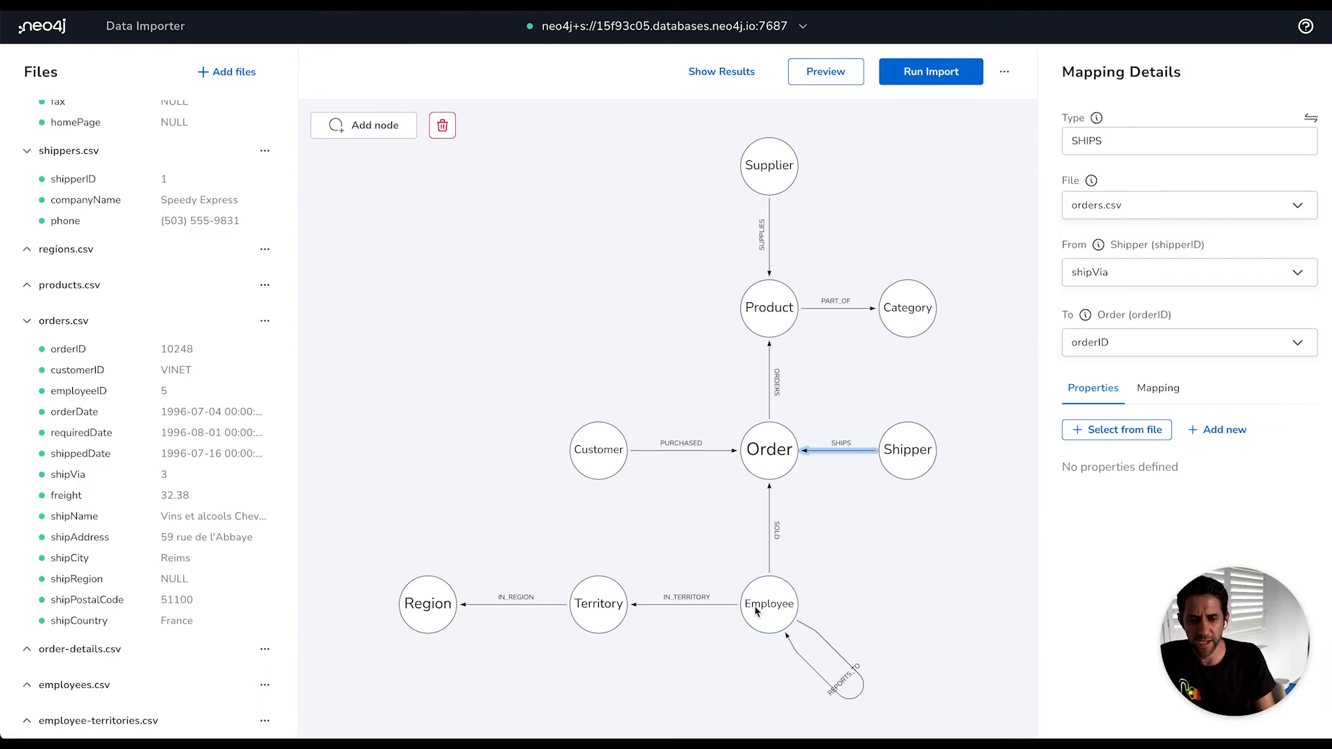
click(857, 668)
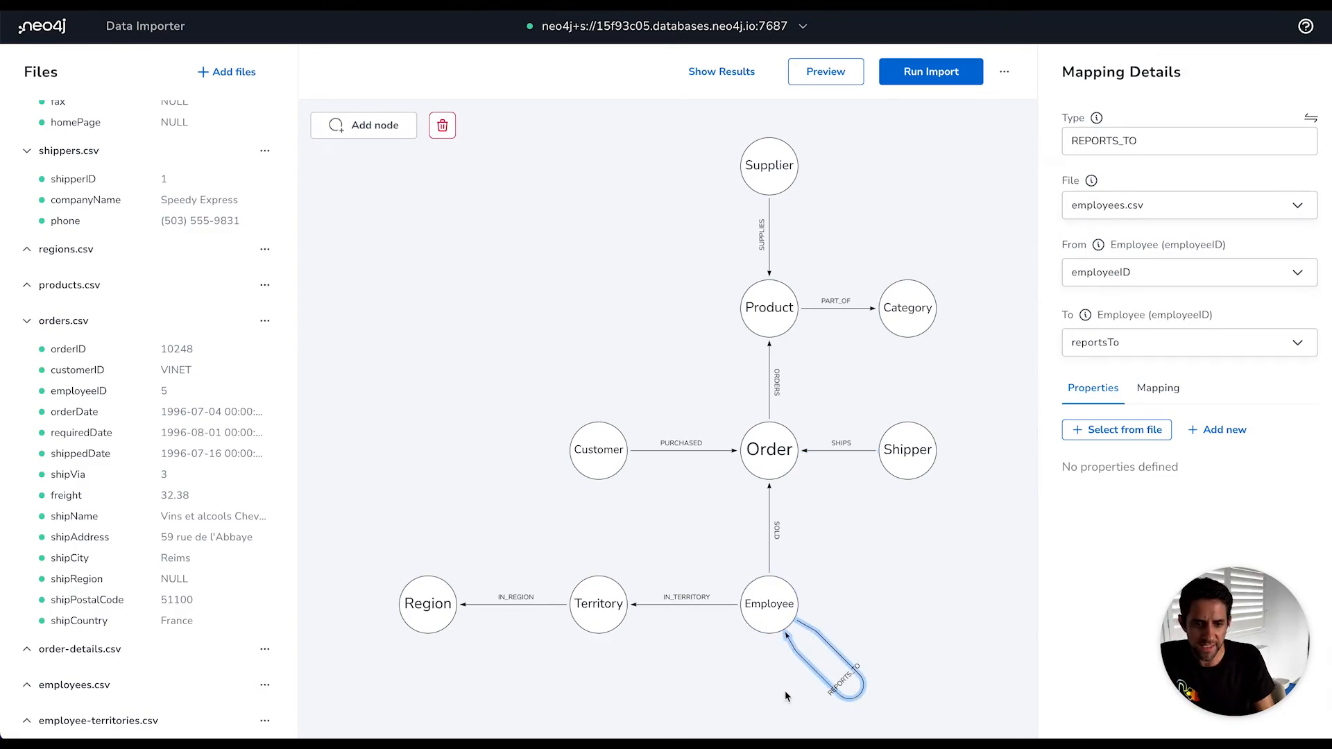
Review the Employee node's properties and REPORTS_TO (employeeID to reportsTo in employees.csv), then clear the selection
click(767, 603)
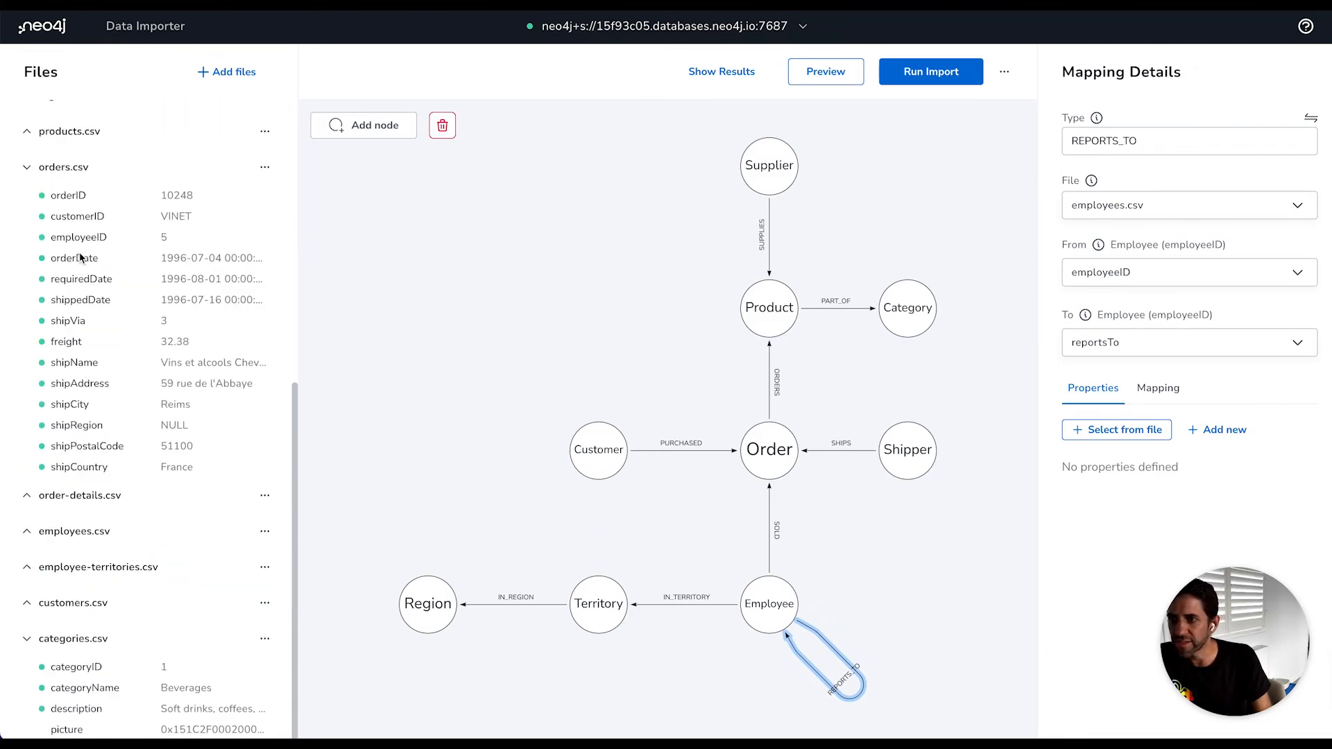
mouse_move(36, 555)
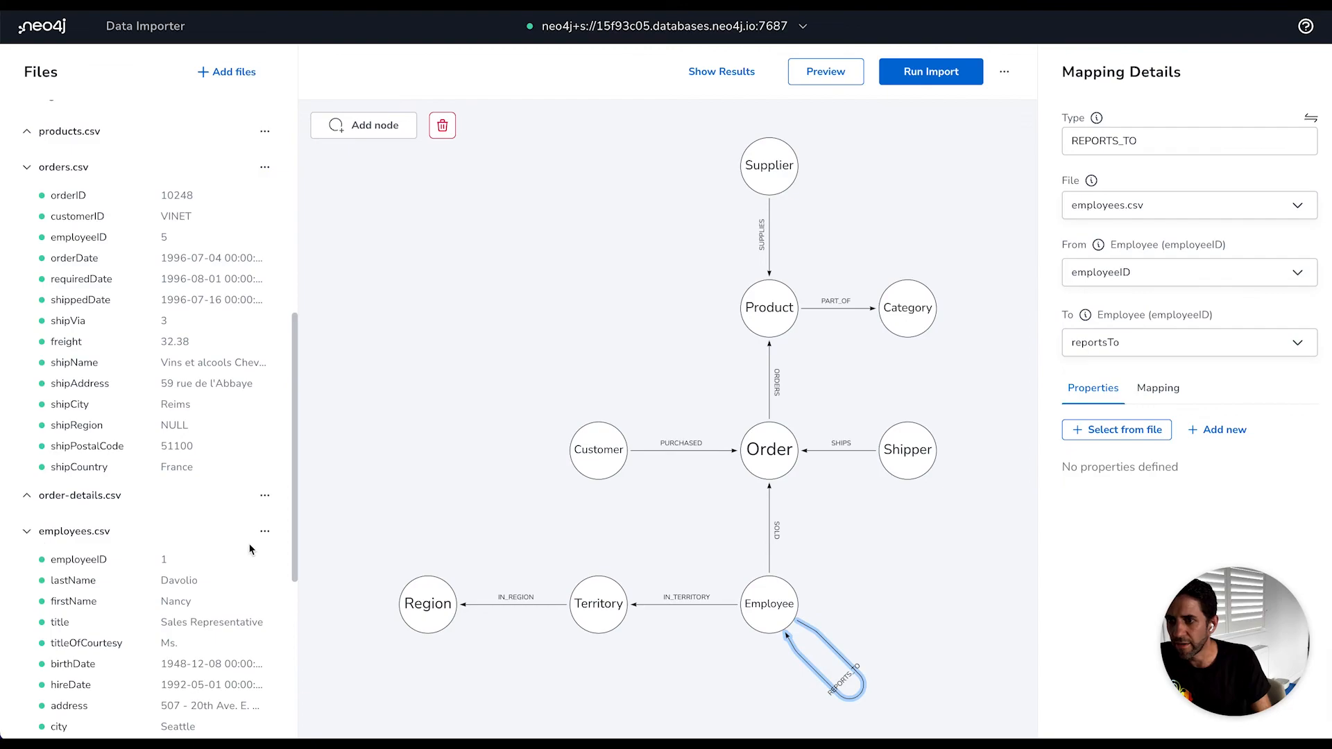
scroll(down, 3)
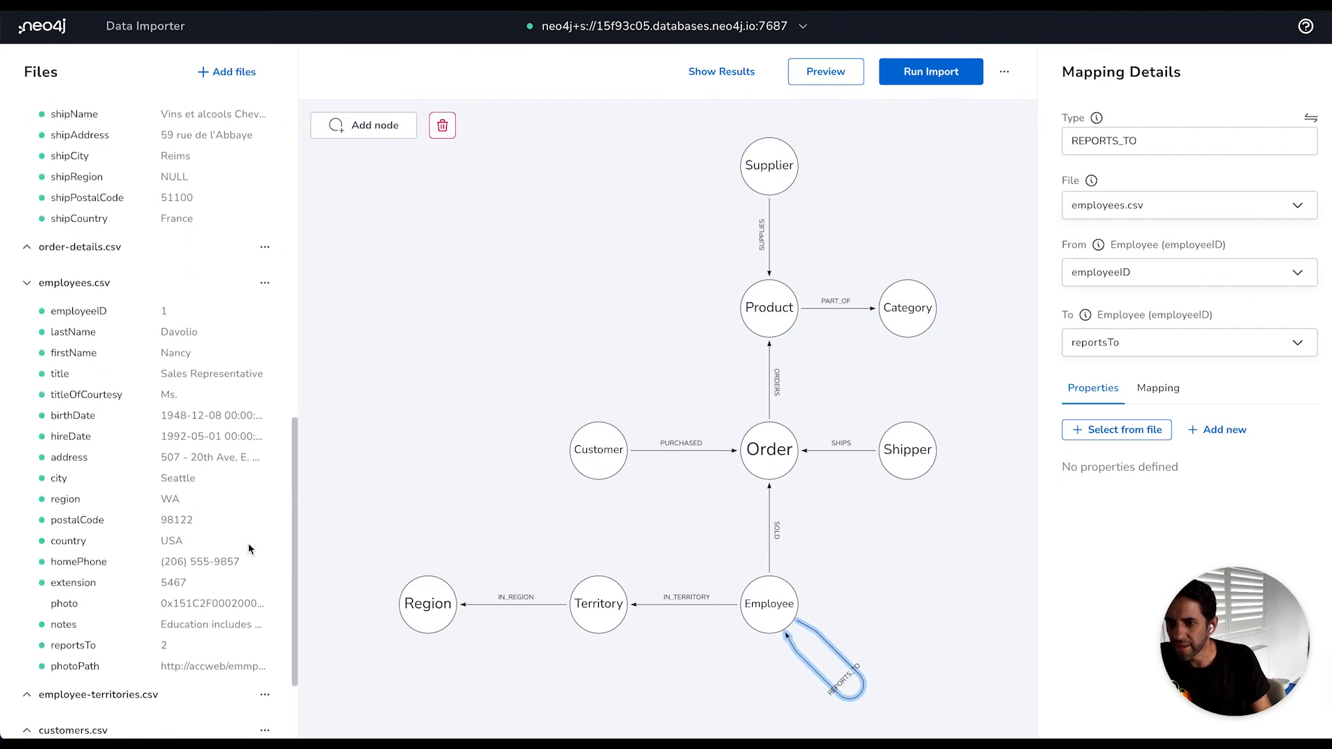
mouse_move(166, 651)
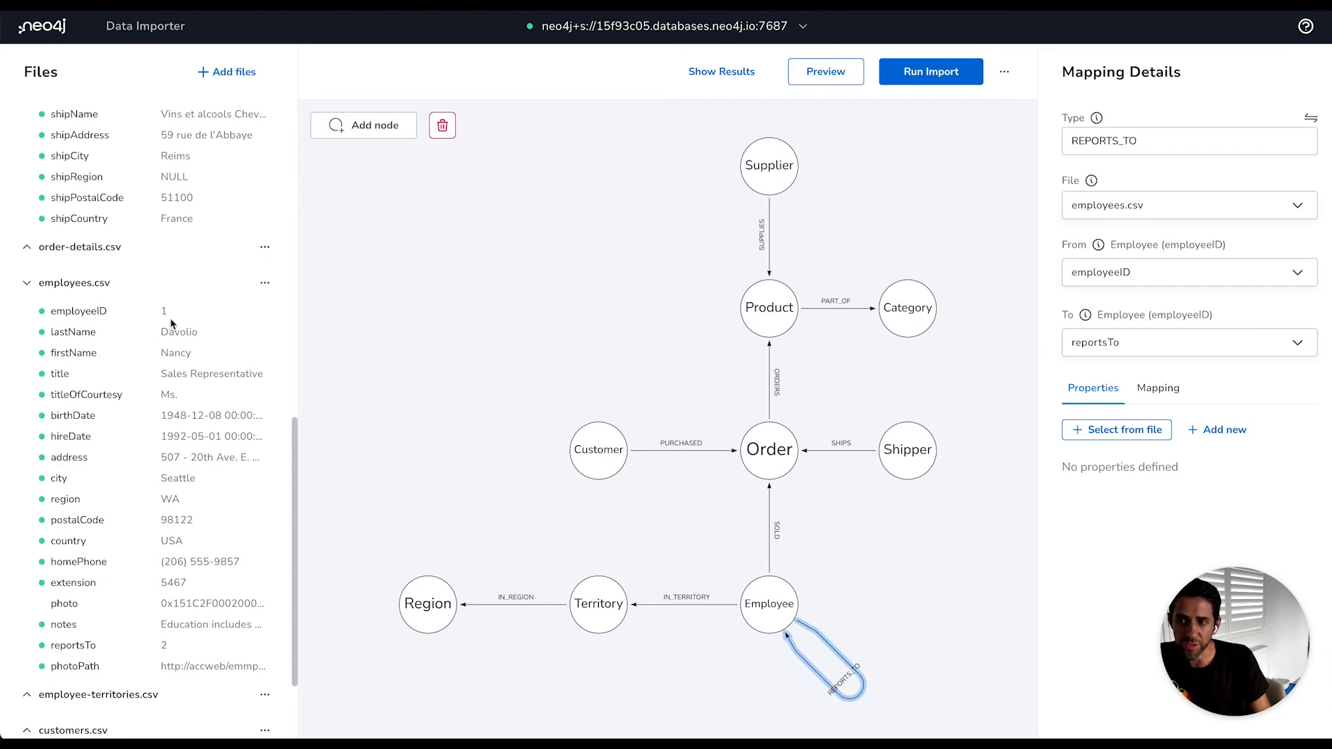
mouse_move(688, 581)
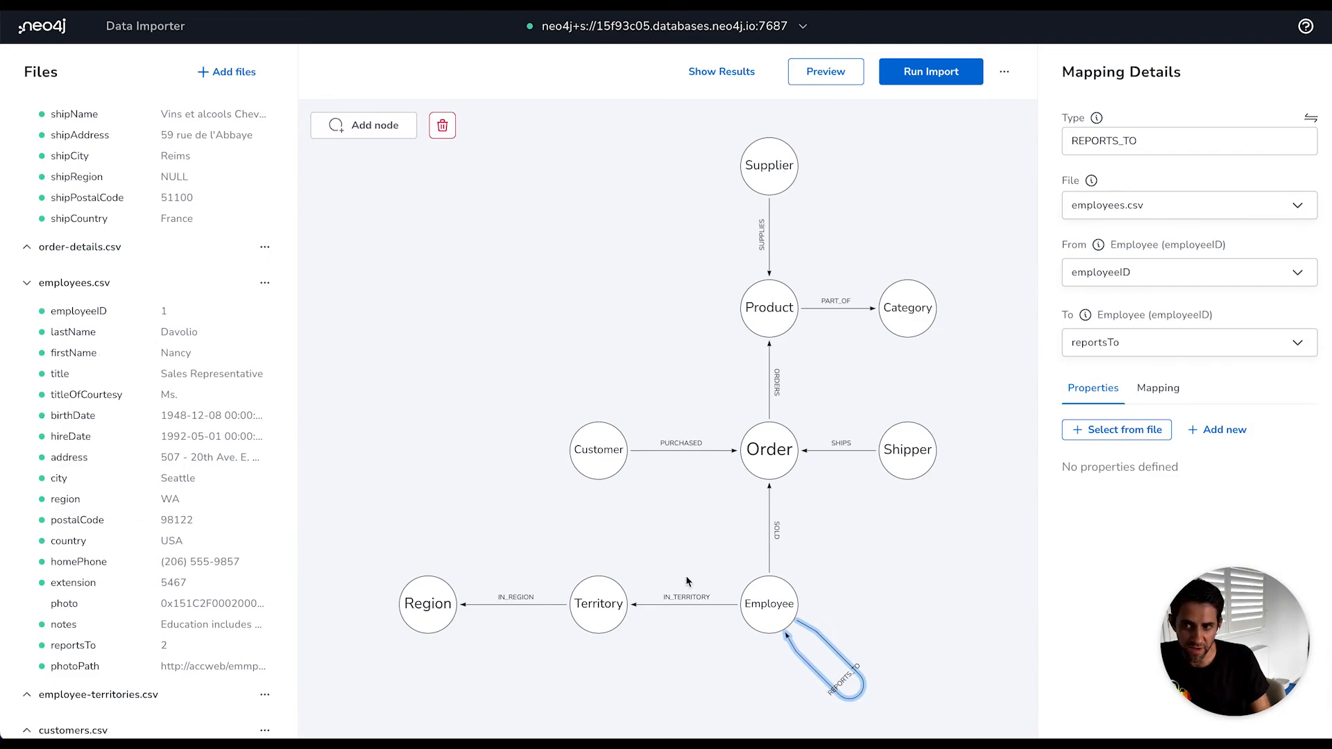
click(767, 603)
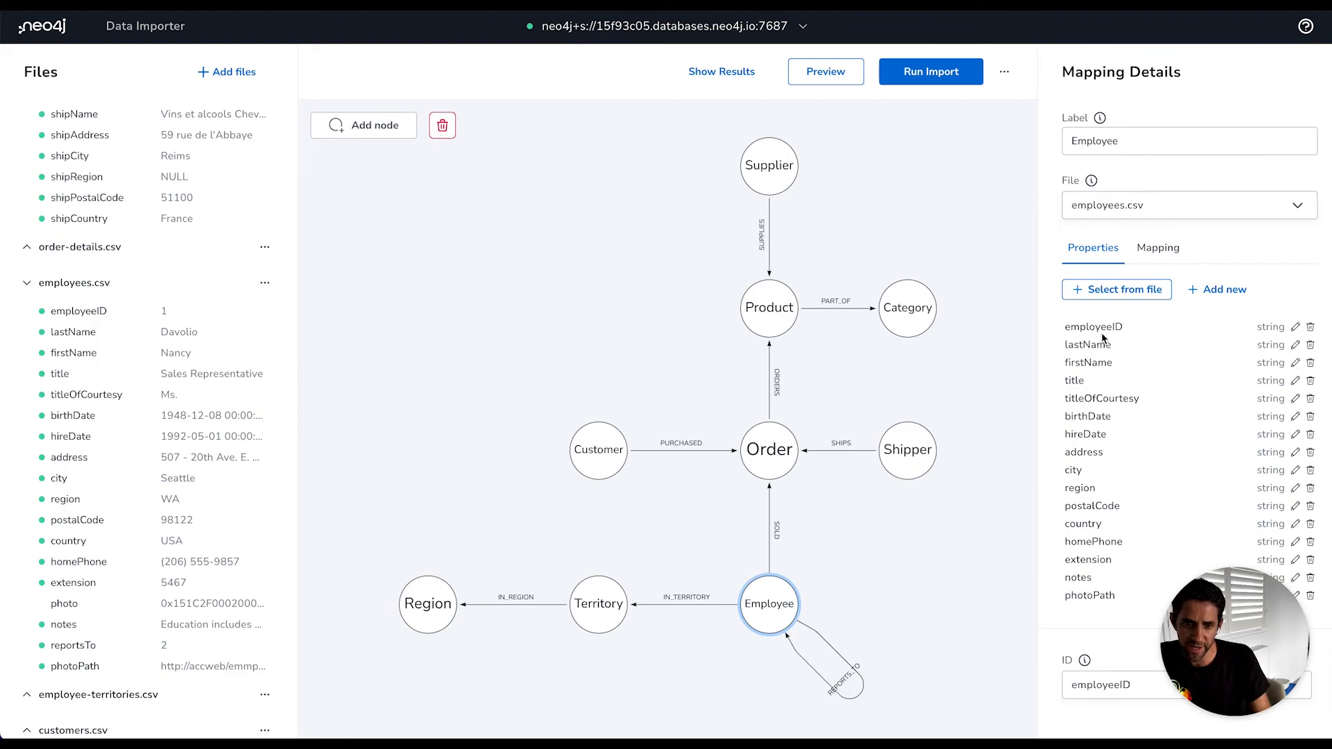
mouse_move(1187, 331)
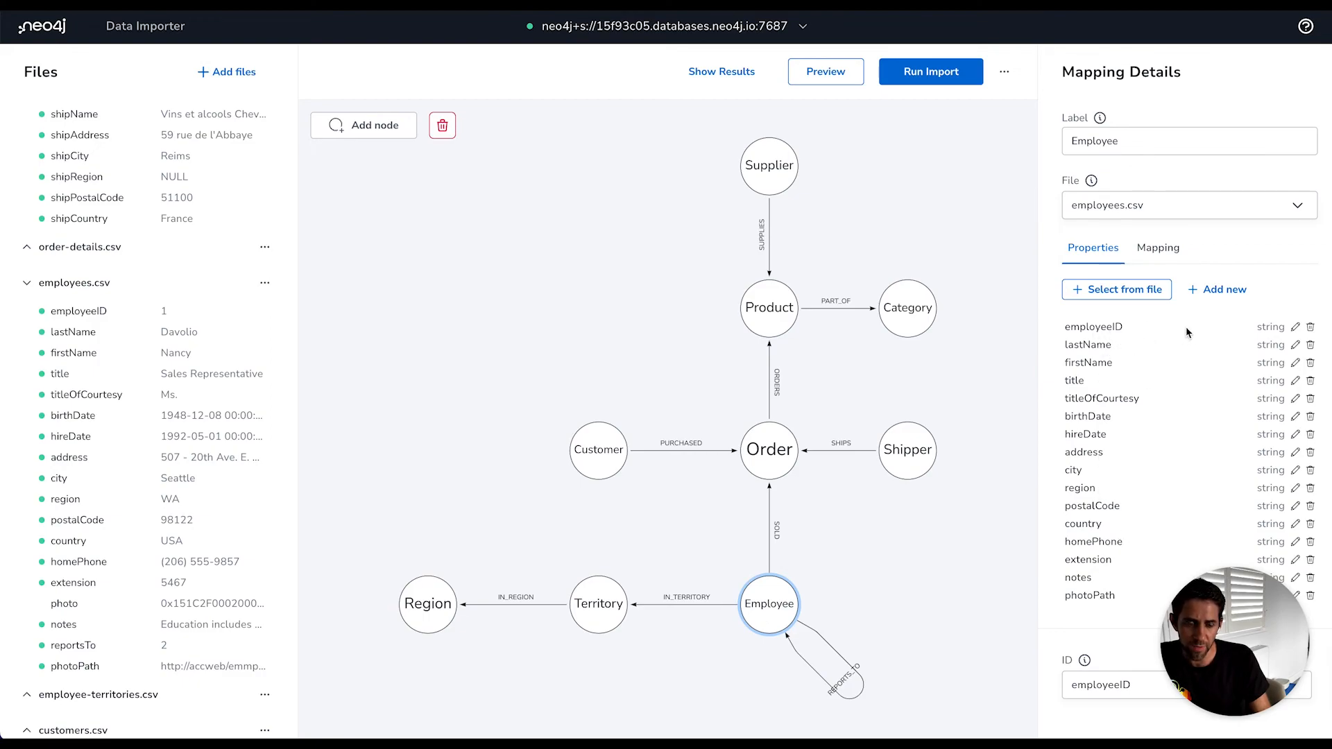
click(840, 679)
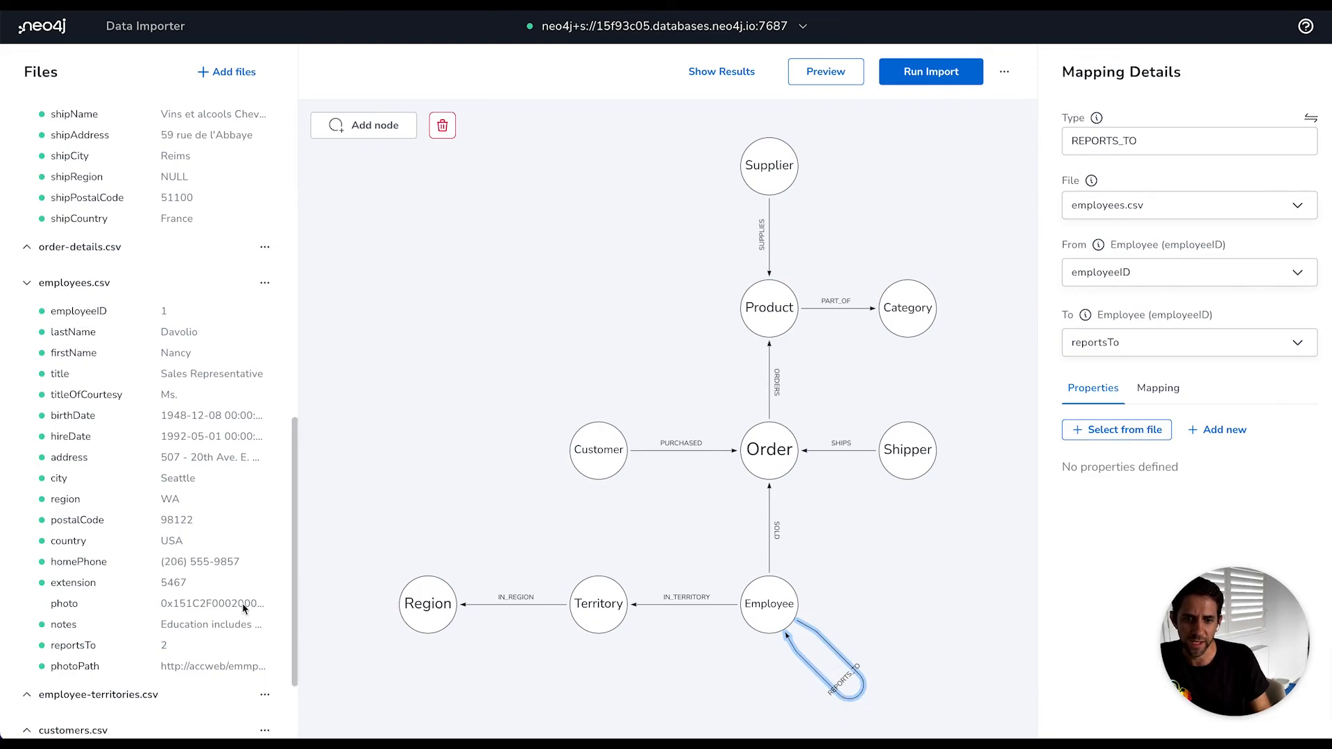
mouse_move(176, 656)
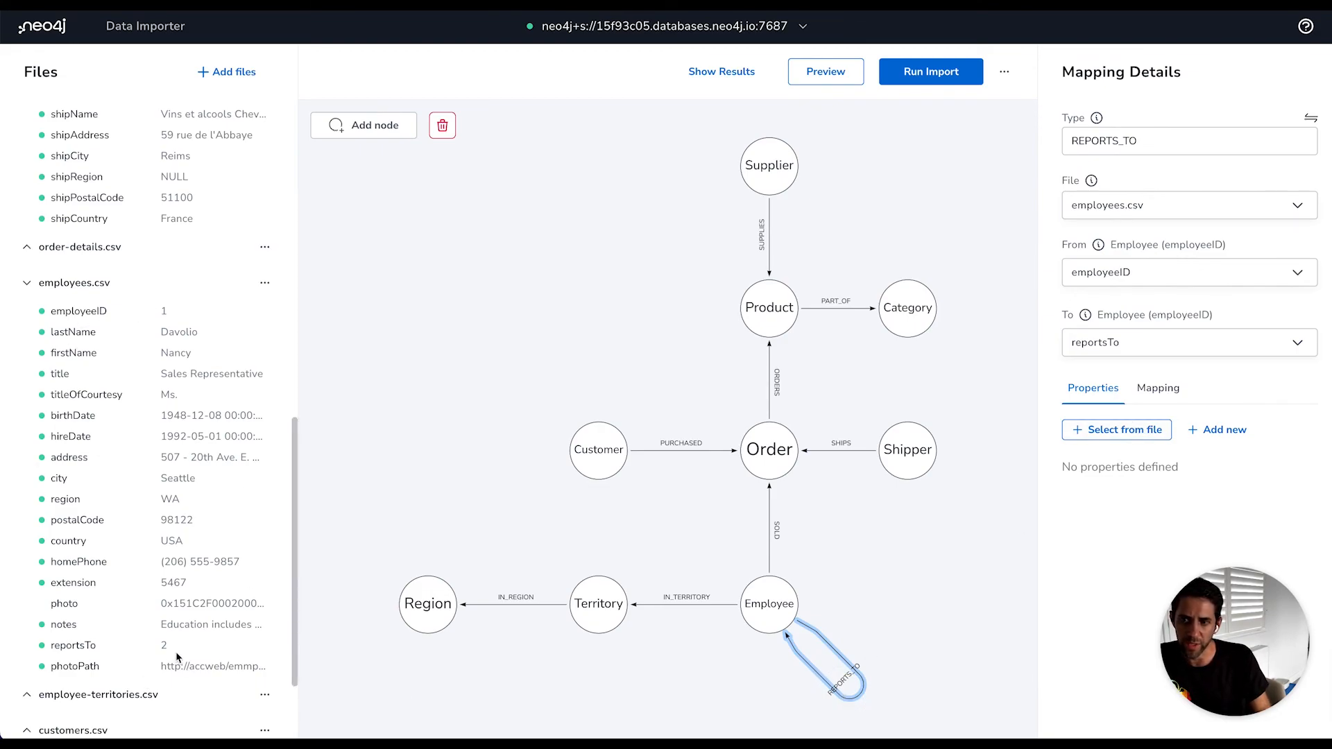
mouse_move(614, 331)
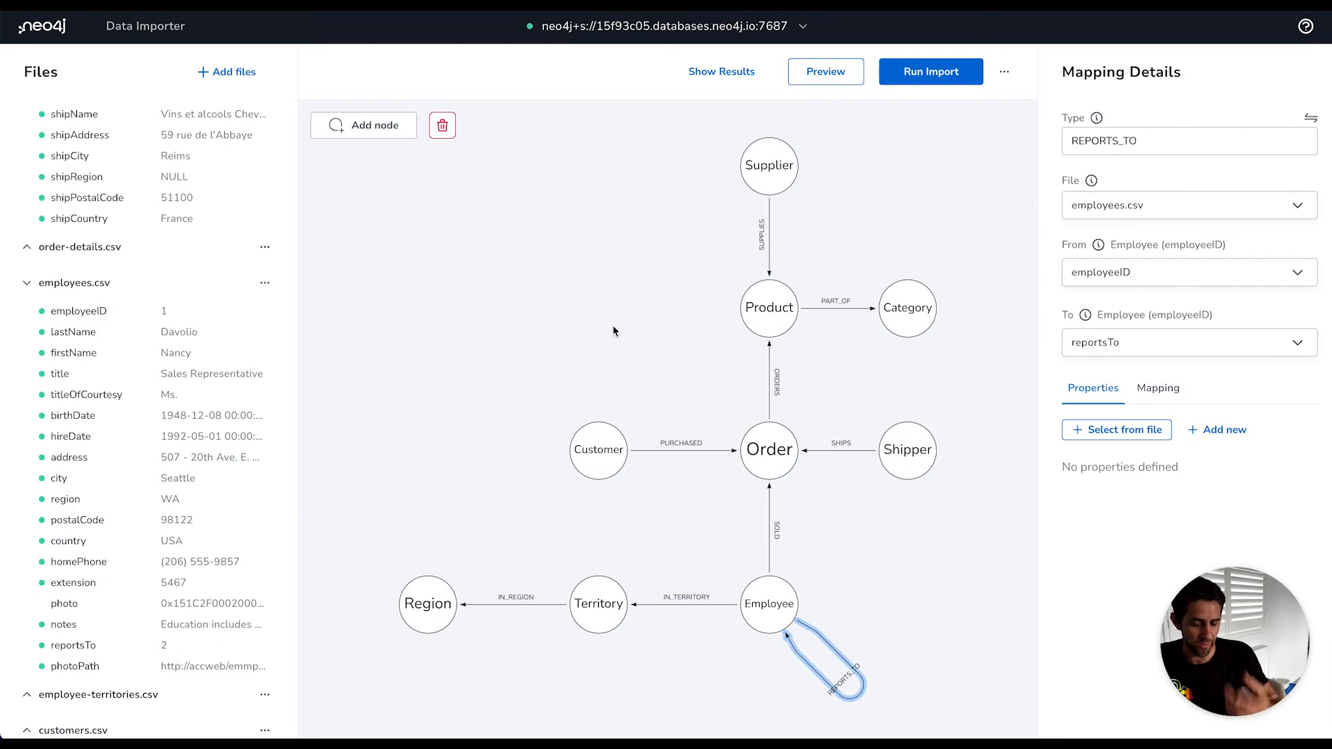
click(613, 332)
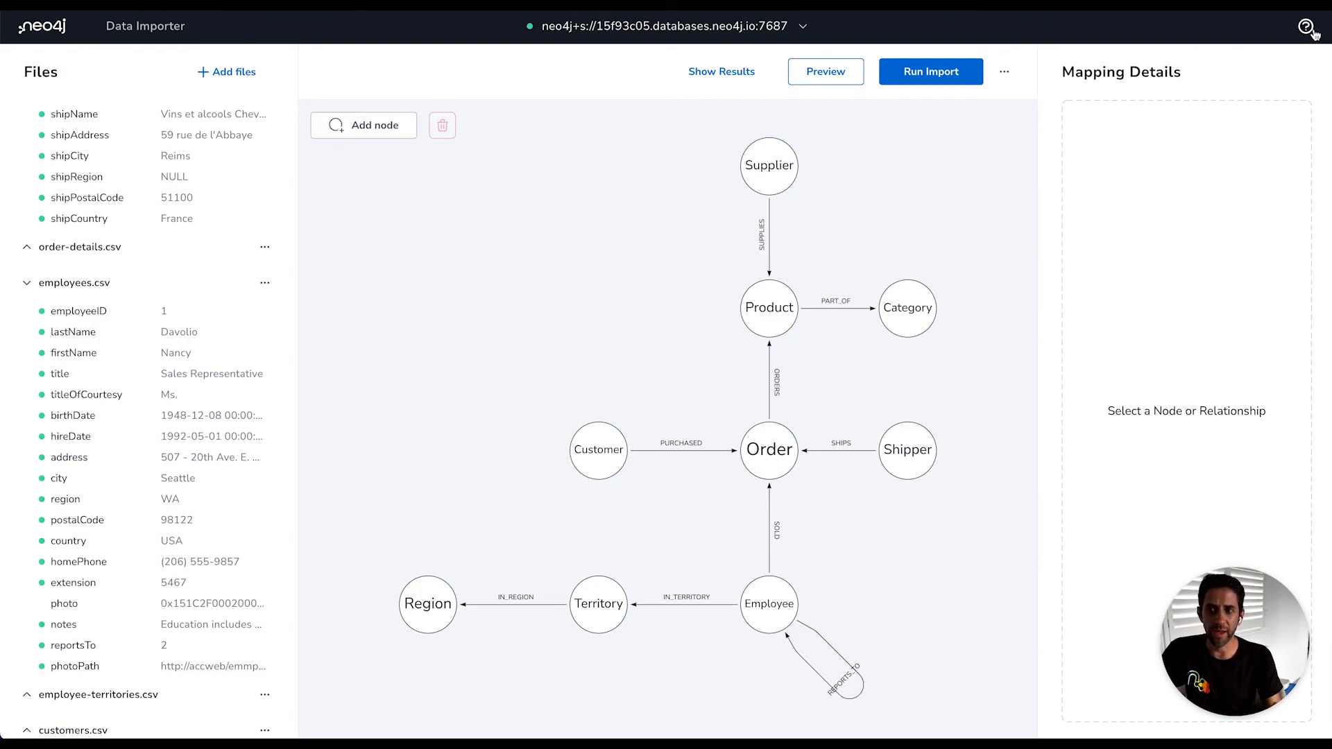
Bring up the Help and Learn welcome tutorial and advance to its Getting Started page
click(1306, 25)
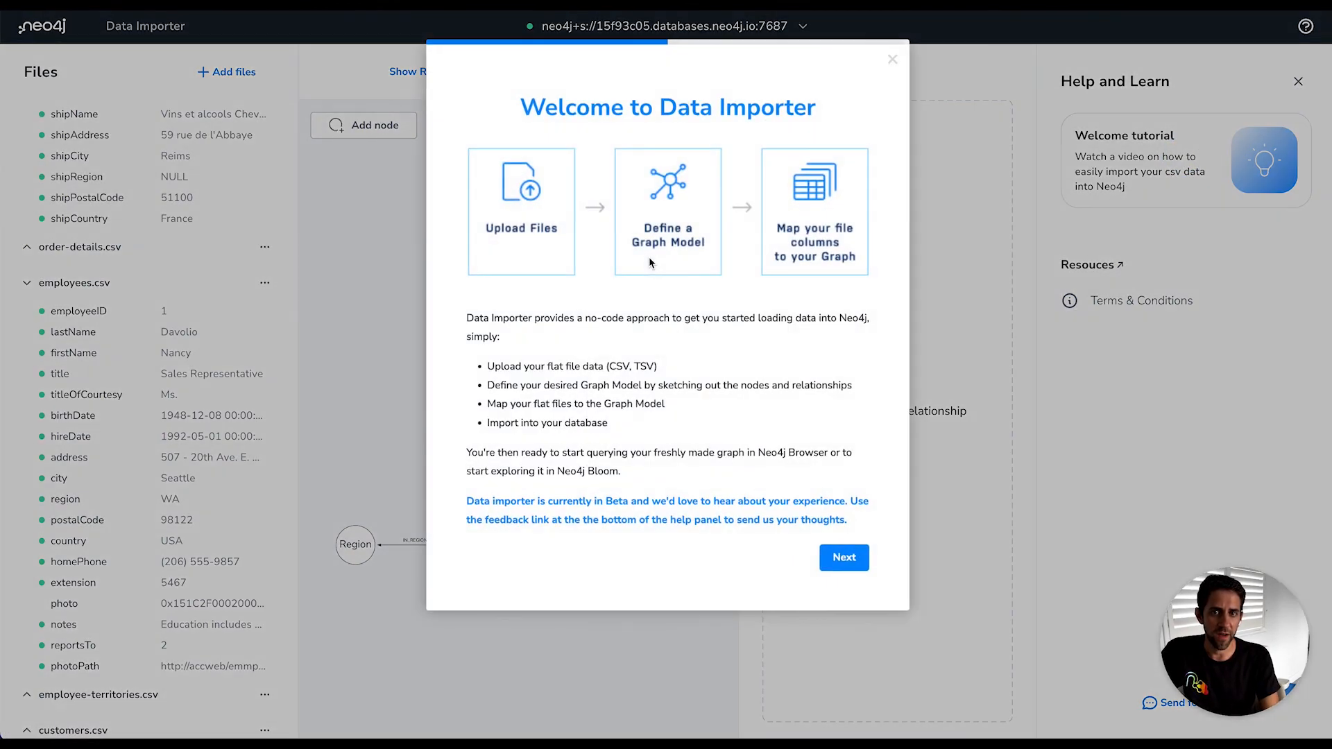
click(842, 557)
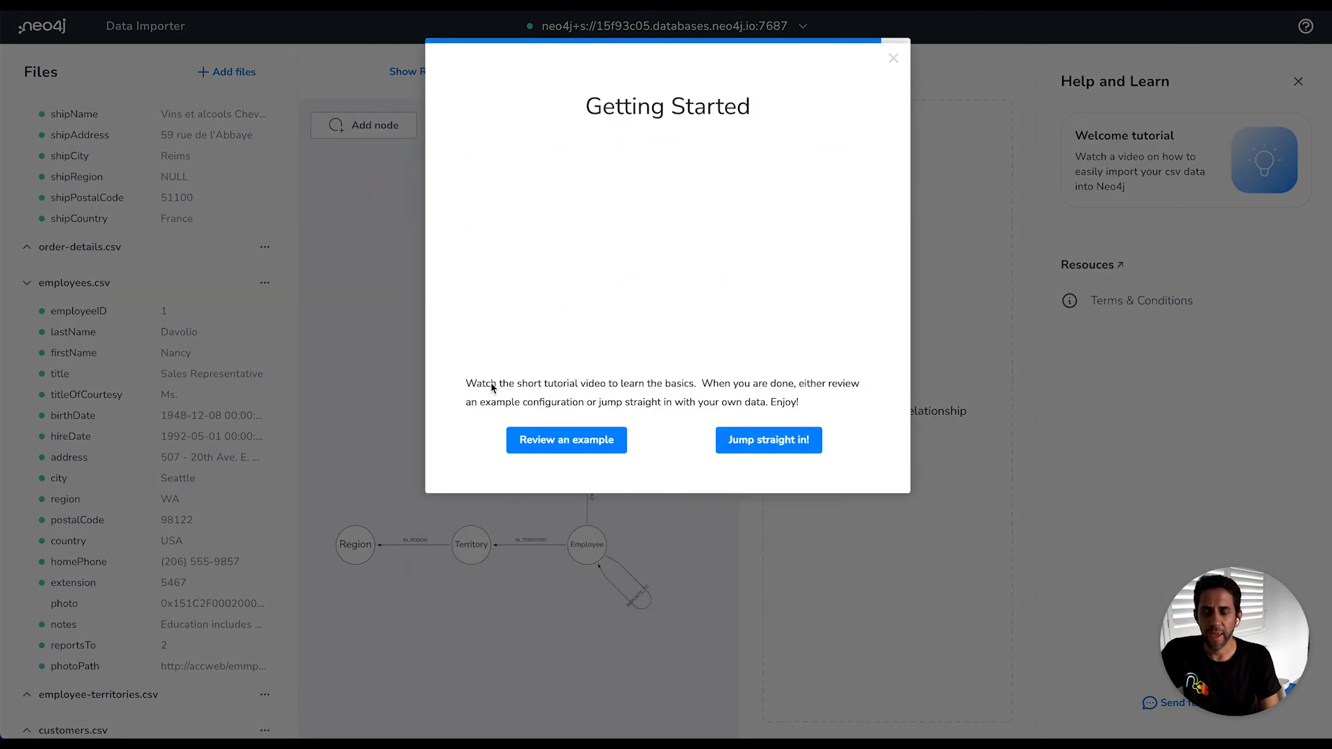